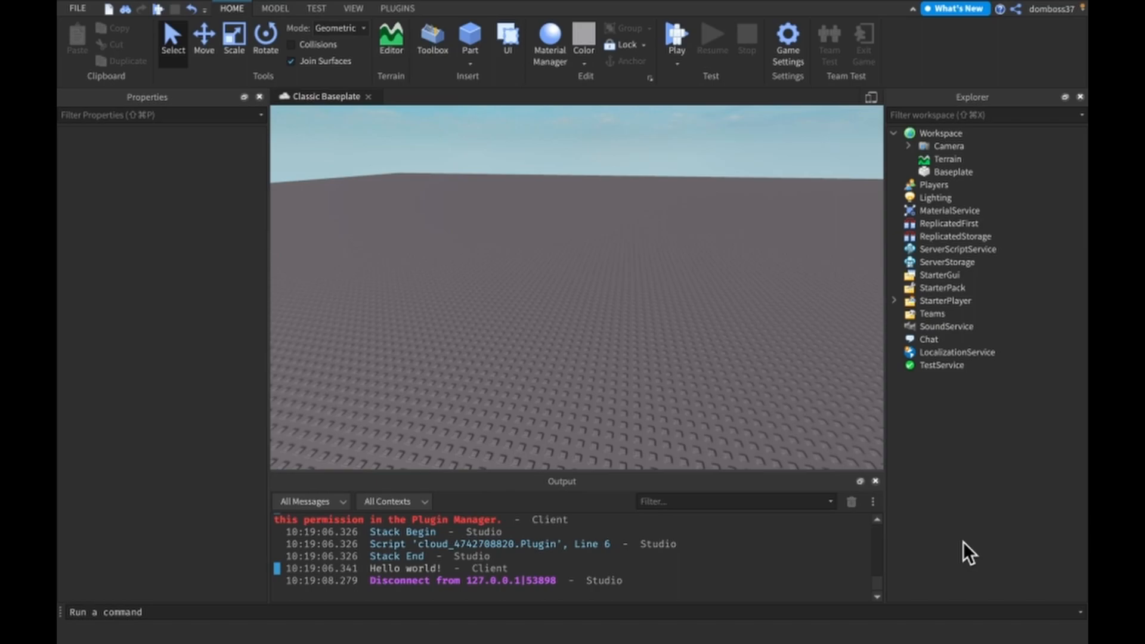
mouse_move(833, 405)
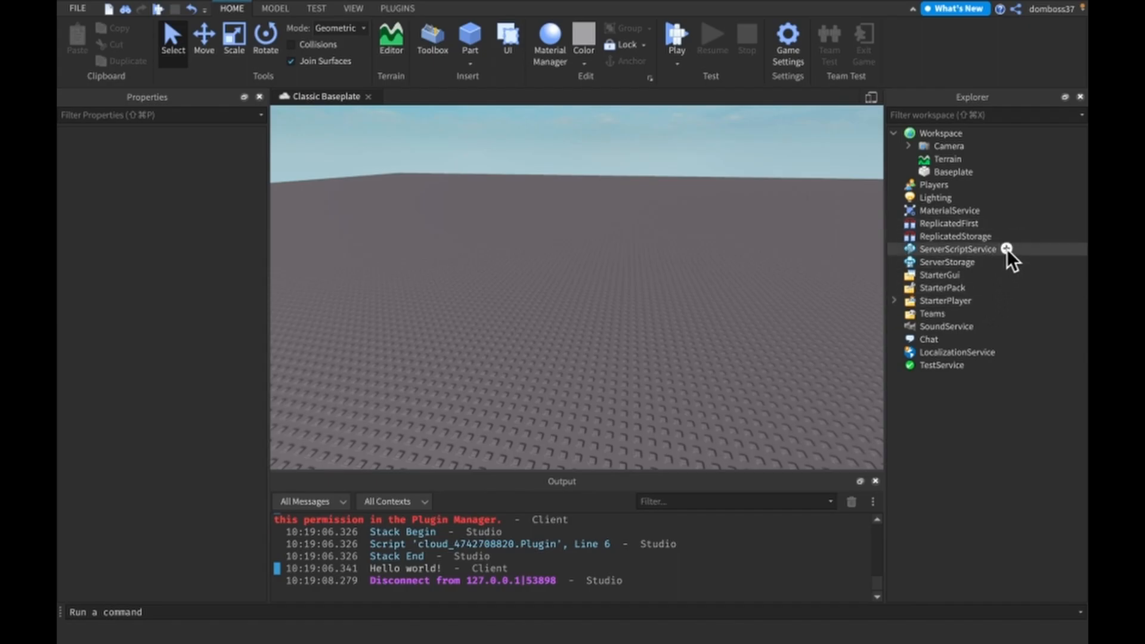
Insert a Script into ServerScriptService and delete its default Hello world print line
left_click(1007, 249)
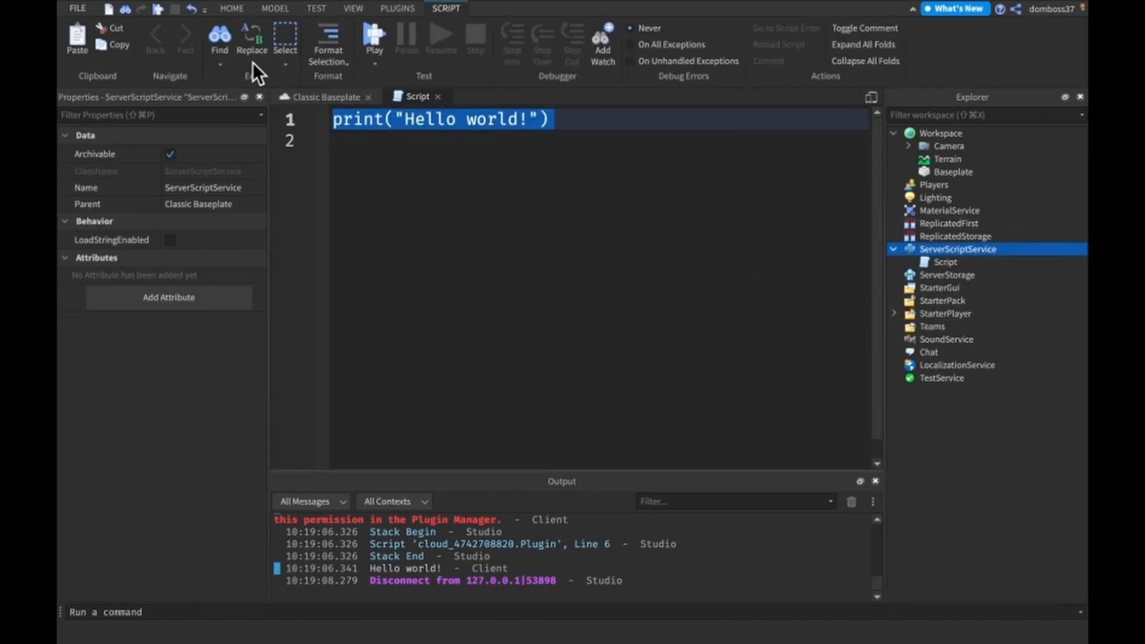
key("Delete")
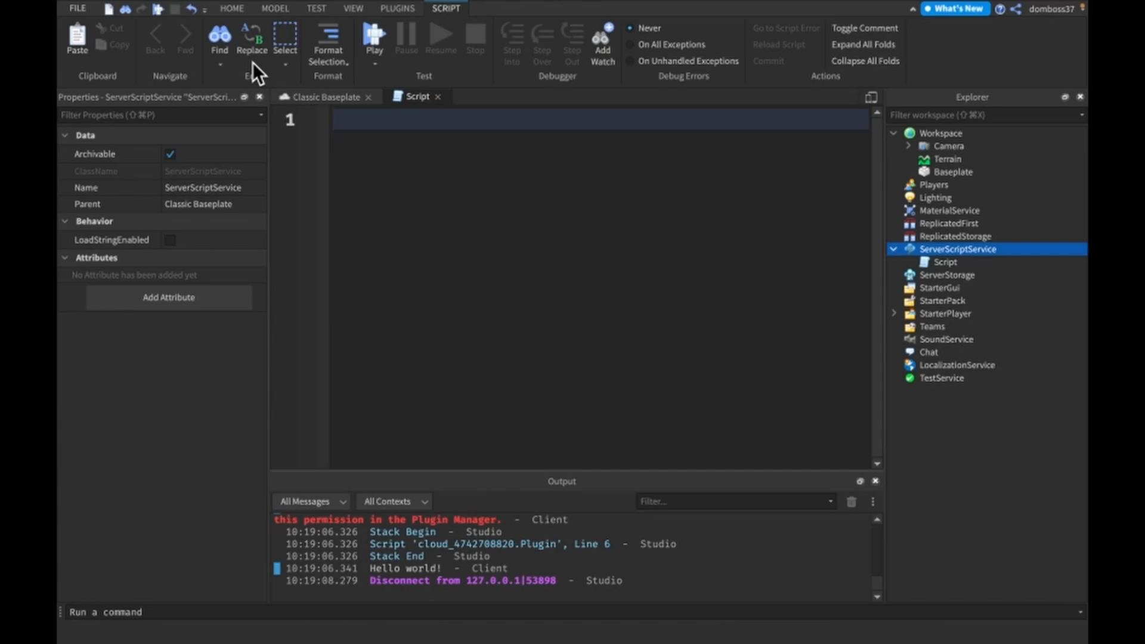
mouse_move(403, 186)
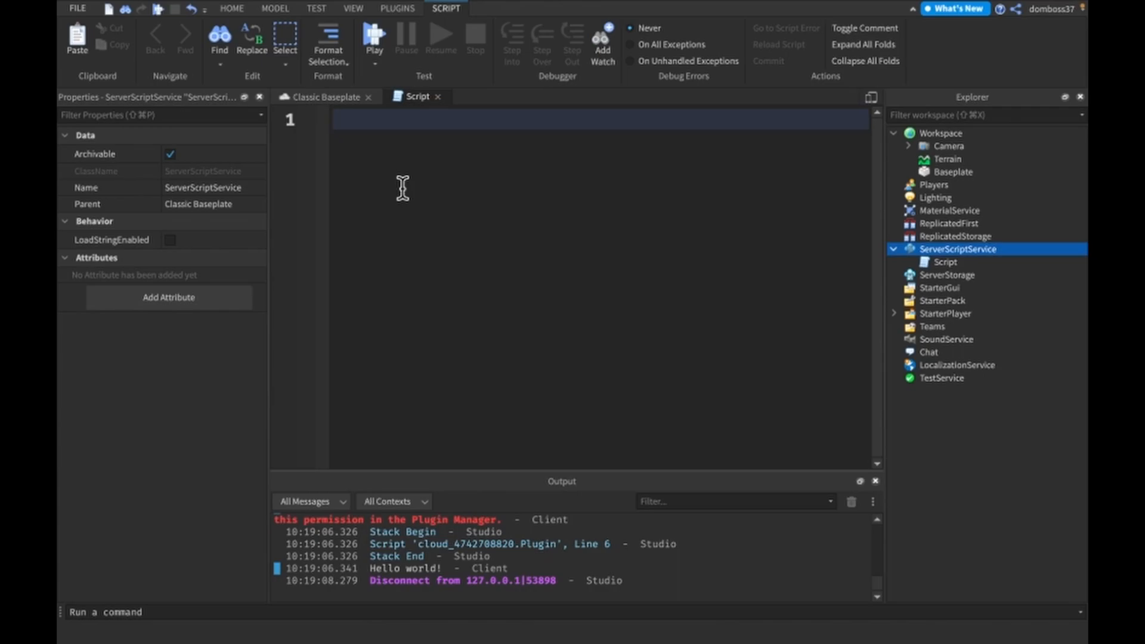
Write a for loop with i from 1 to 10 in steps of 2 that prints i
type("for")
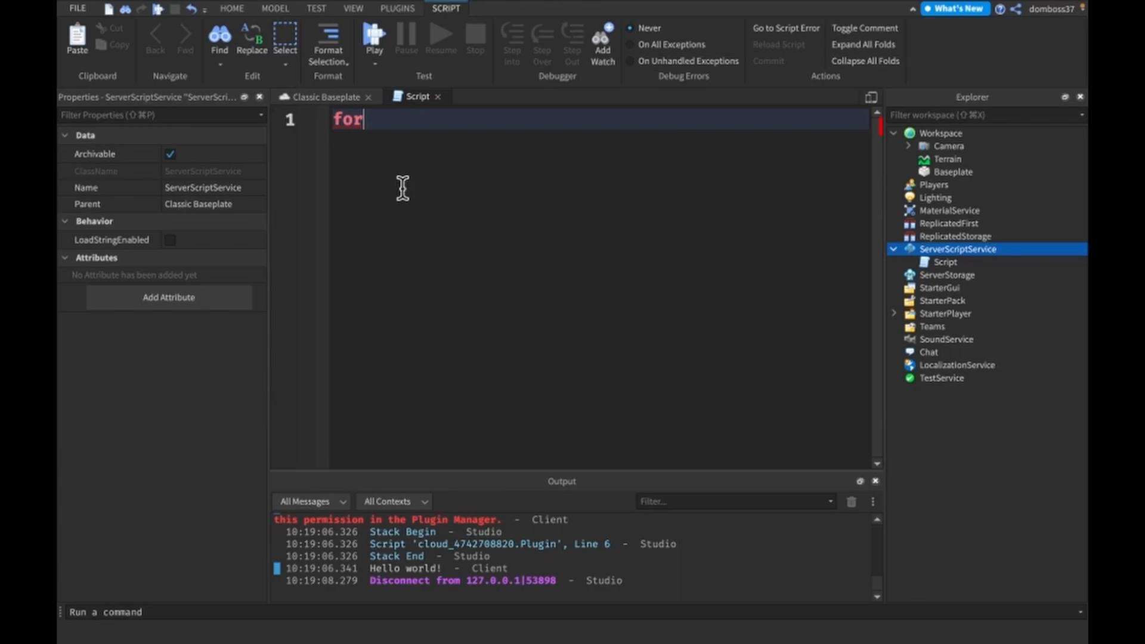
type("i")
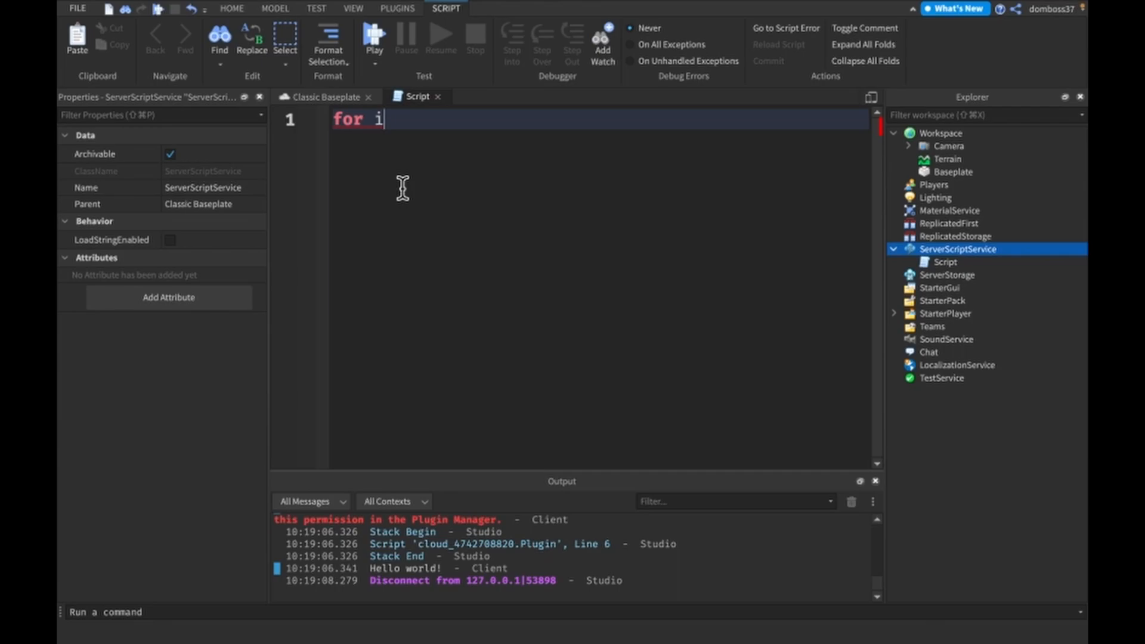
type("=")
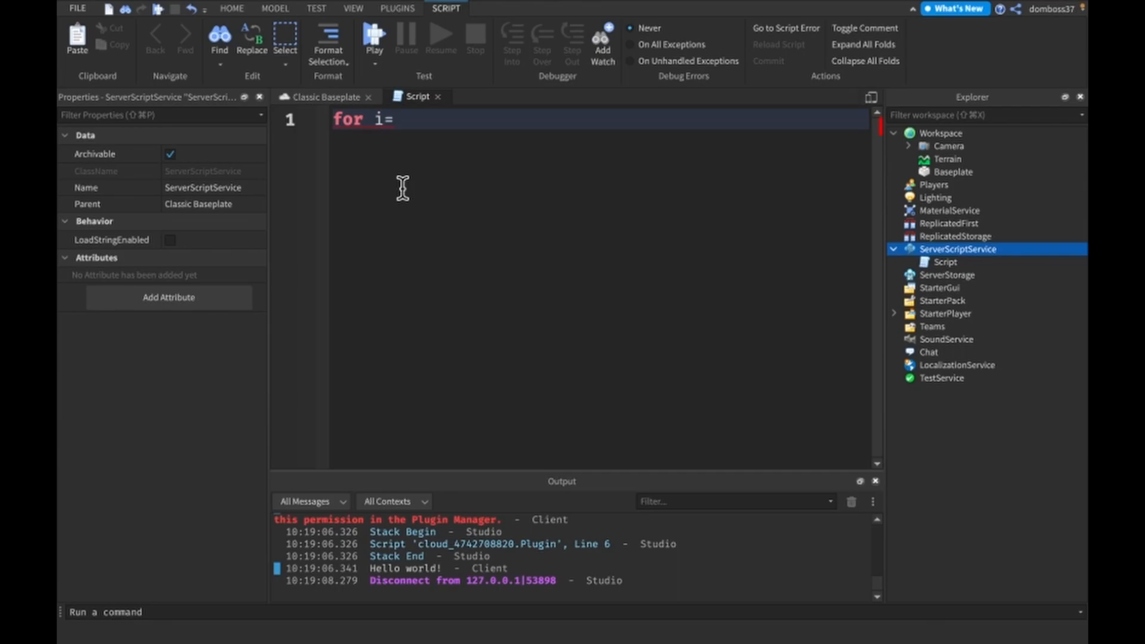
type("0")
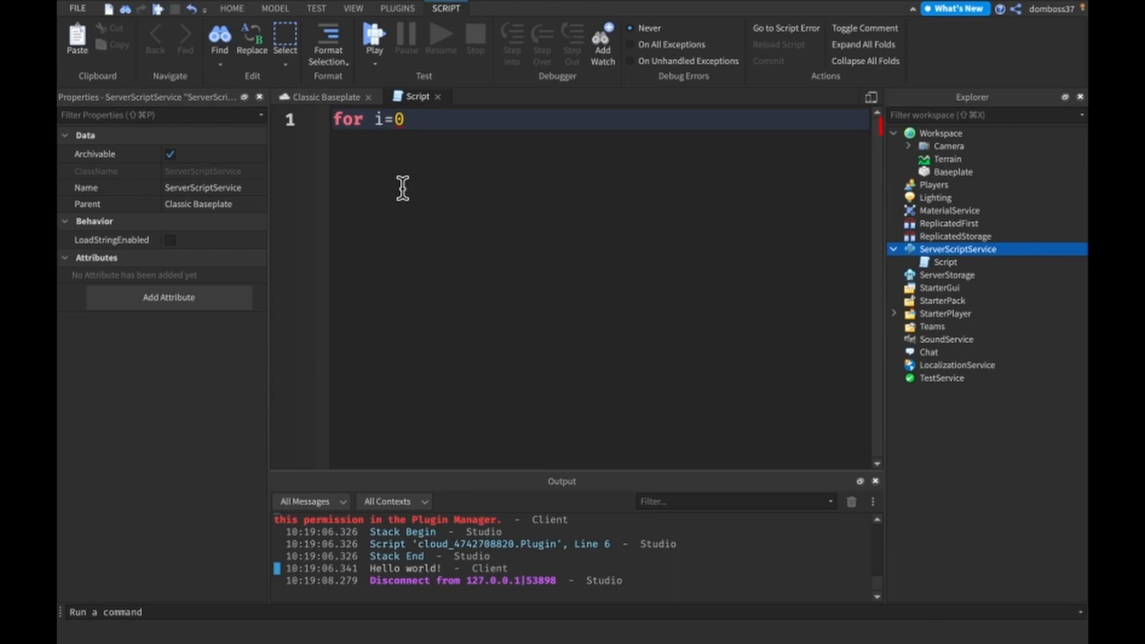
key("Backspace")
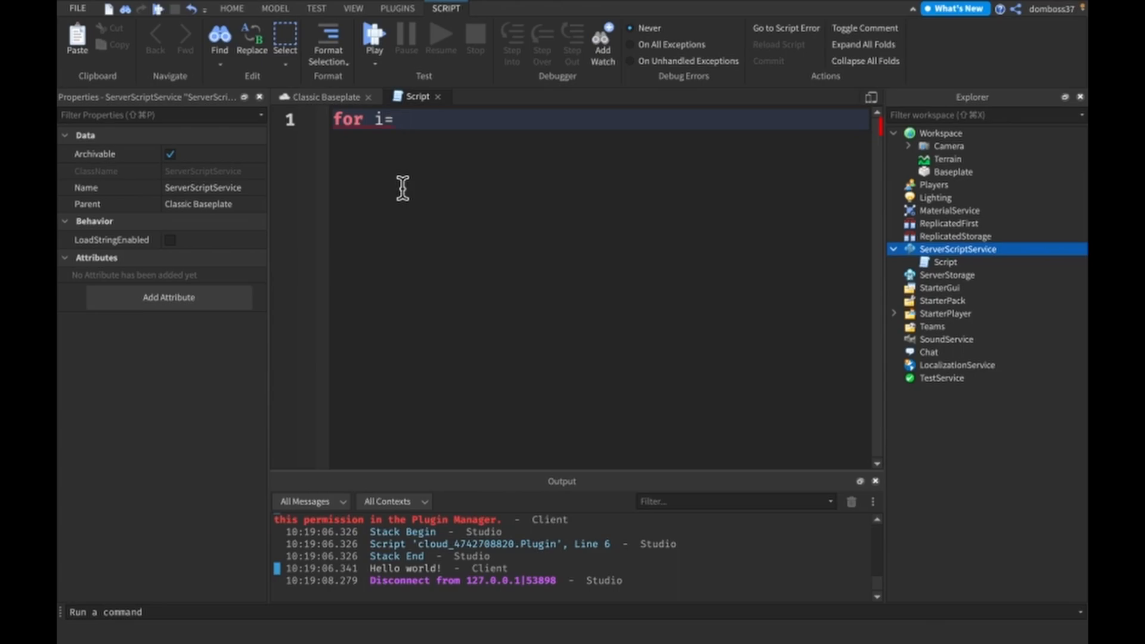
type("1")
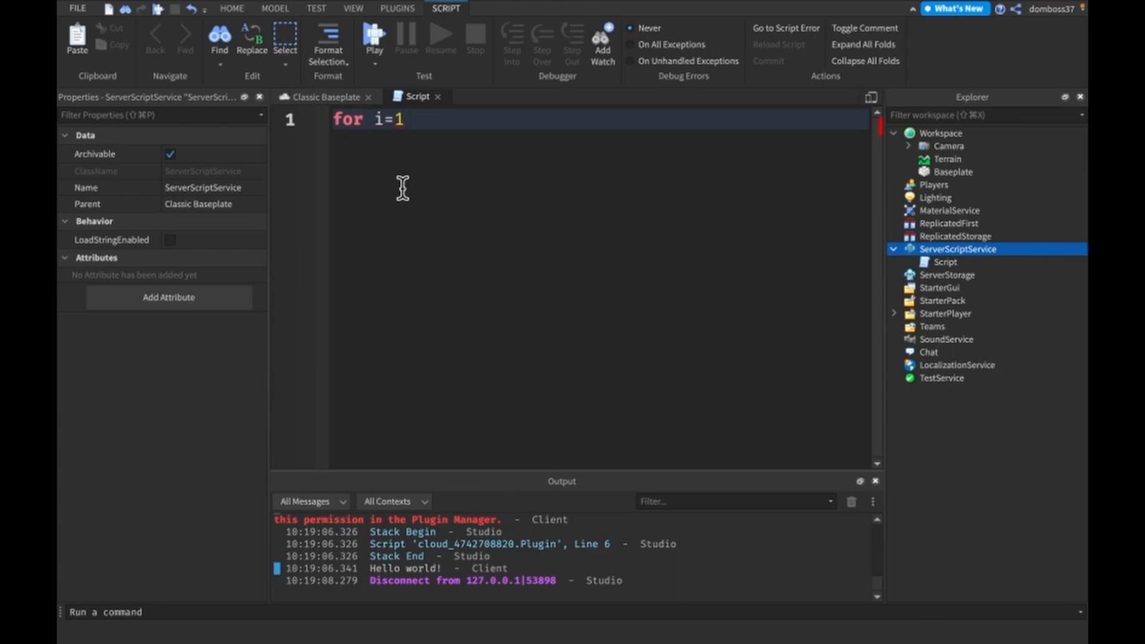
type(",")
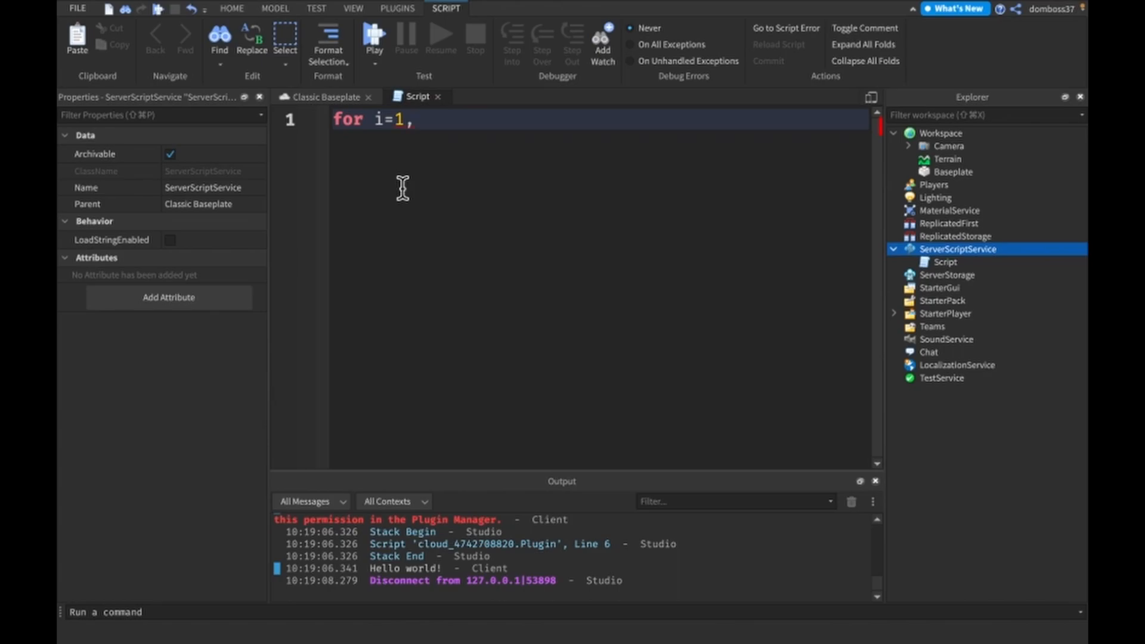
type("10")
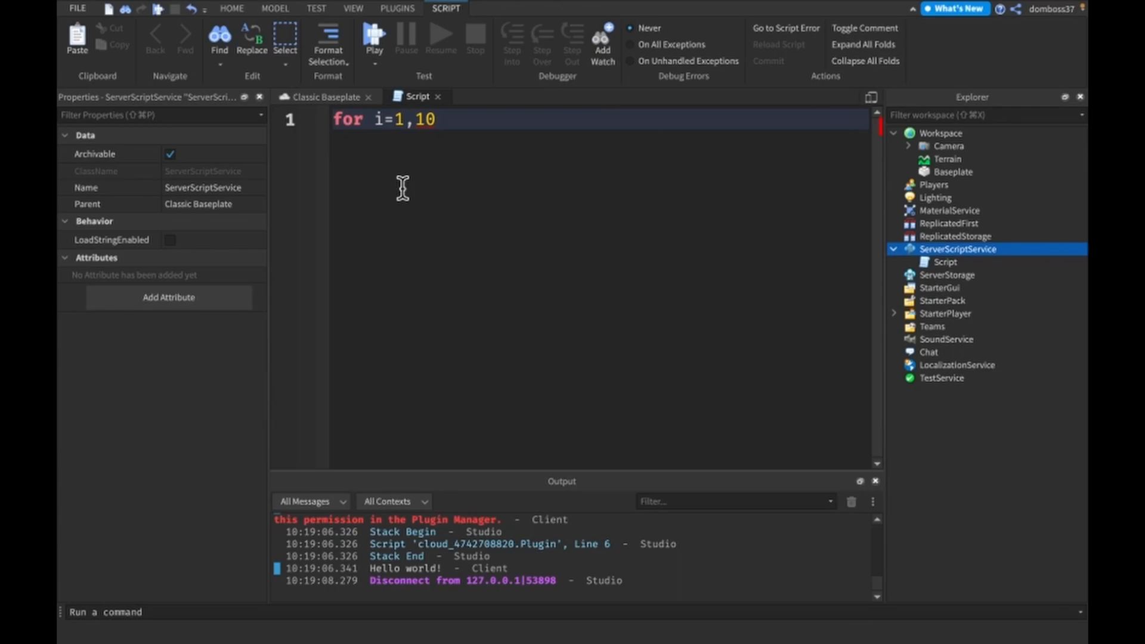
type(",")
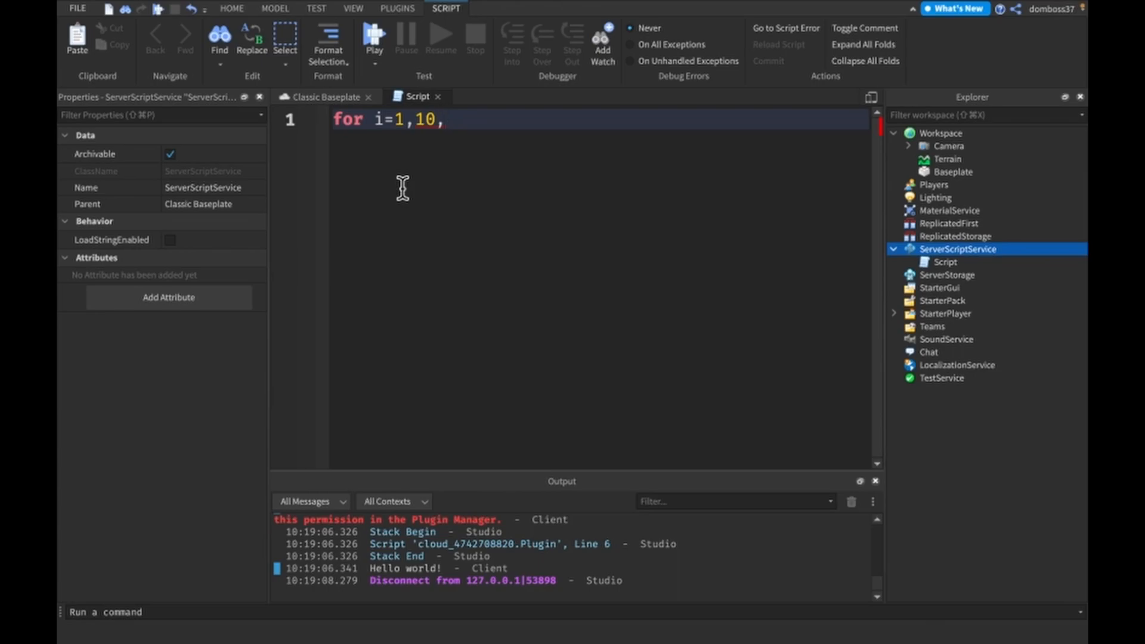
type("2 do")
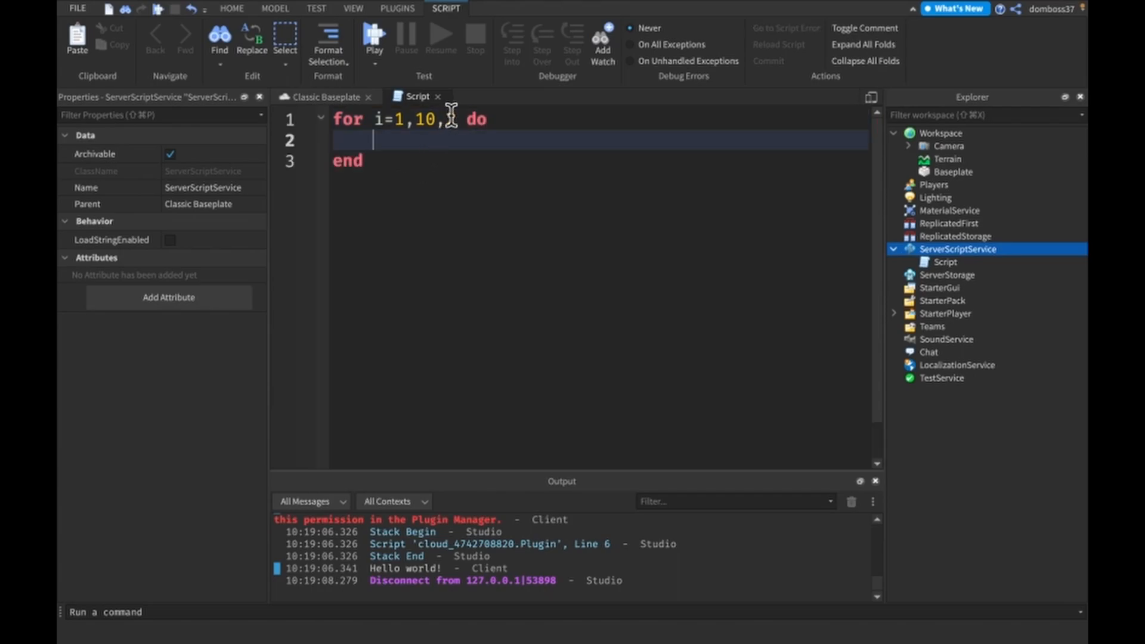
type("print(i")
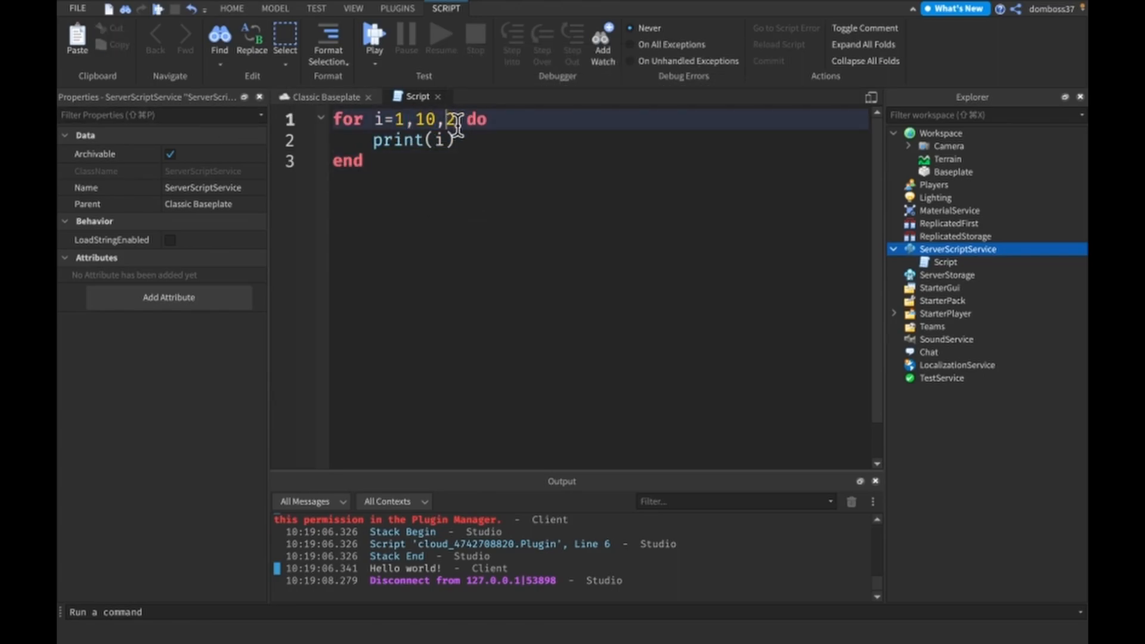
Playtest the loop printing 1, 3, 5, 7, 9, then stop and change the start to 0
left_click(373, 38)
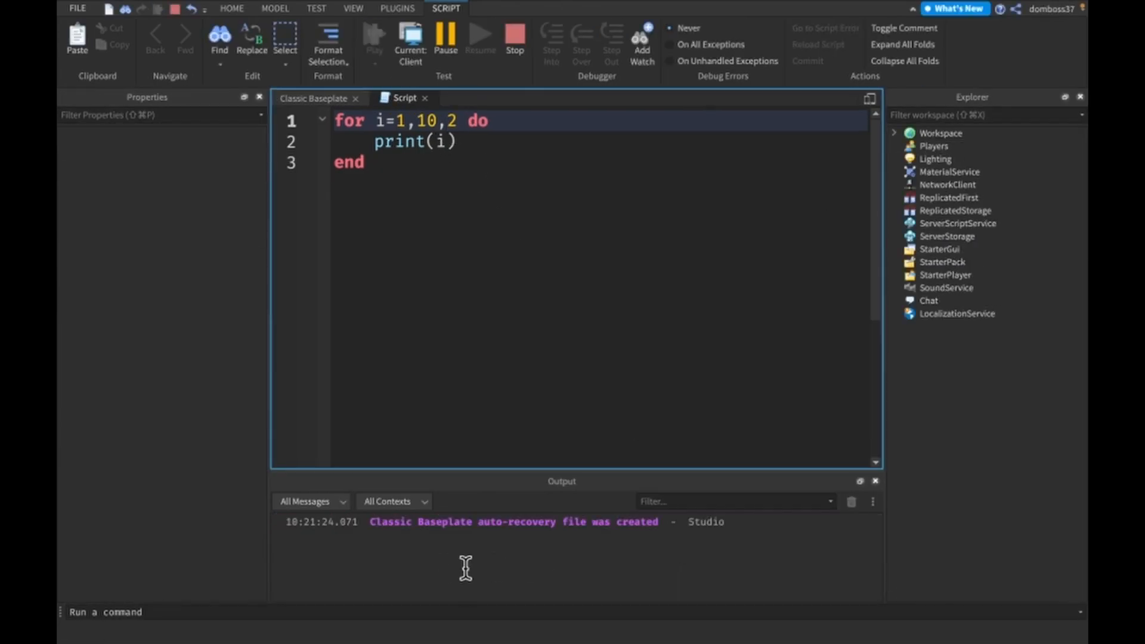
left_click(374, 38)
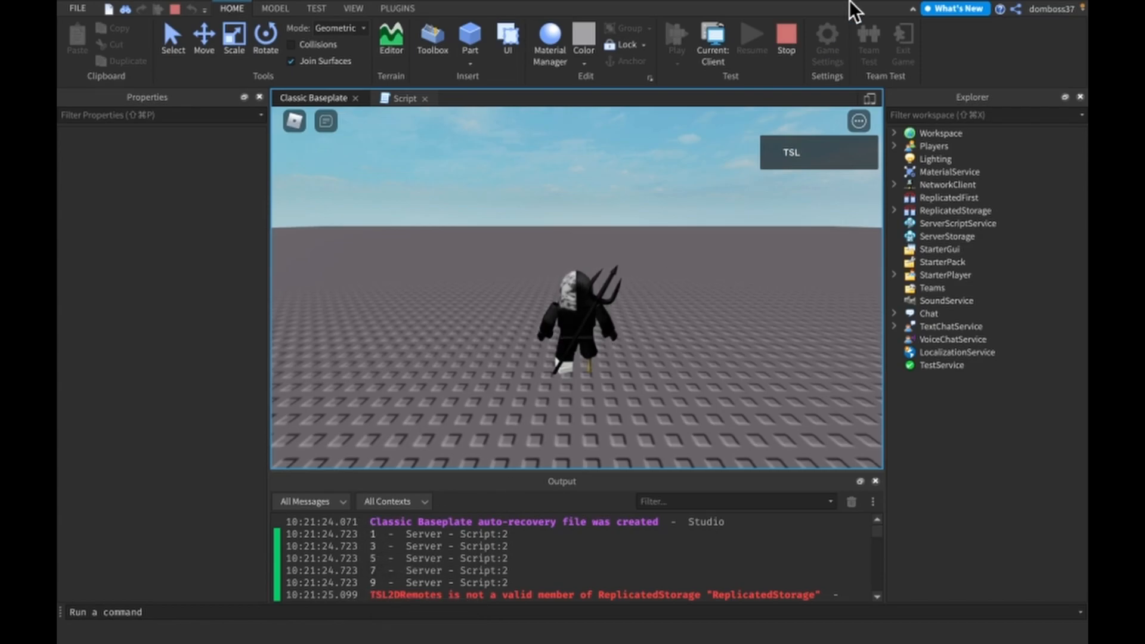
left_click(406, 97)
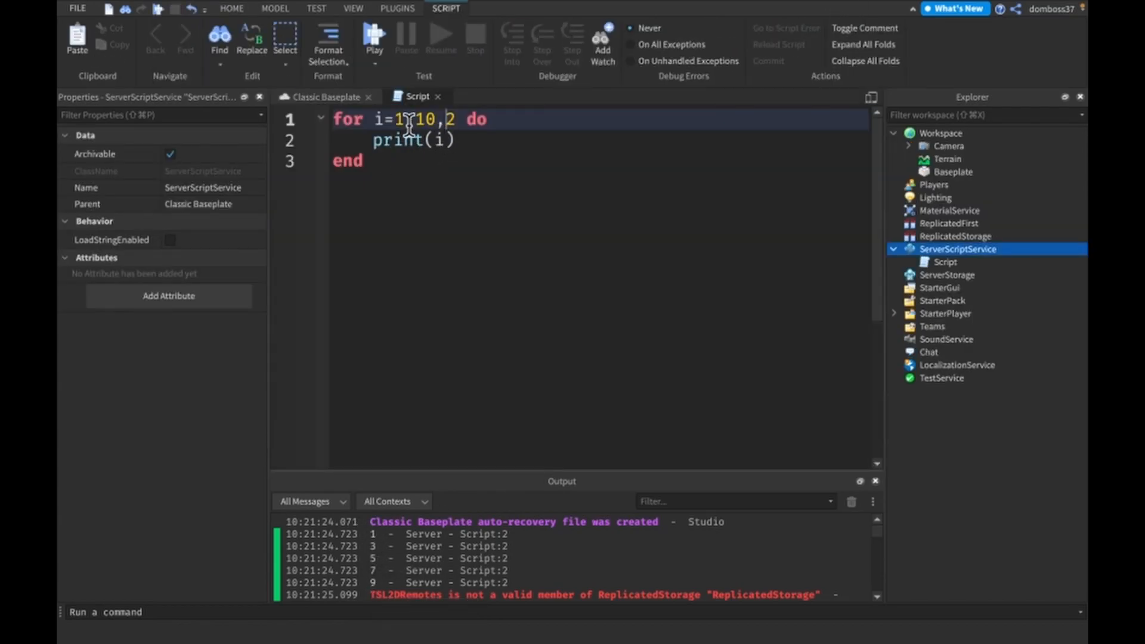
left_click(374, 35)
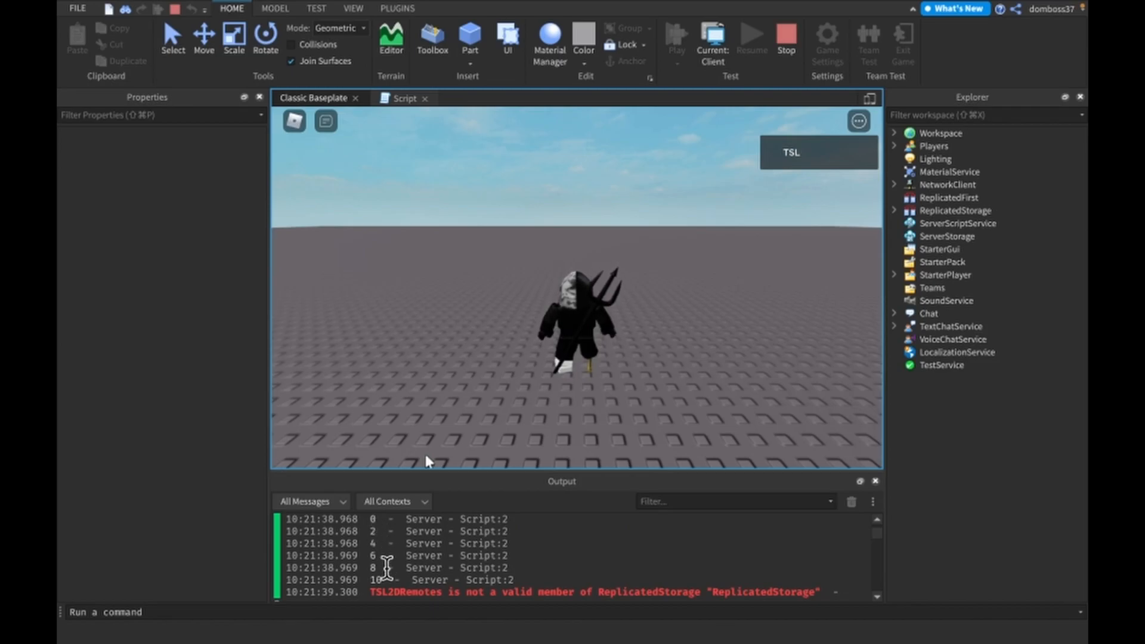
Change the loop step to 0.5, playtest to see half-step output, then stop
left_click(404, 98)
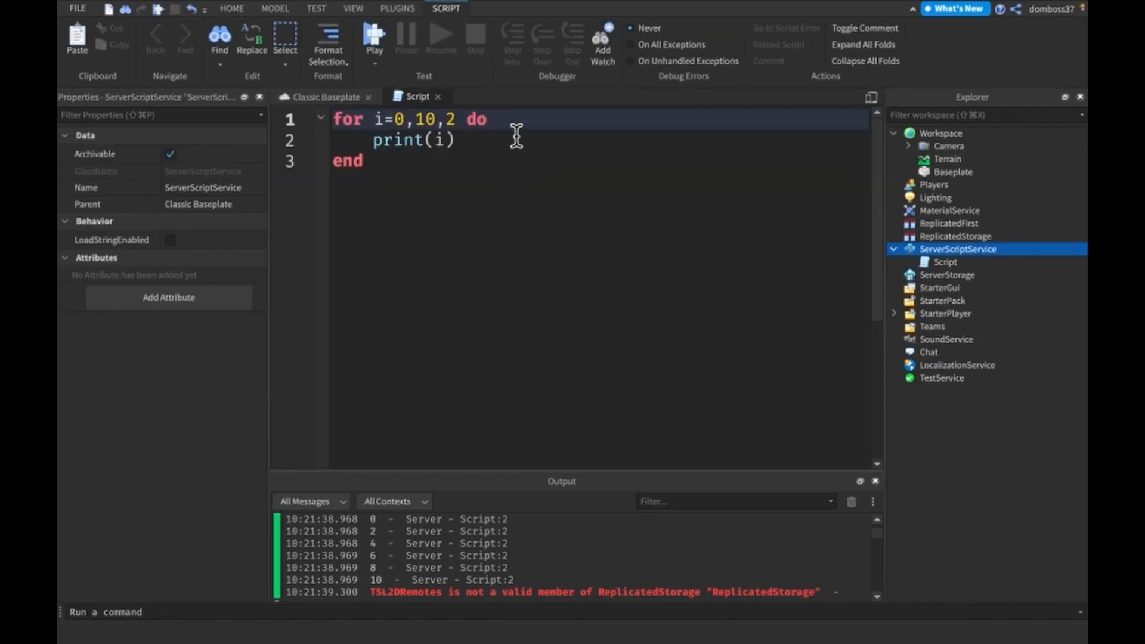
type("0.5")
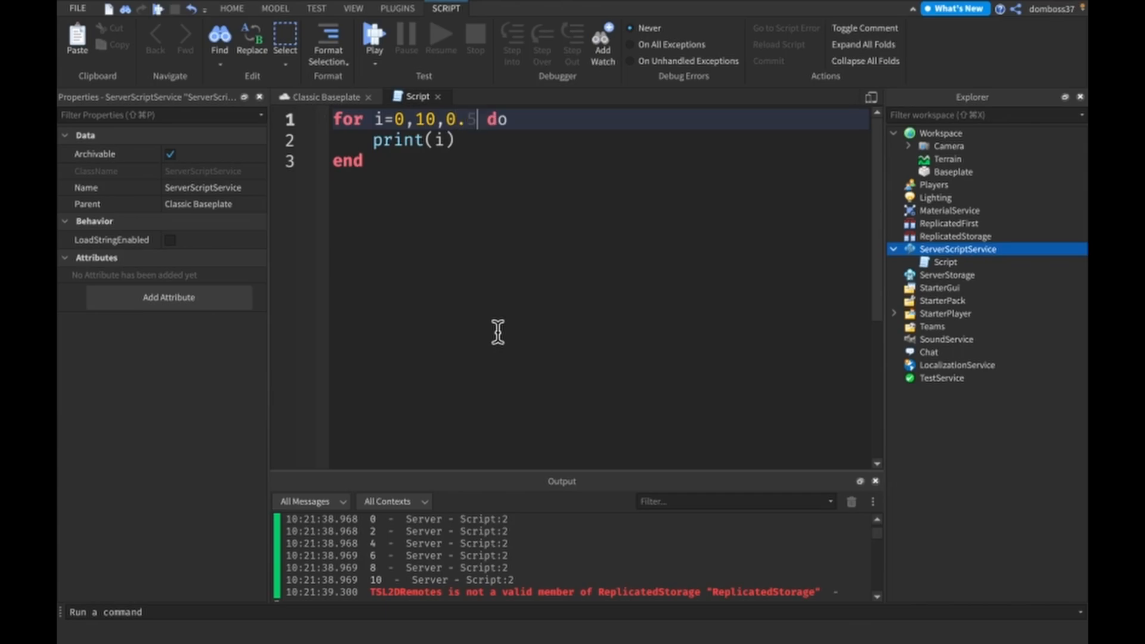
left_click(373, 39)
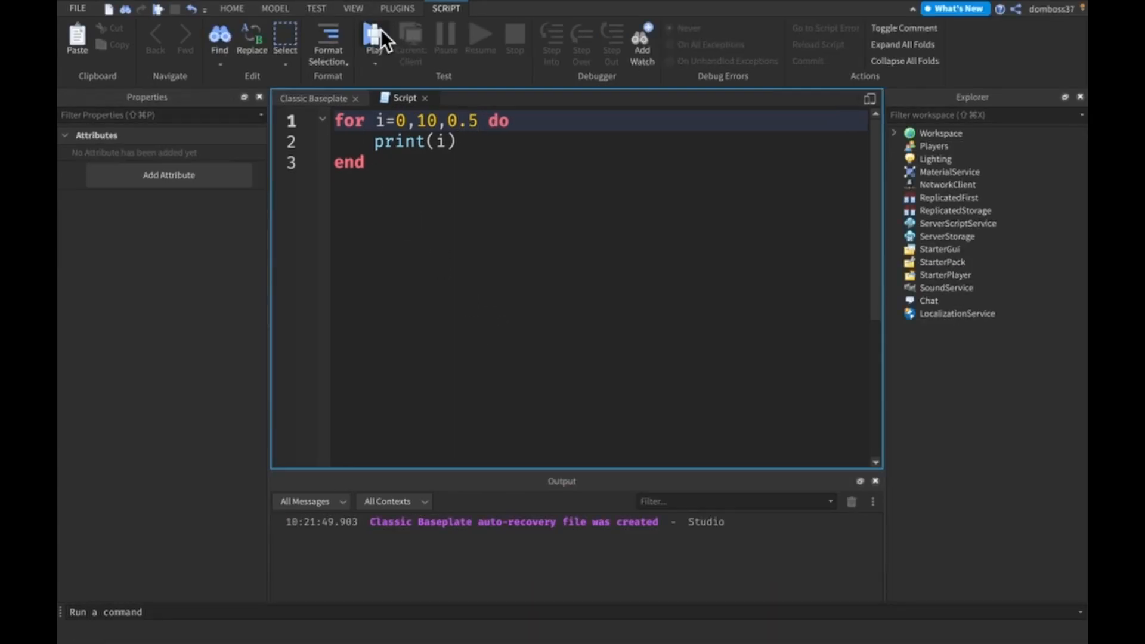
left_click(374, 37)
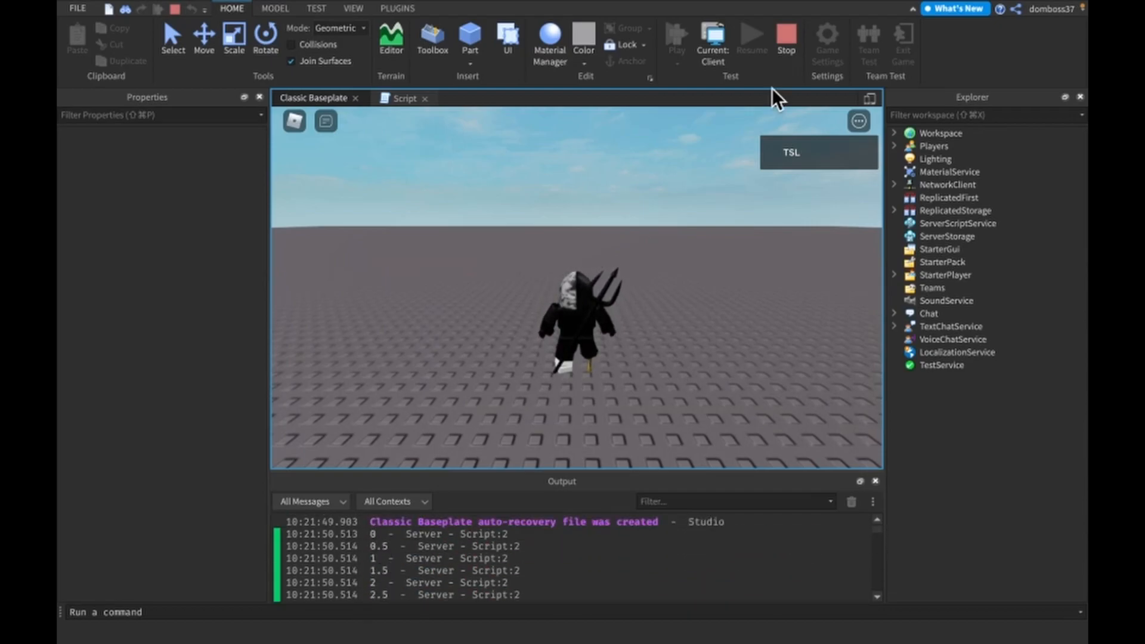
left_click(416, 97)
type("for i=10,0,-1 do")
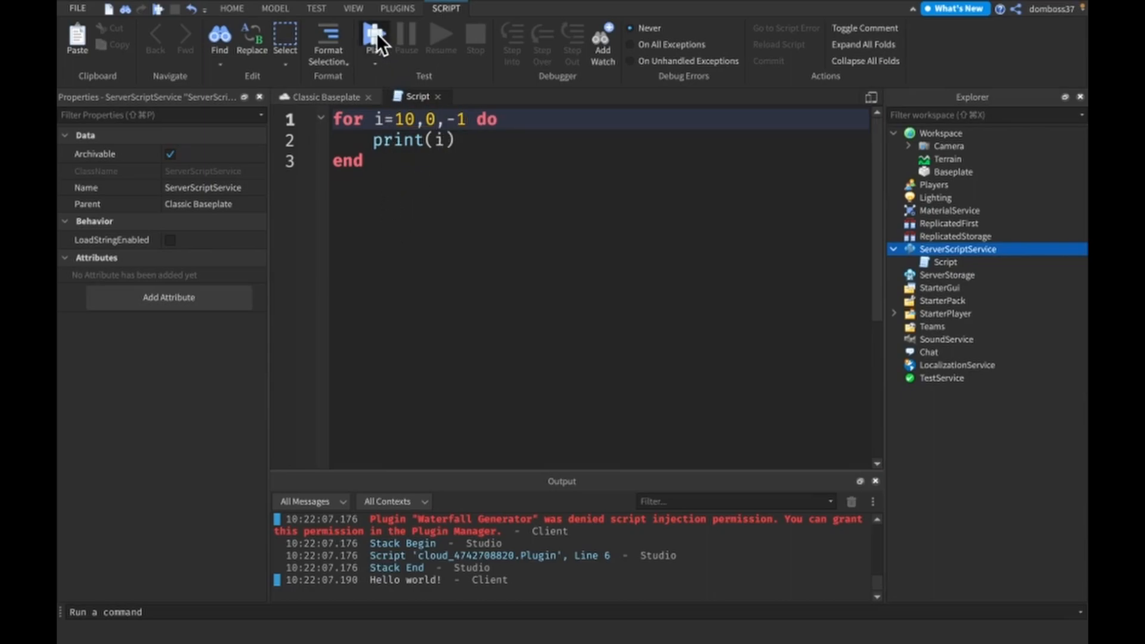
Playtest the countdown loop printing 10 down to 0, then stop the test
left_click(372, 38)
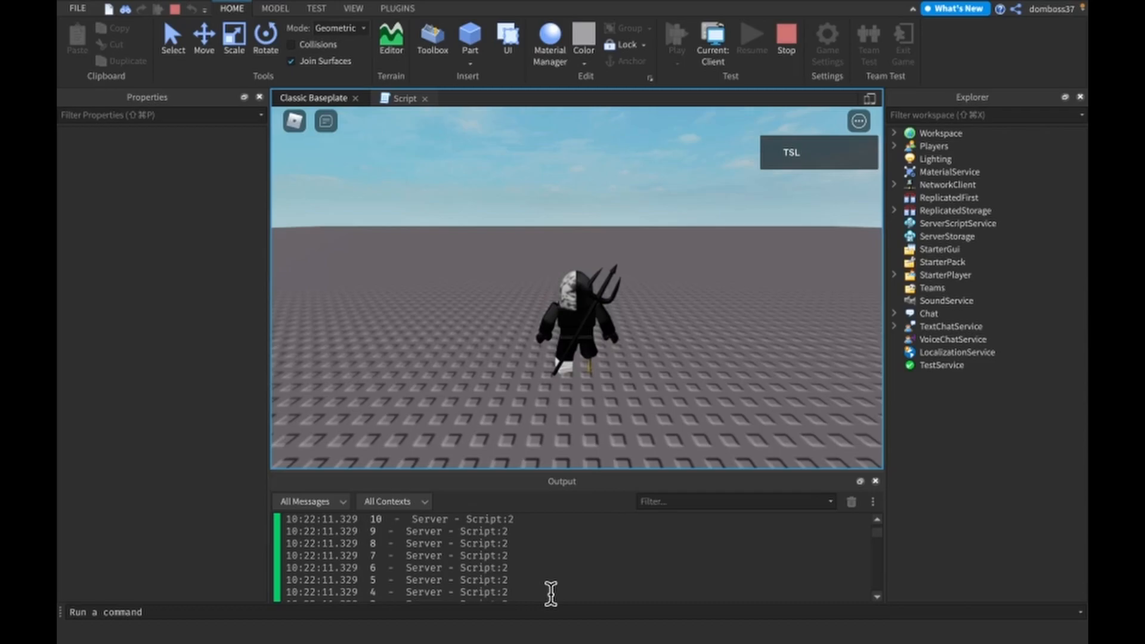
left_click(786, 38)
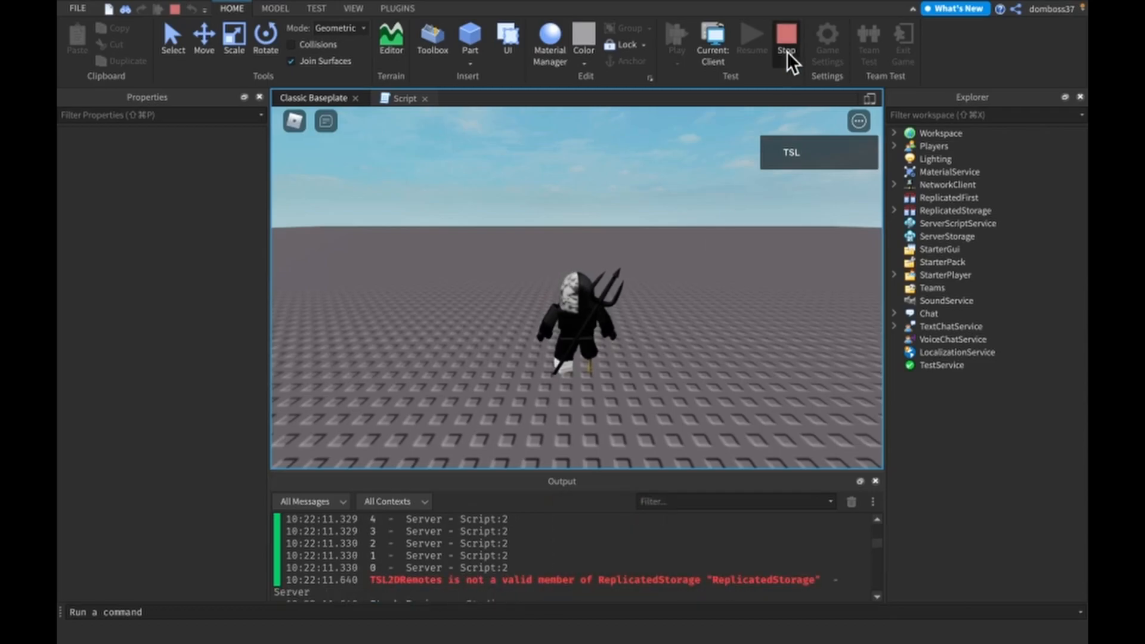
left_click(787, 38)
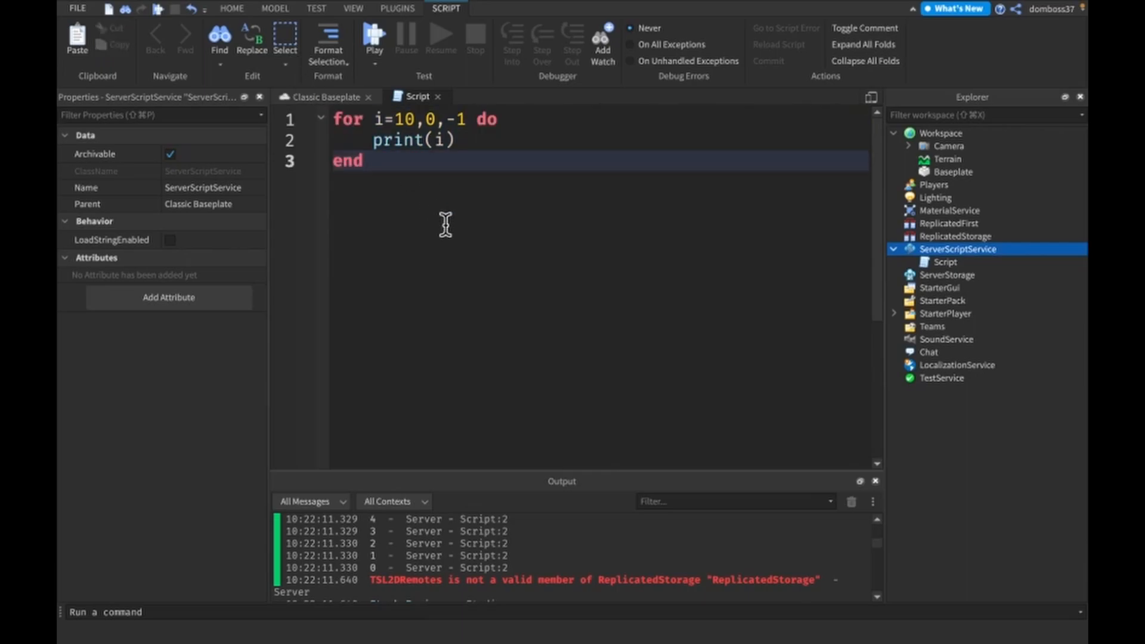
mouse_move(446, 225)
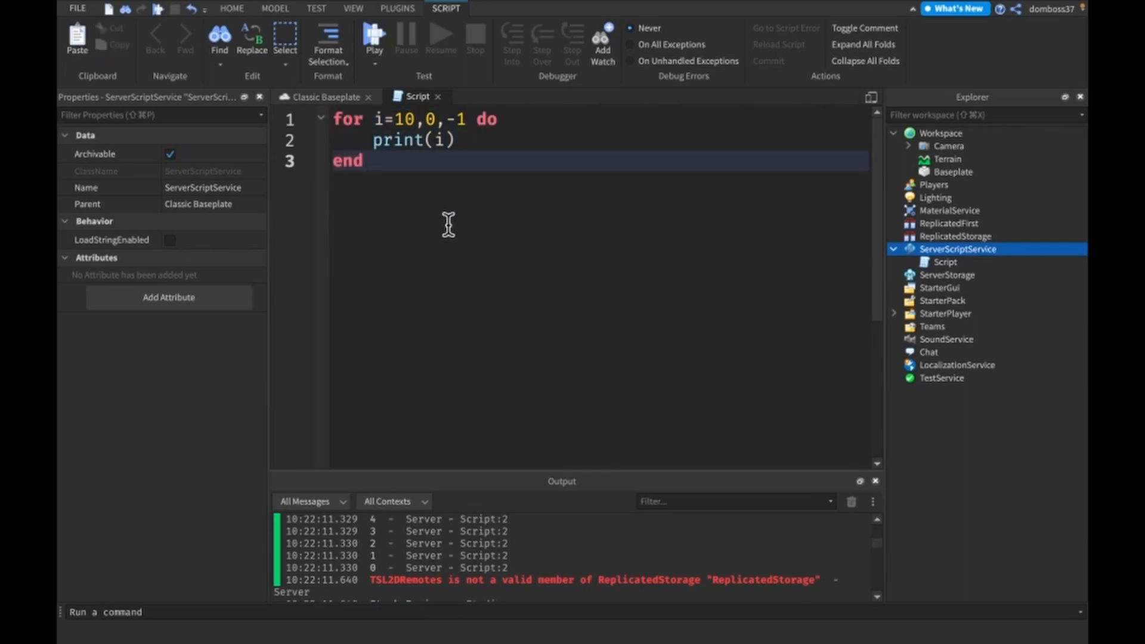
Clear the script and define a person table: Eyes "Blue", Age 123, Height "7ft"
key("ctrl+a")
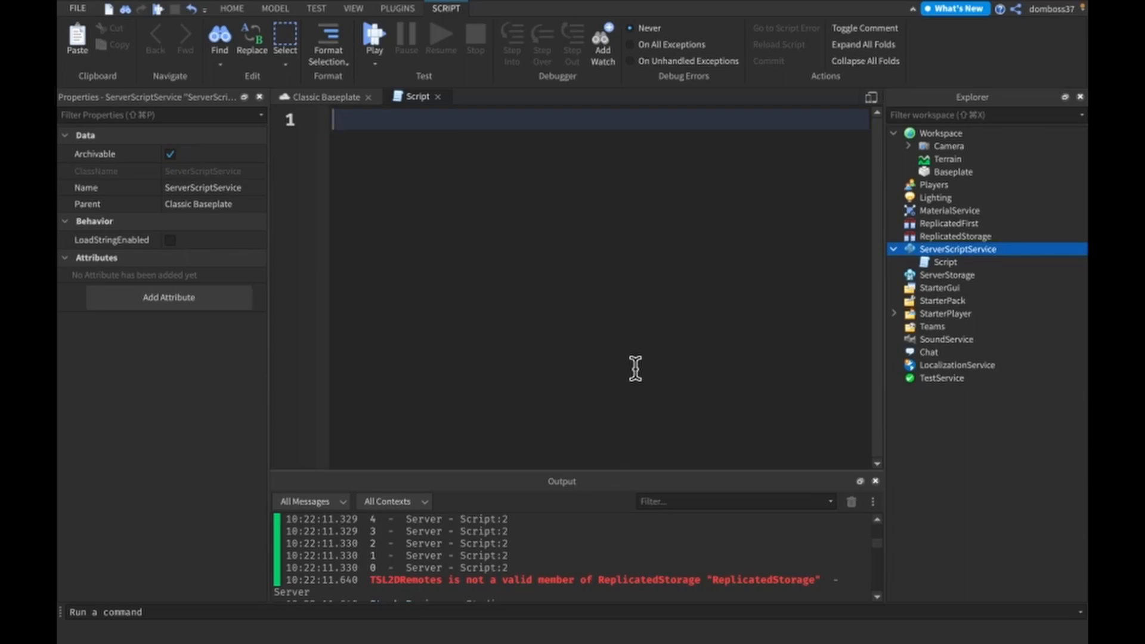
type("local")
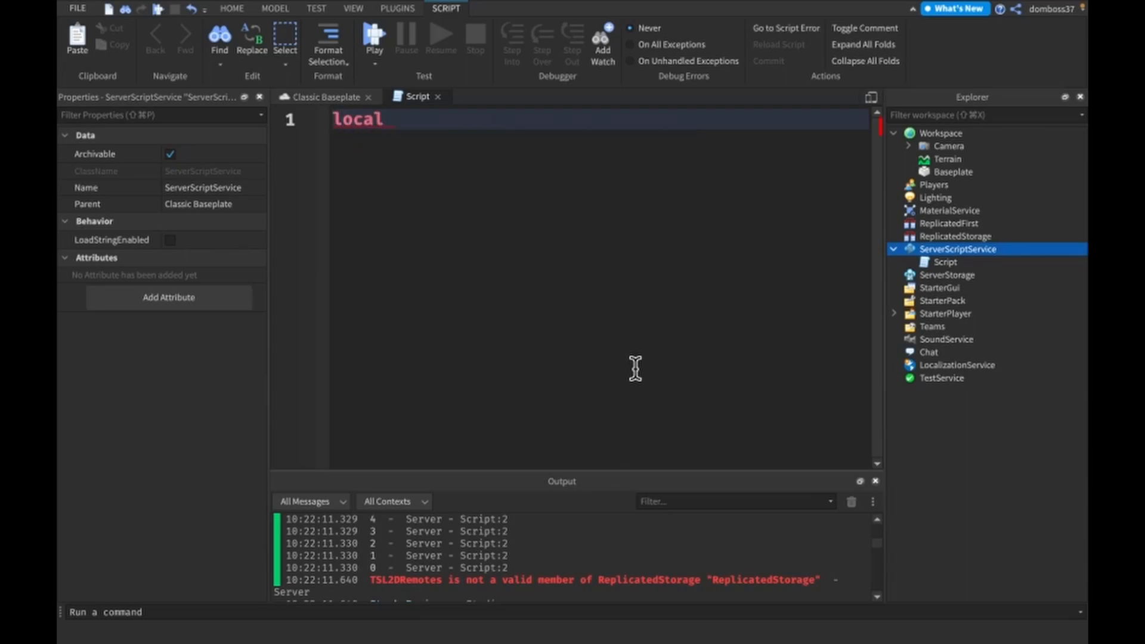
type("dict = {")
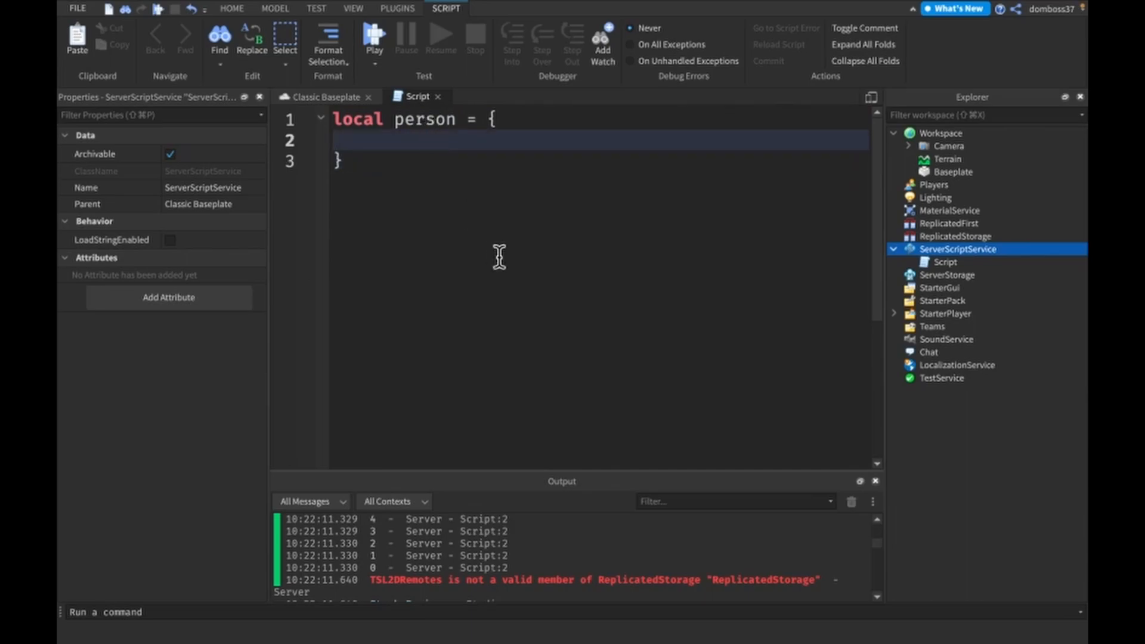
type("[\"\"]")
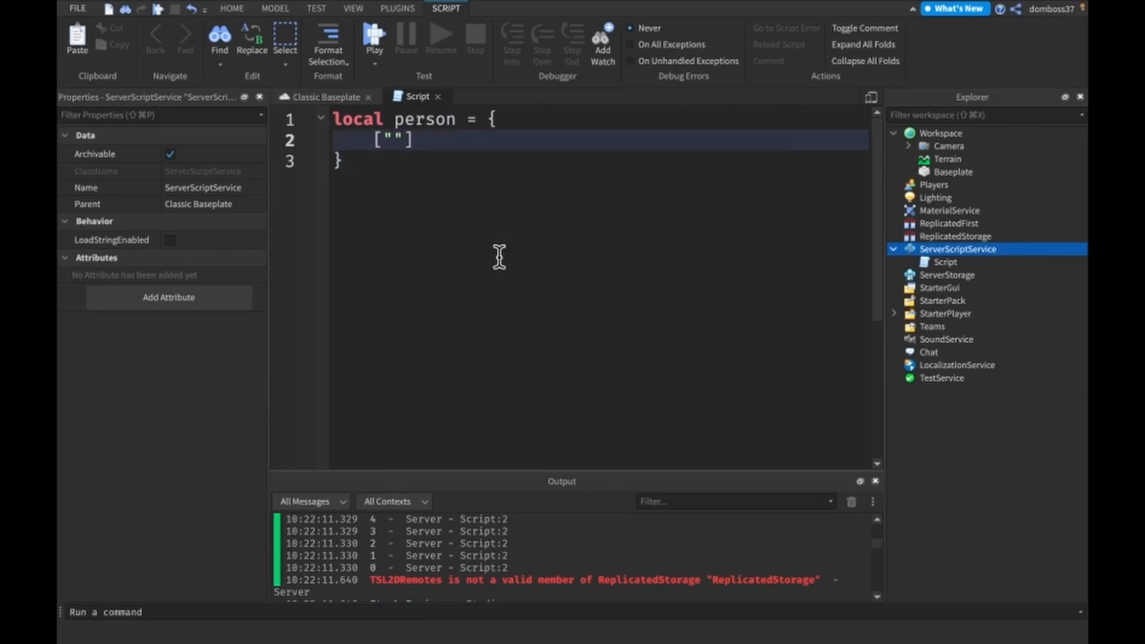
type("Eyes")
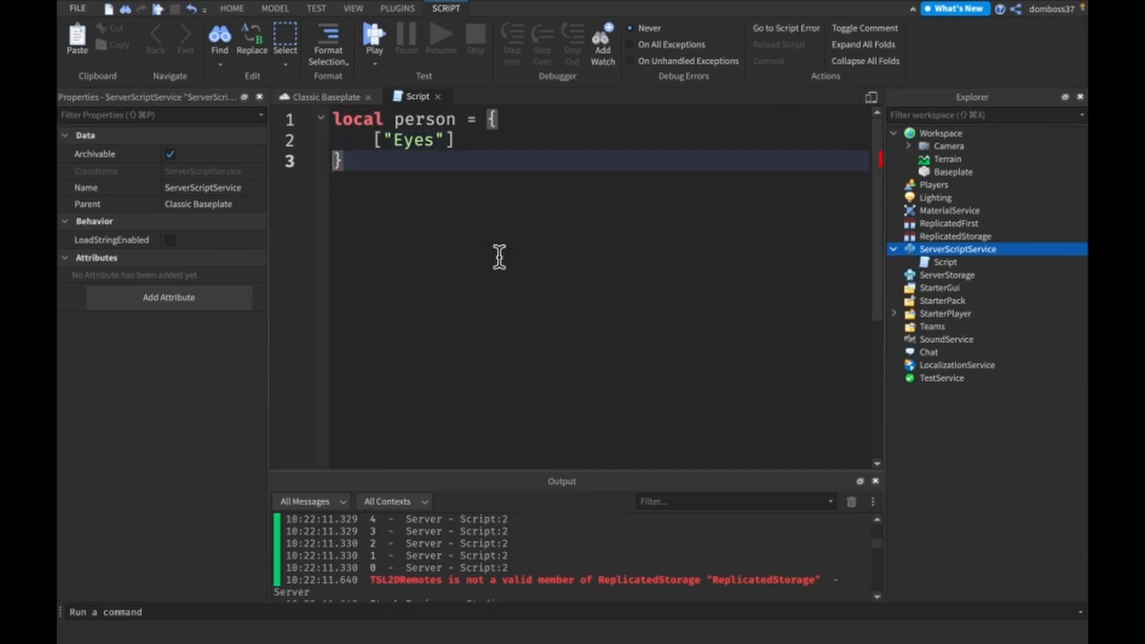
type("= \"B\"")
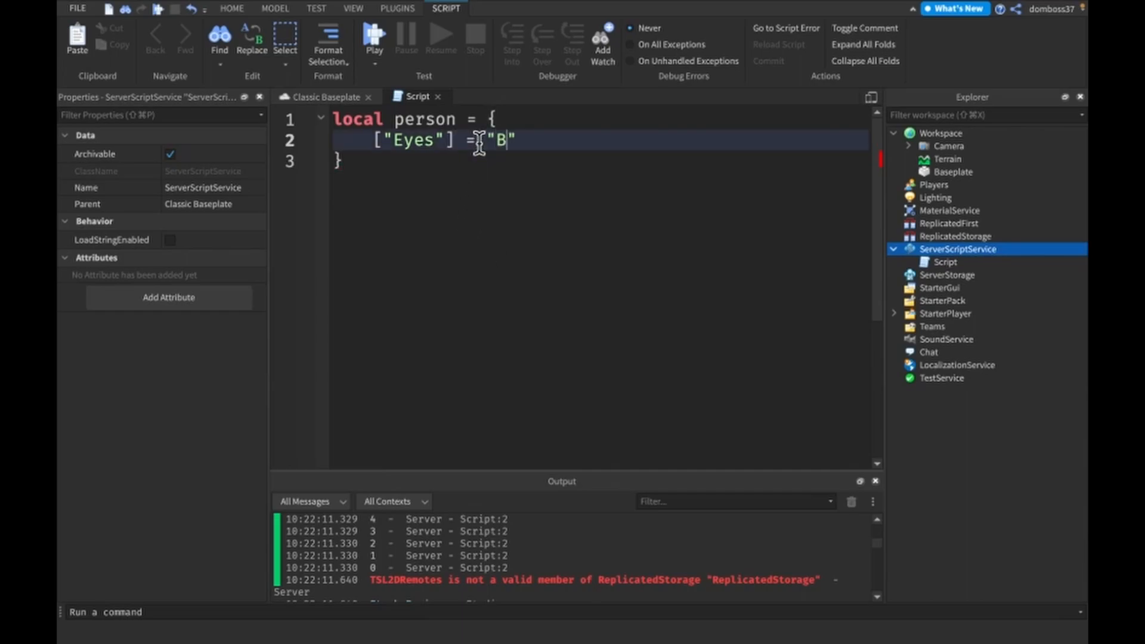
type("lue\",")
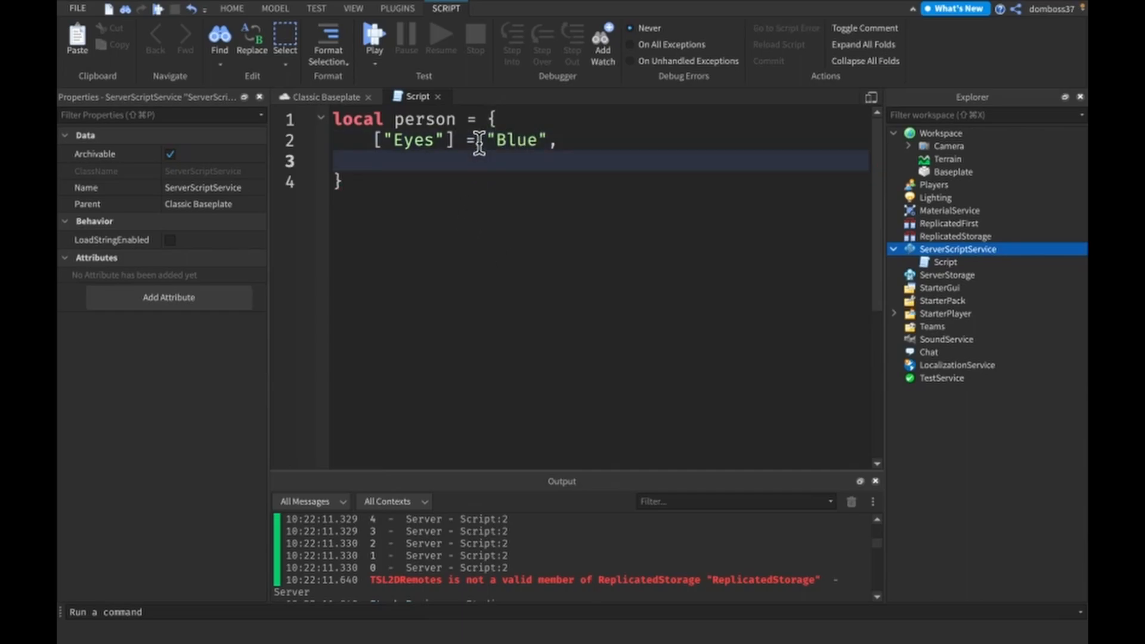
type("[\"Age\"]")
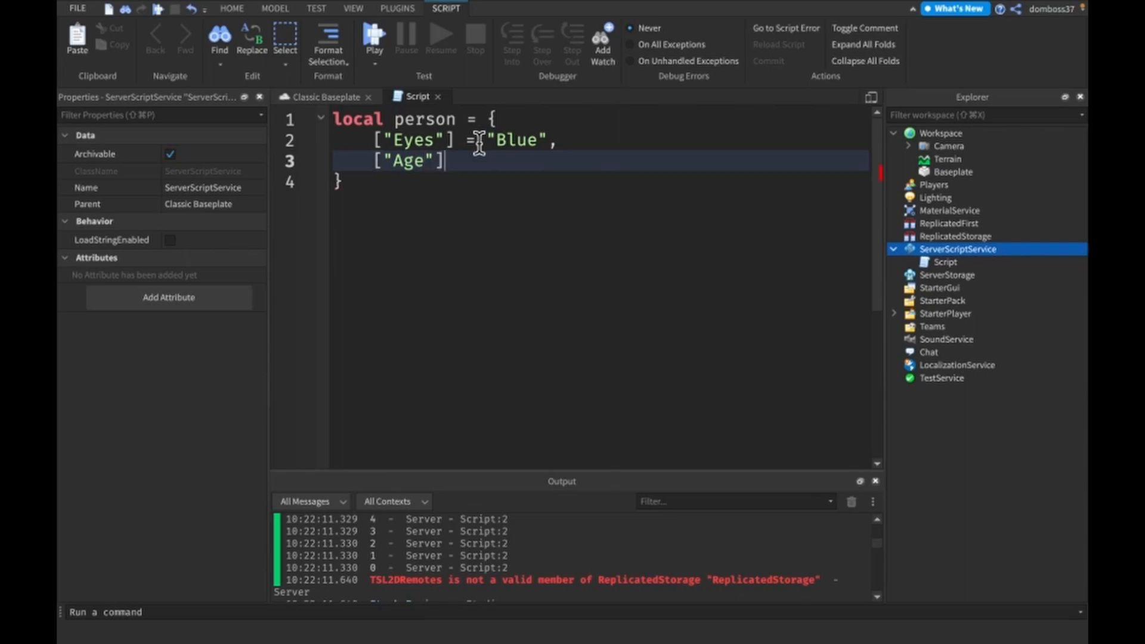
type("= 123,")
type("[\"")
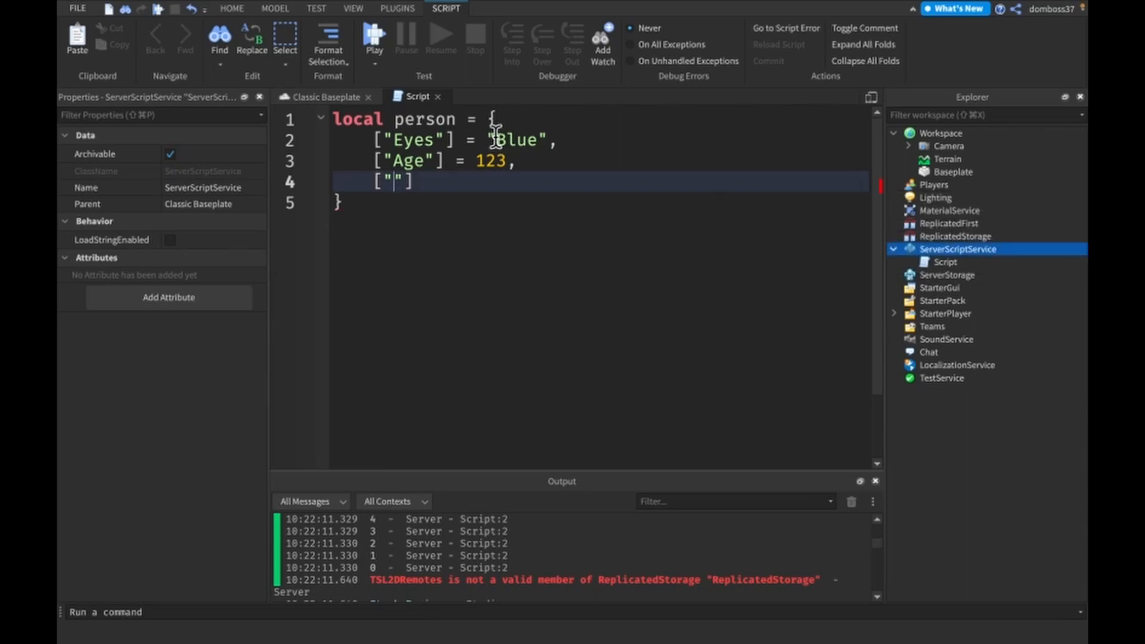
type("Height")
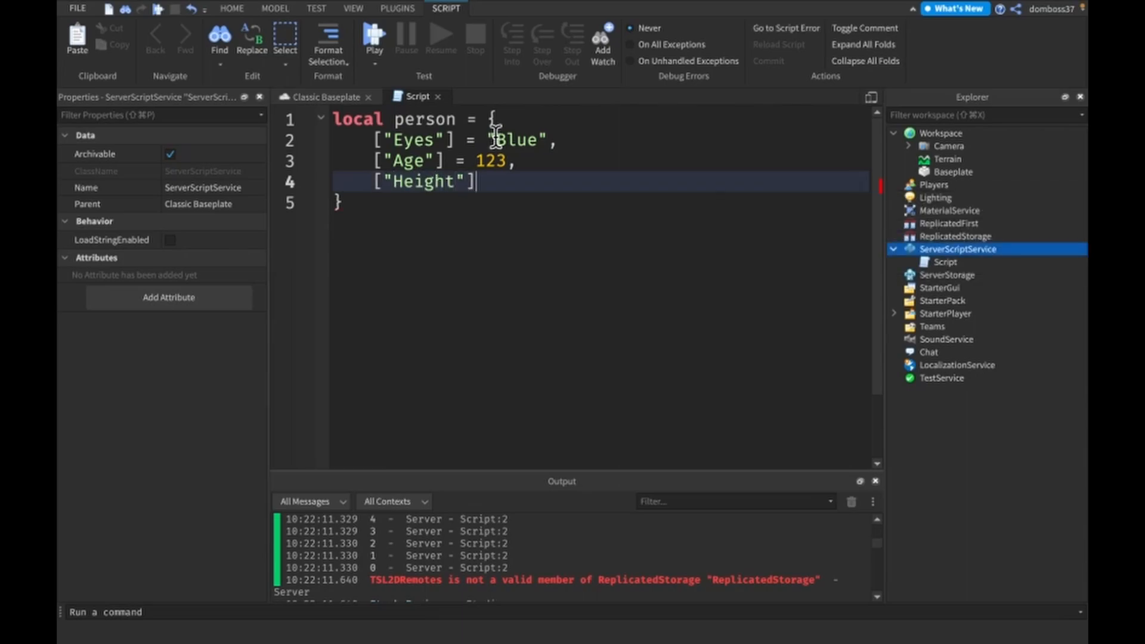
type("=")
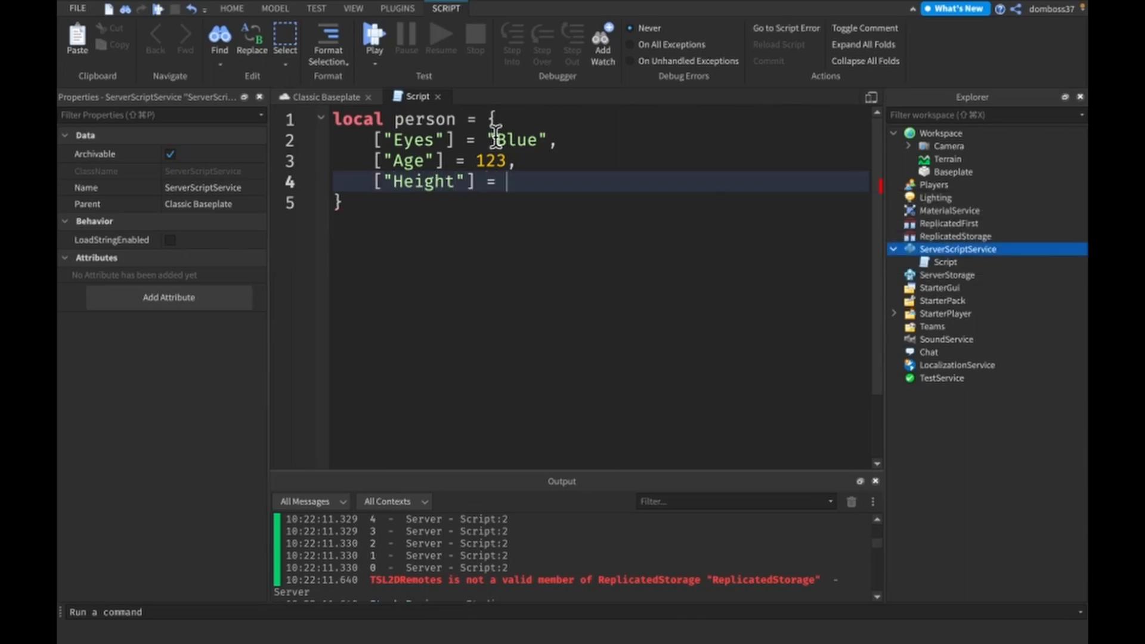
type("\"7ft\"")
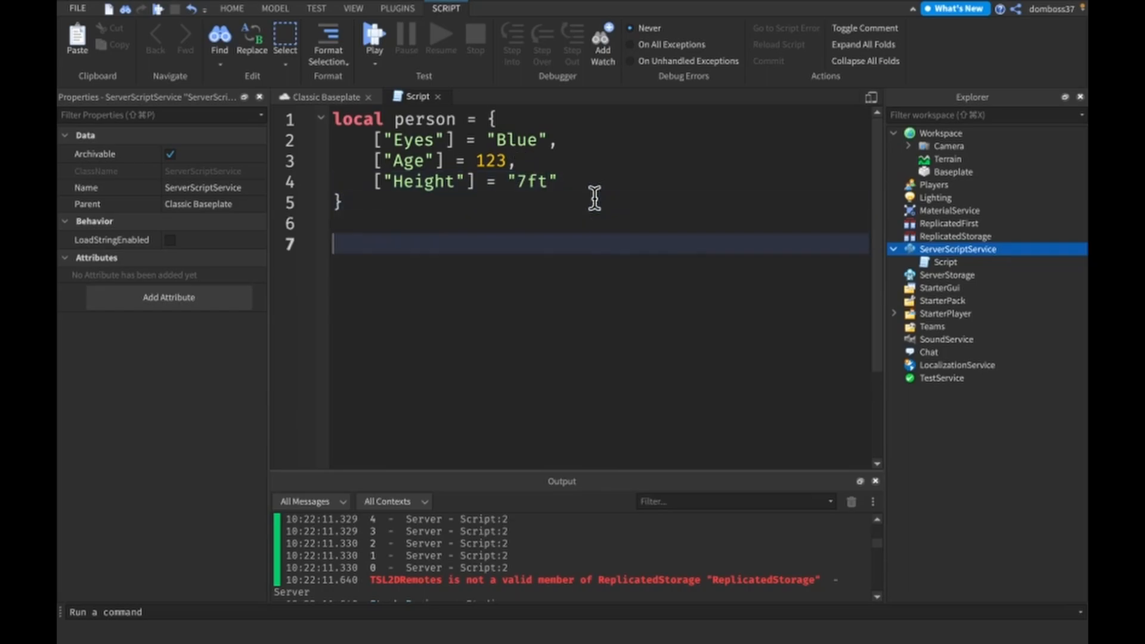
Define local array = { 124, 08, 82, 421 } below the person table
type("local array = {")
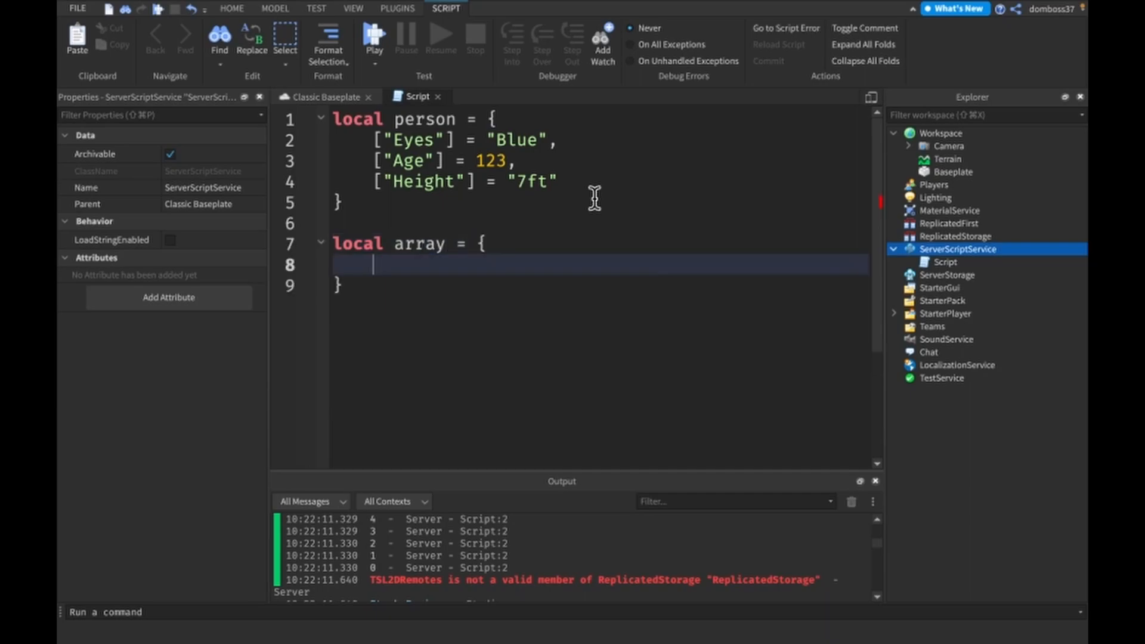
type("124,")
type("0")
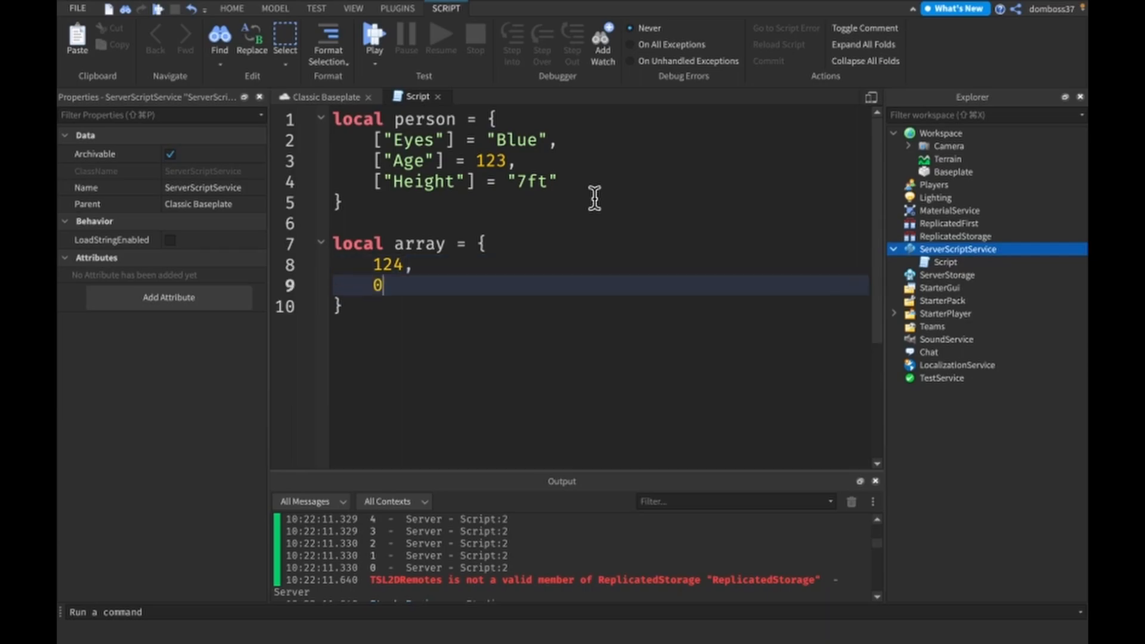
type("8,")
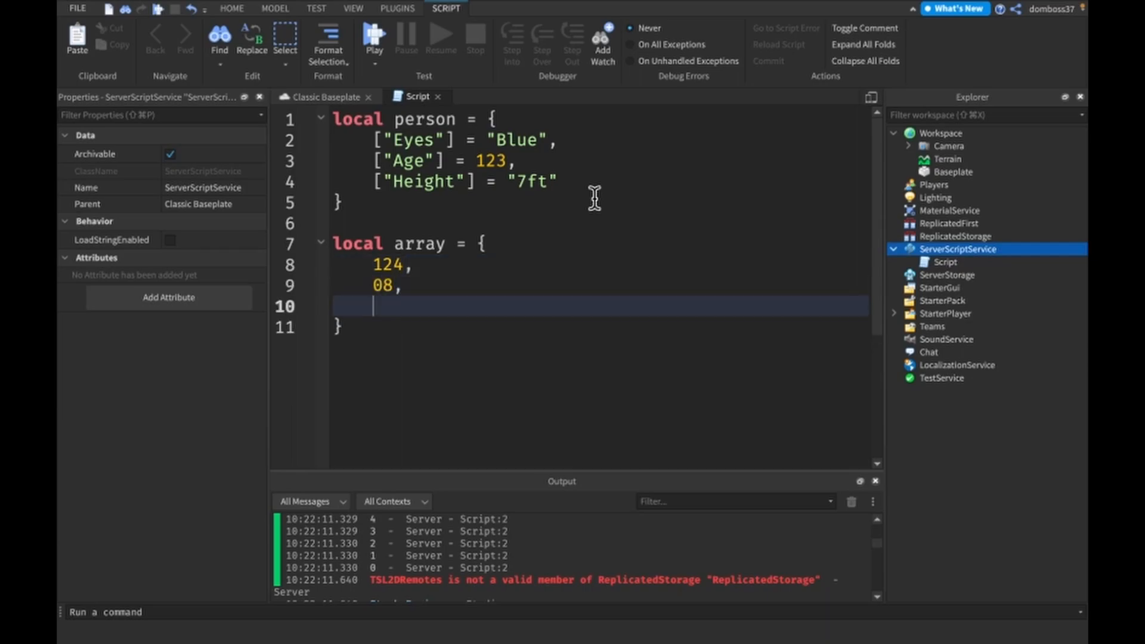
type("82,")
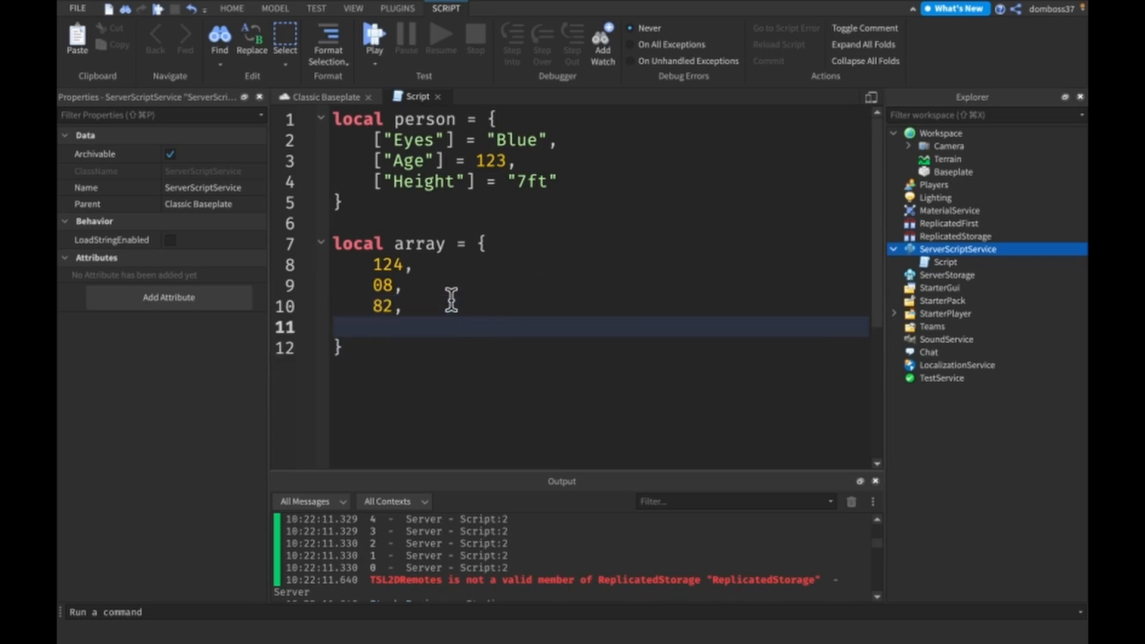
type("421")
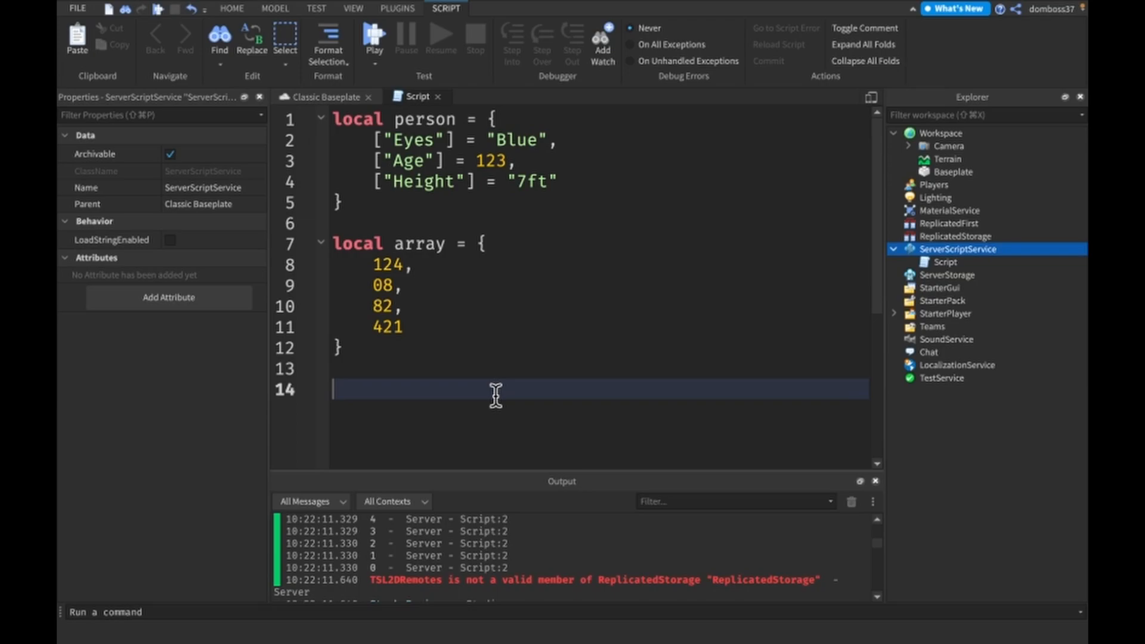
Add an empty 'for index, value in pairs(person) do' loop below the tables
type("fo")
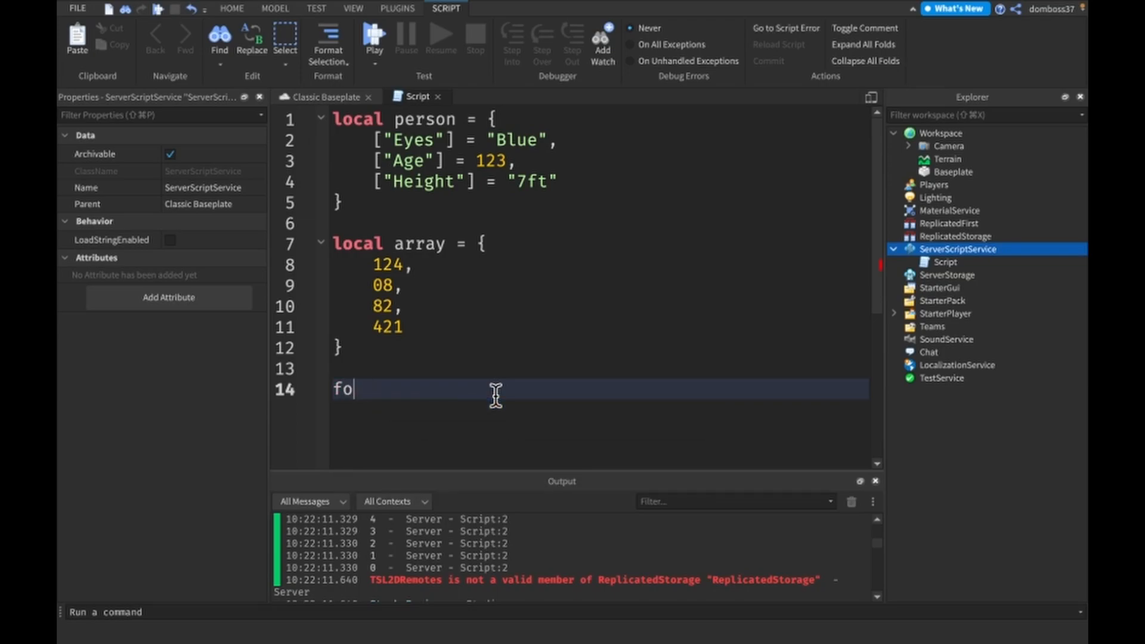
type("r")
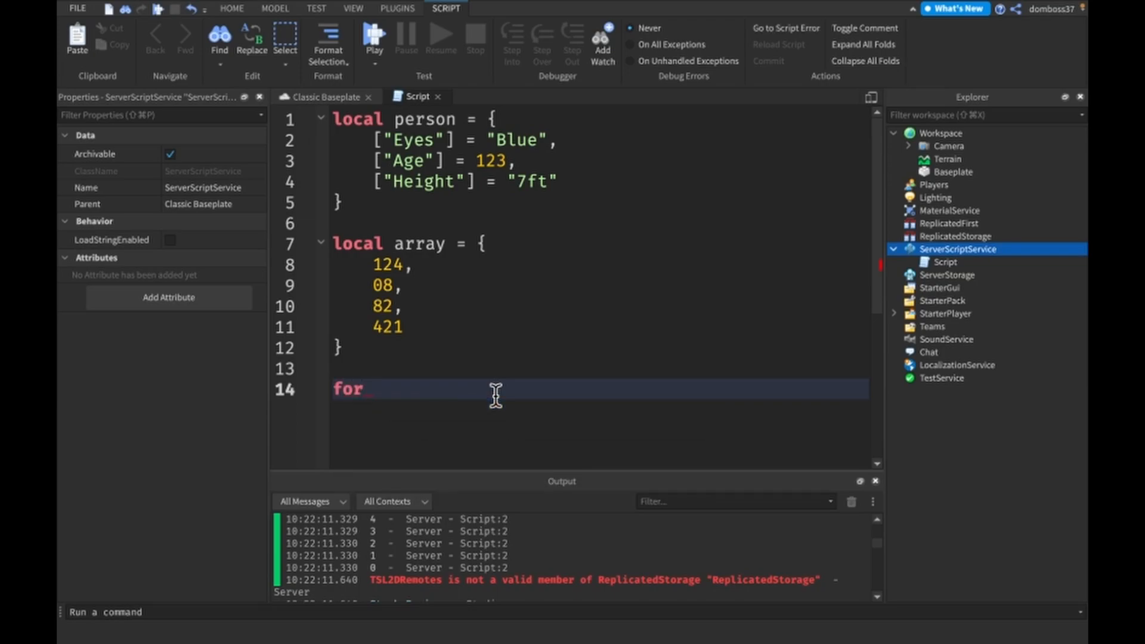
type("i")
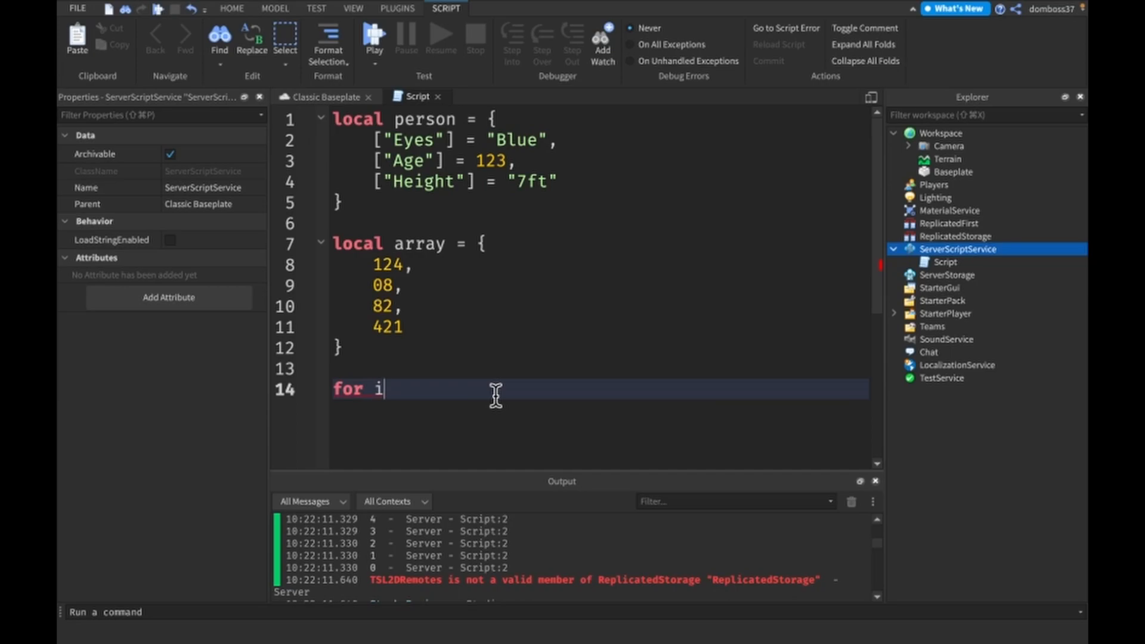
type("ndex,")
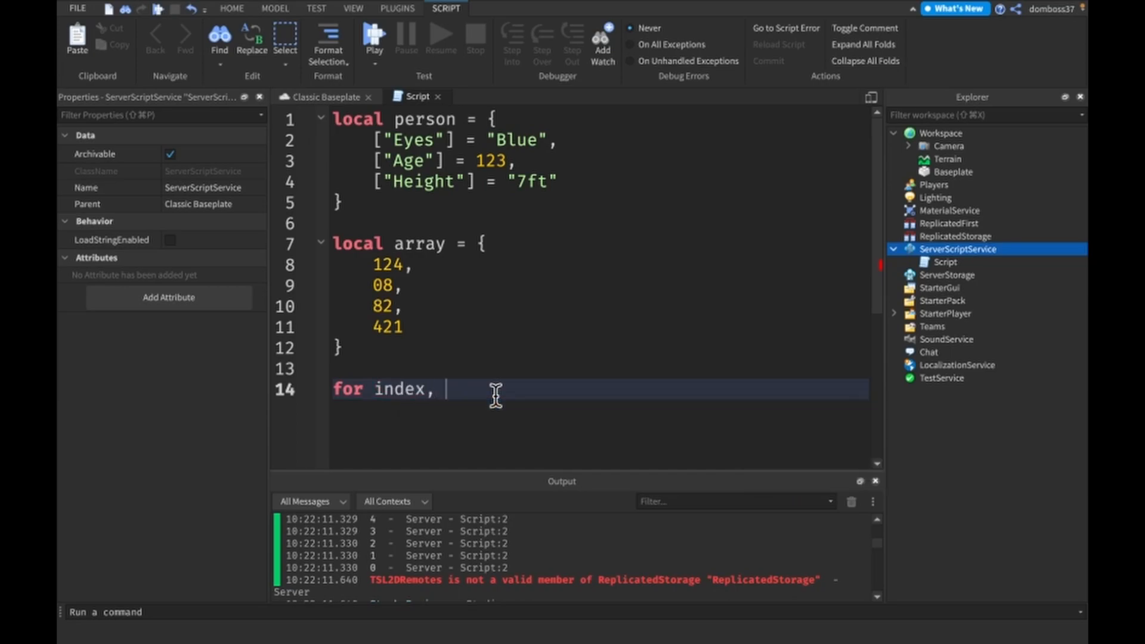
type("v")
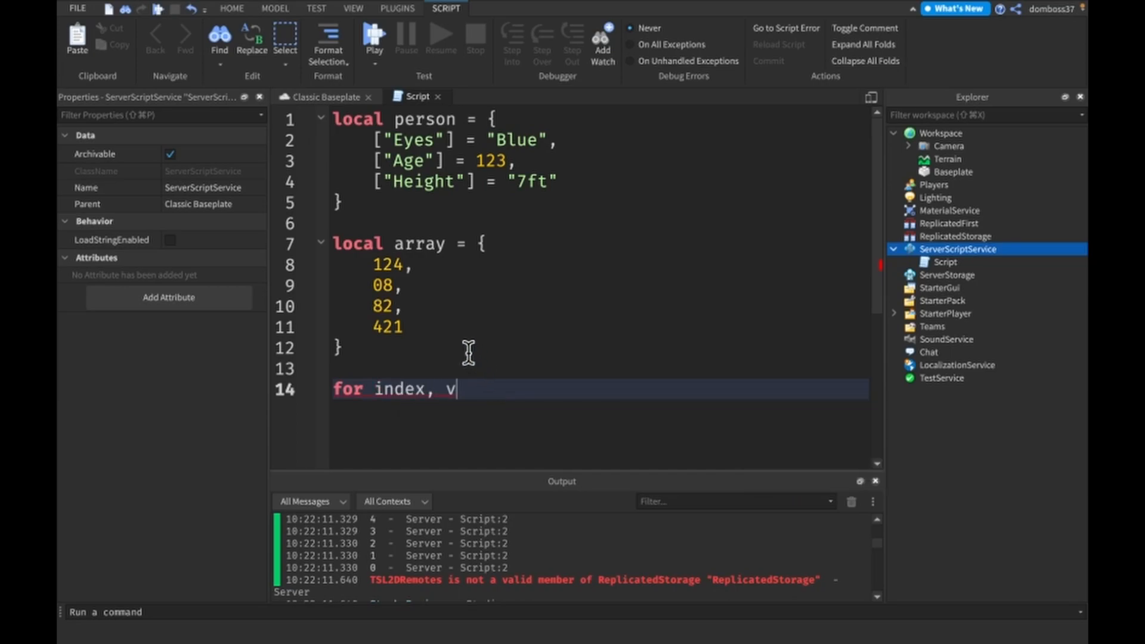
mouse_move(379, 387)
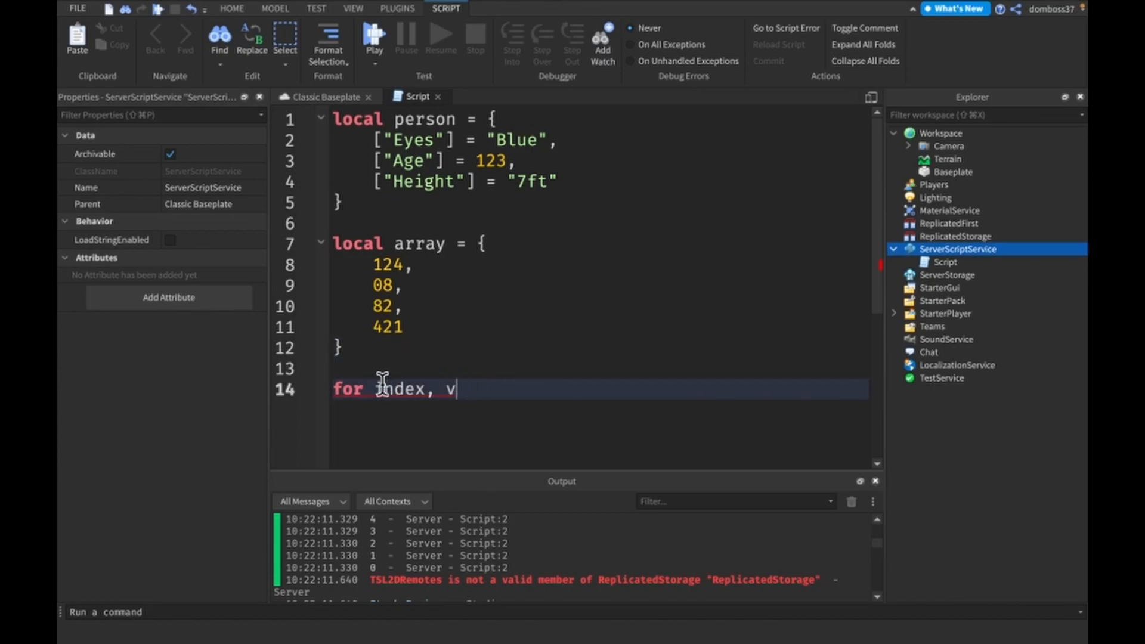
type("value in pairs(")
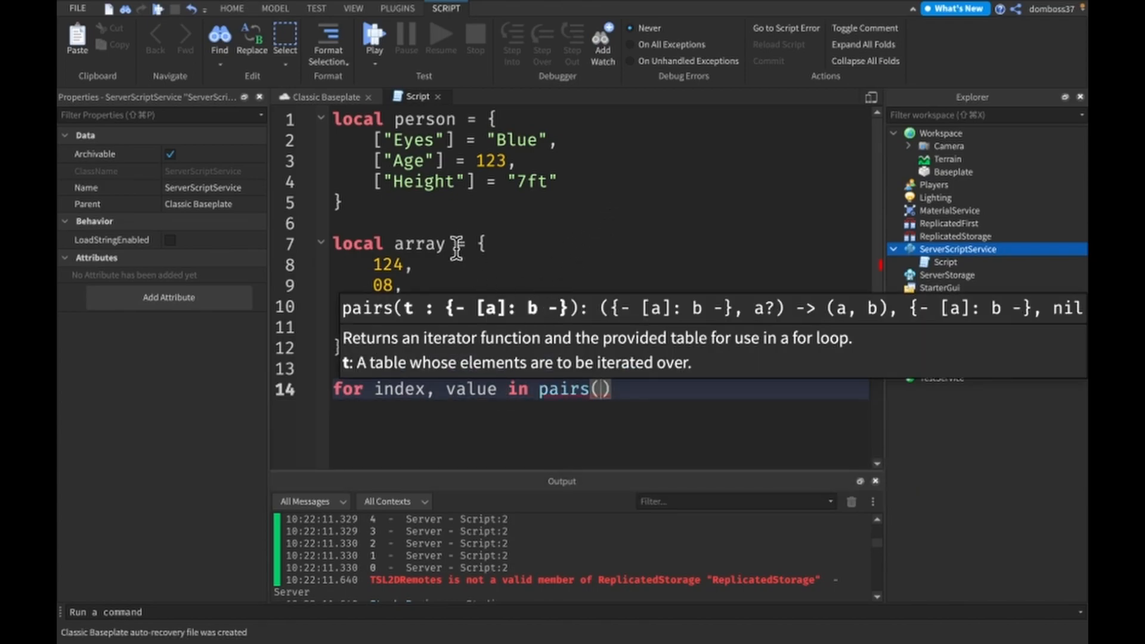
mouse_move(478, 182)
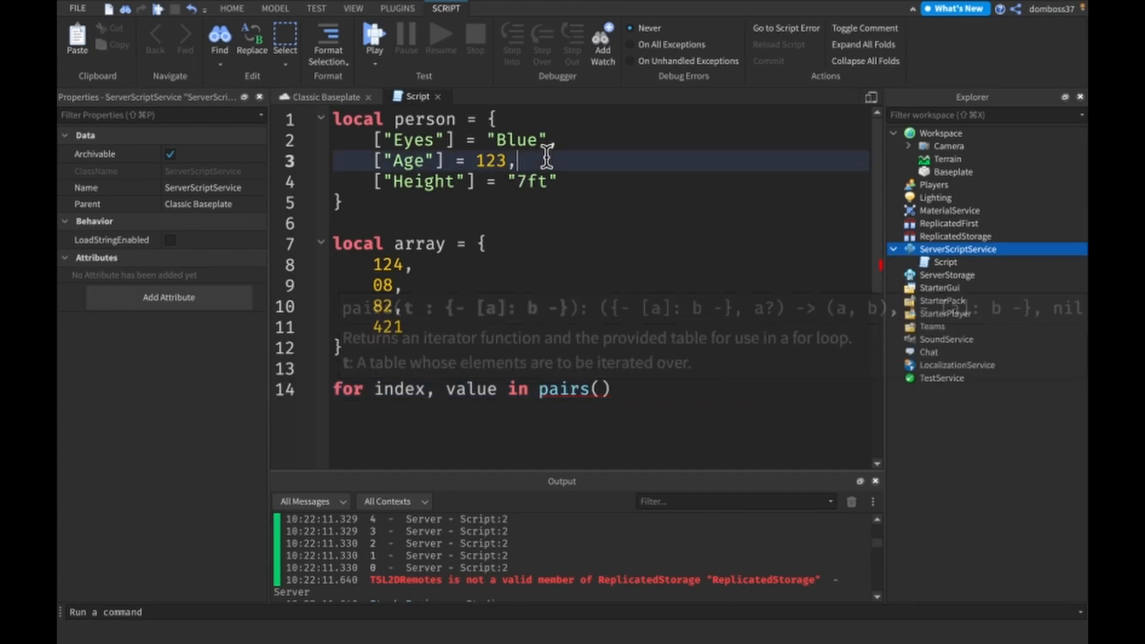
left_click(588, 388)
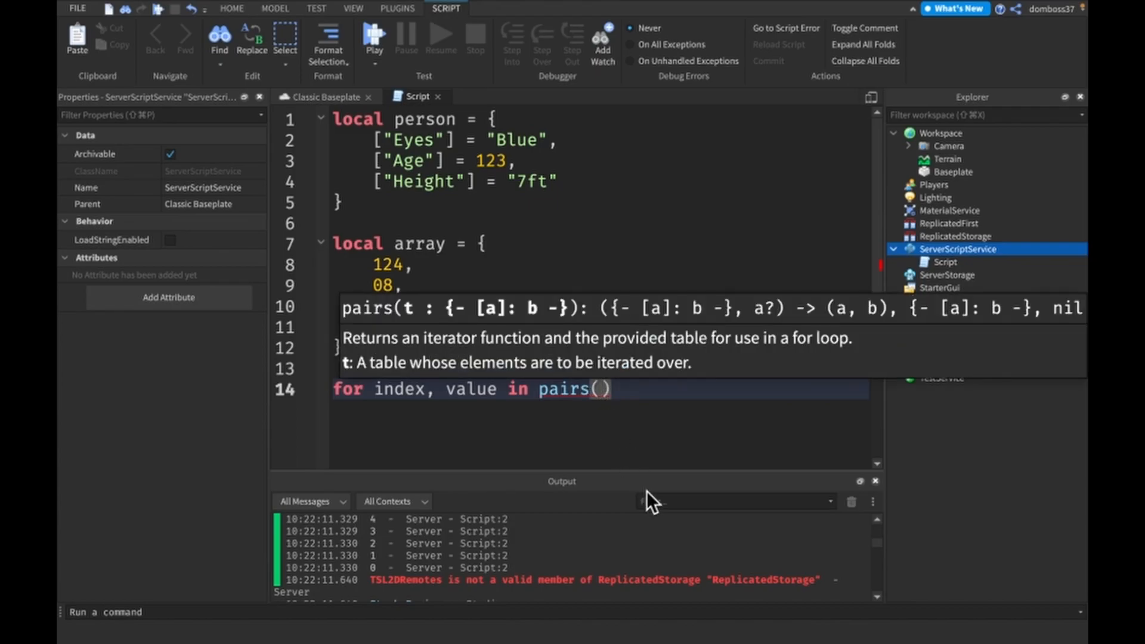
type("p;")
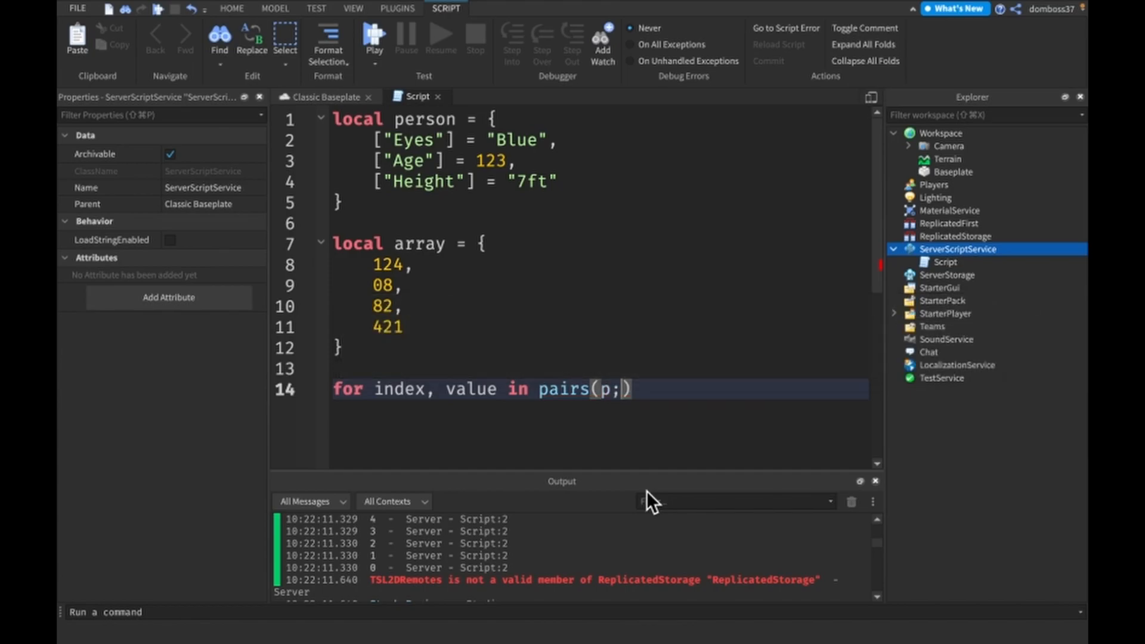
type("erson")
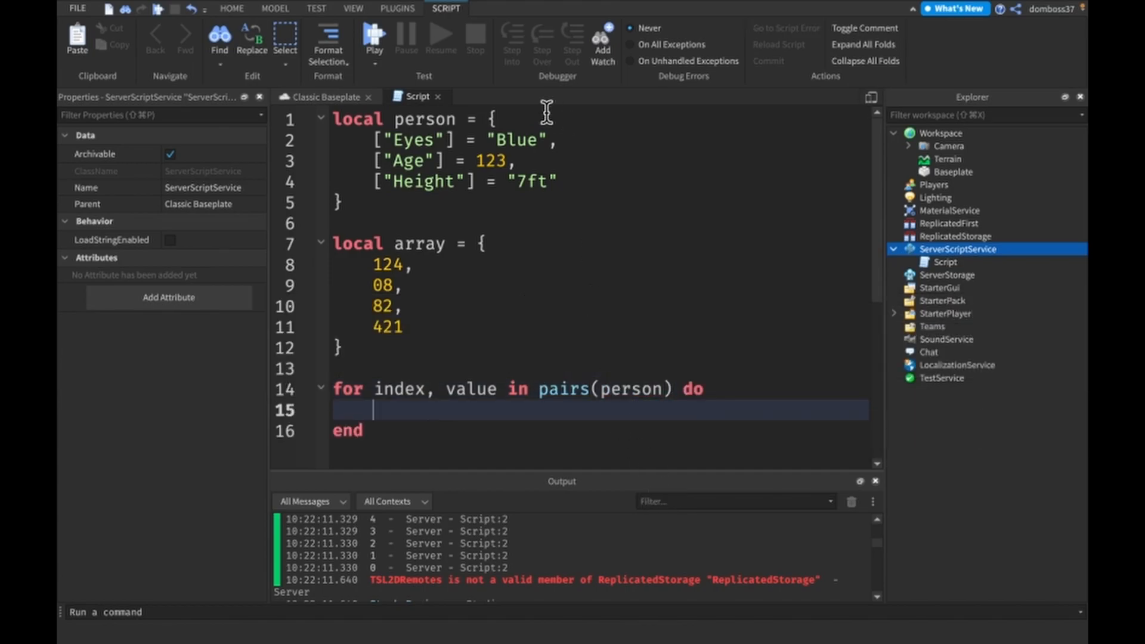
mouse_move(531, 212)
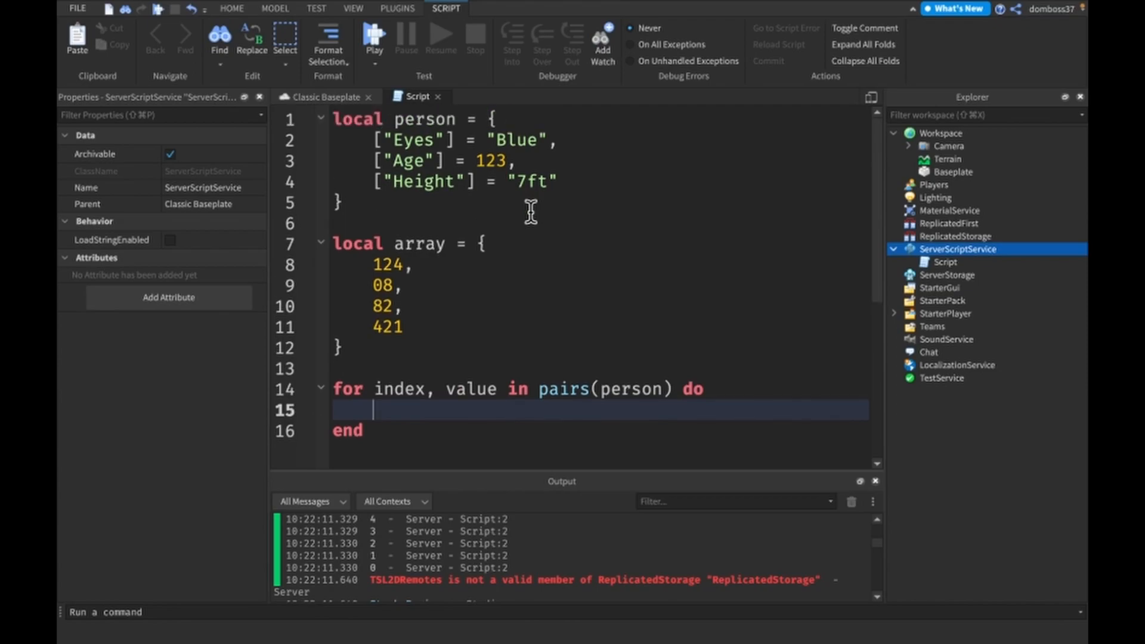
Fill the loop body with print("Our person is of/has "..index..value), correcting typos
type("print(")
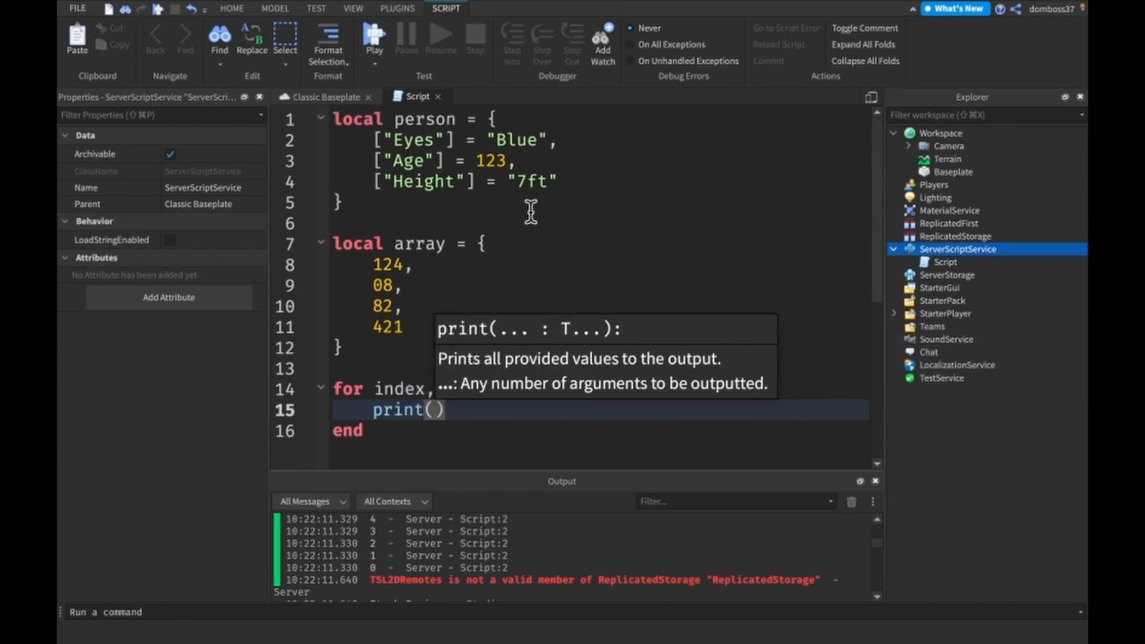
type("\"Our person is/has")
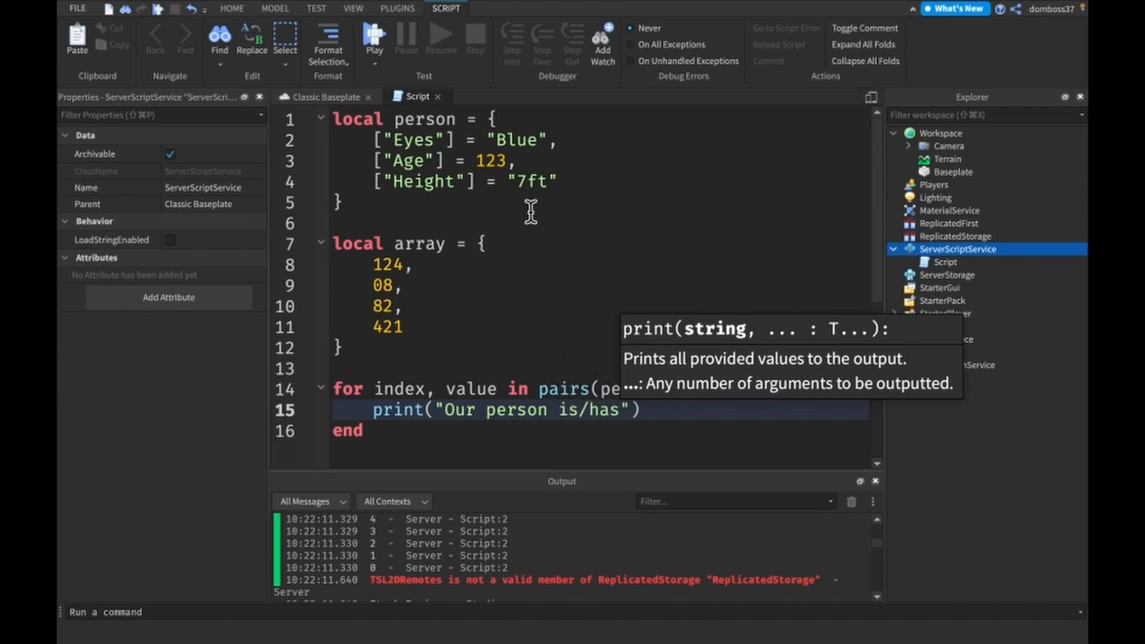
key("Backspace")
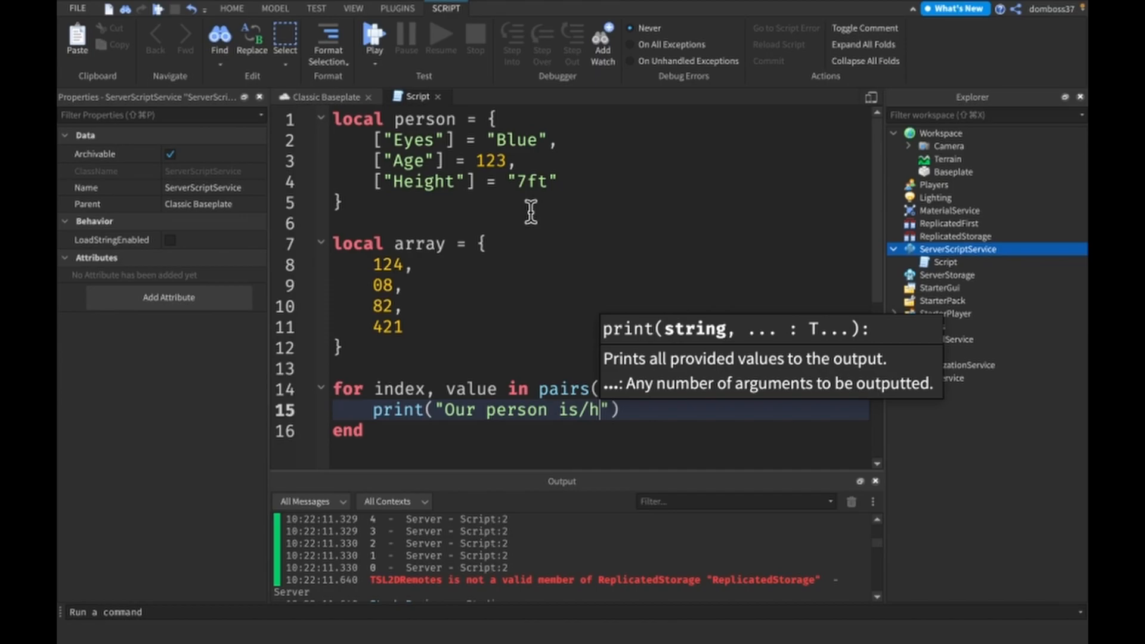
key("Backspace")
type(" of")
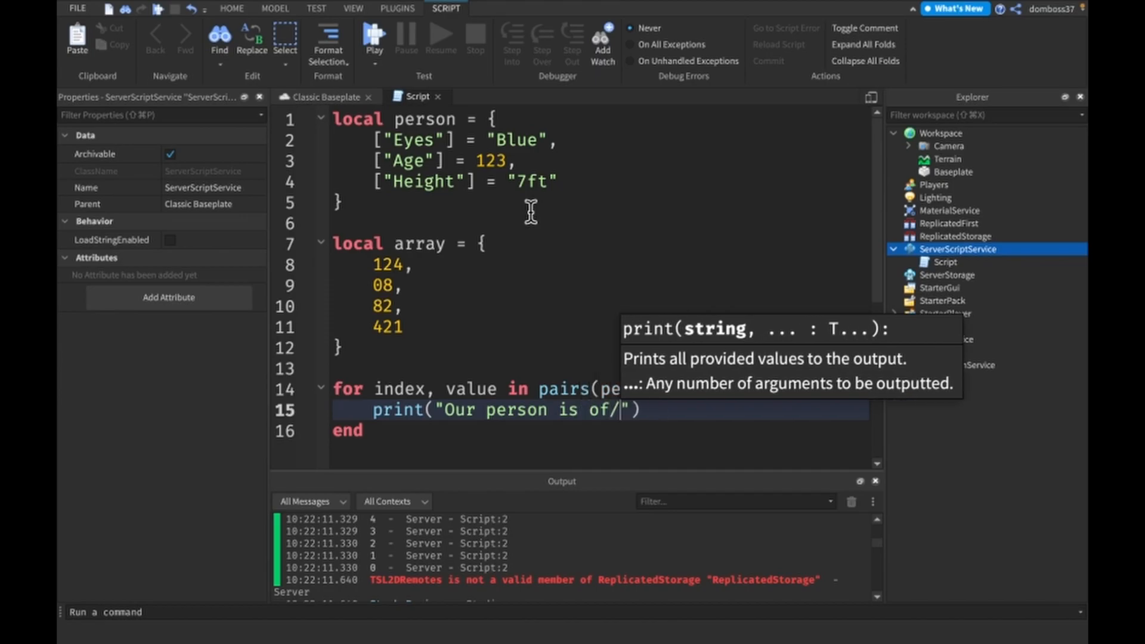
type("has\"..index")
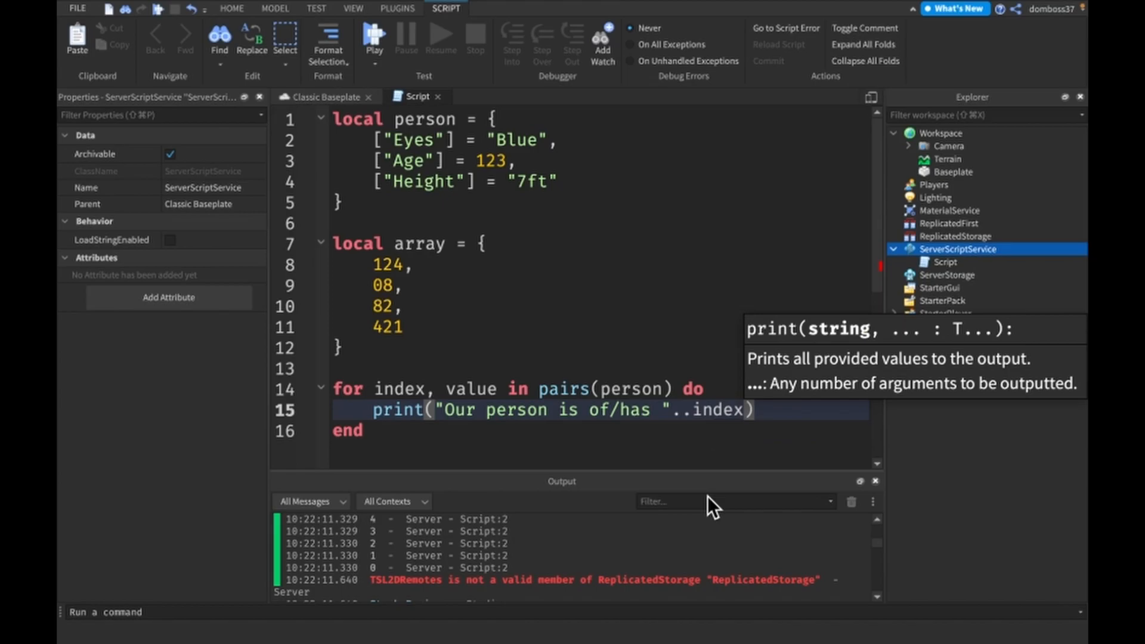
left_click(404, 161)
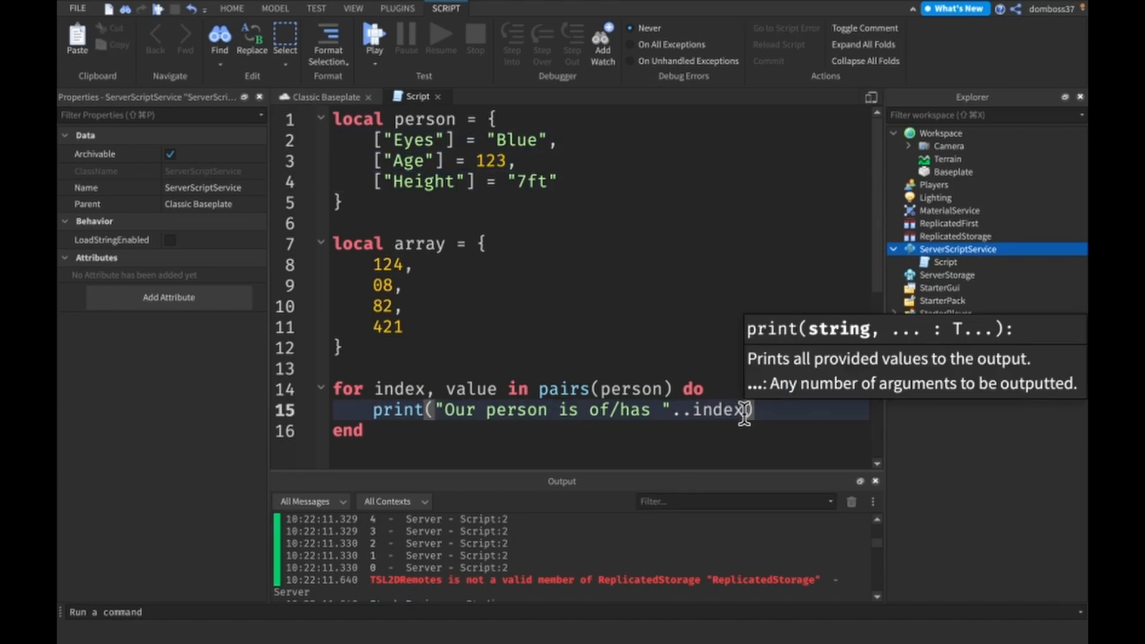
type(",")
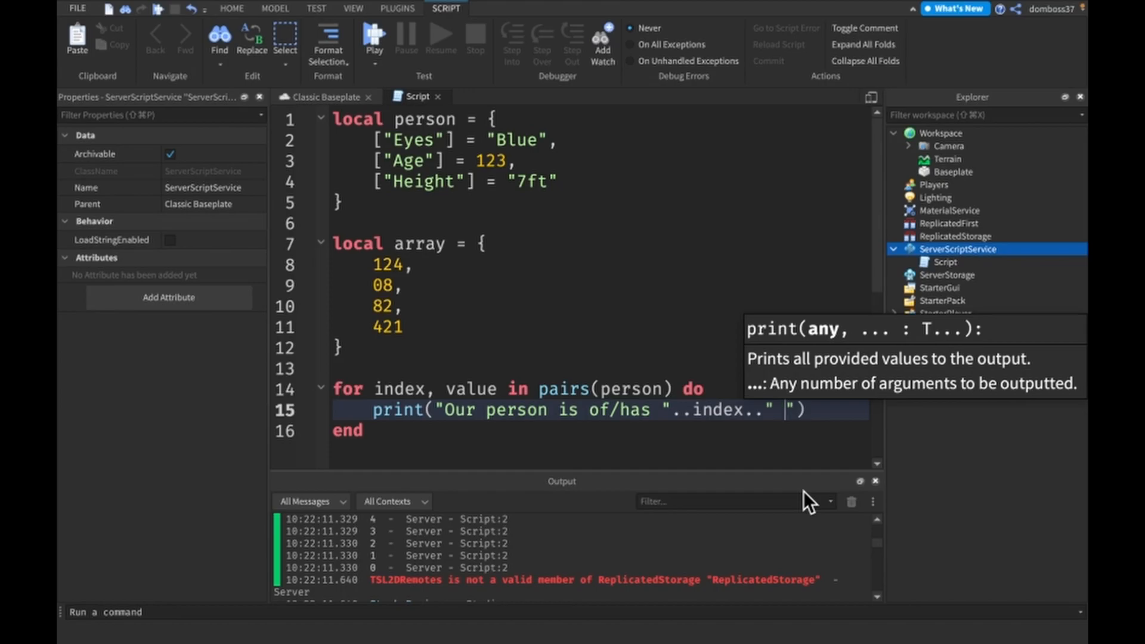
type("of")
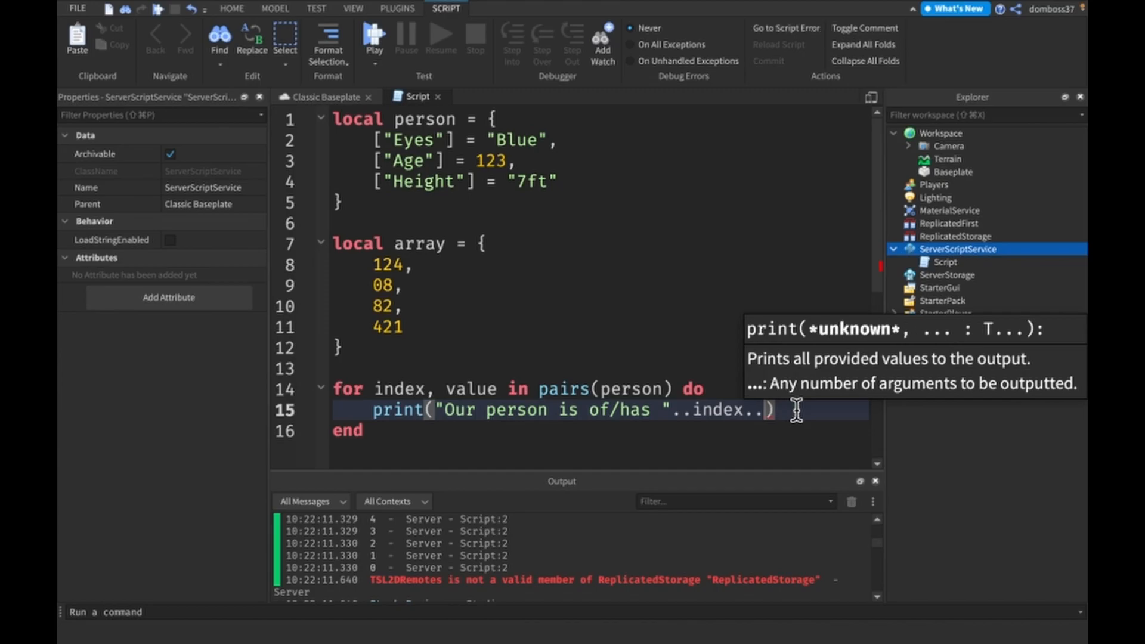
type("valeu")
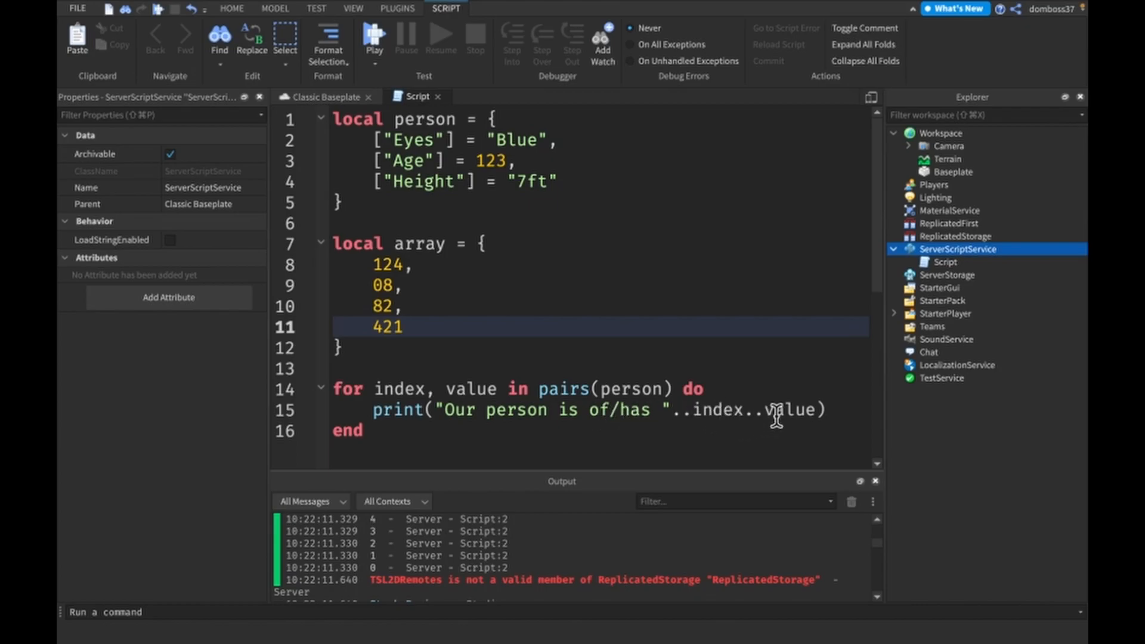
mouse_move(352, 388)
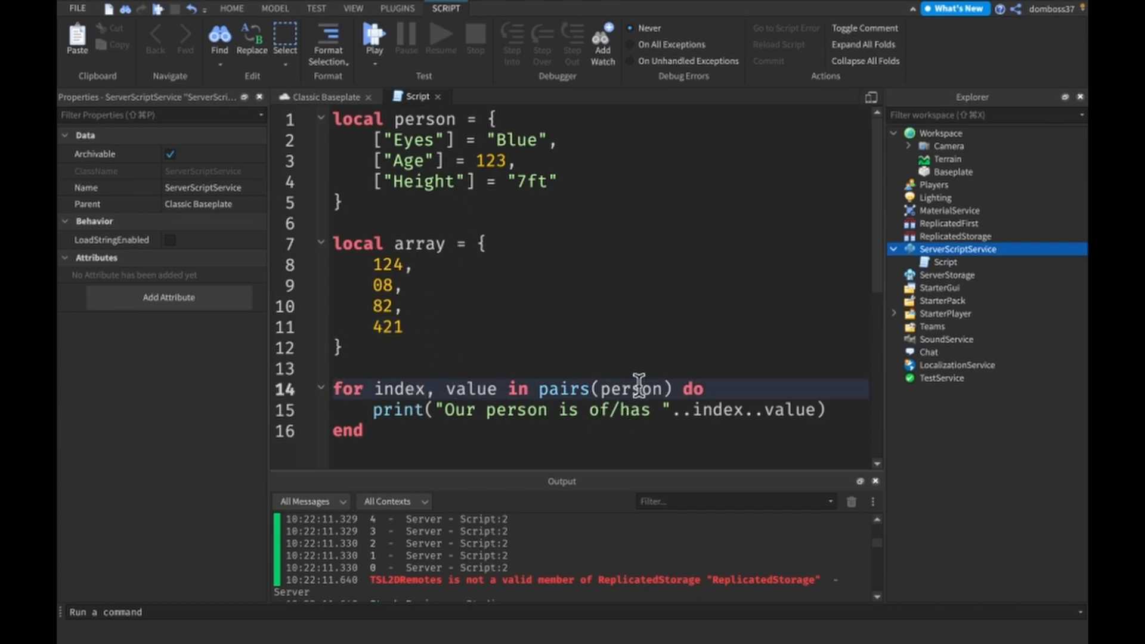
mouse_move(468, 182)
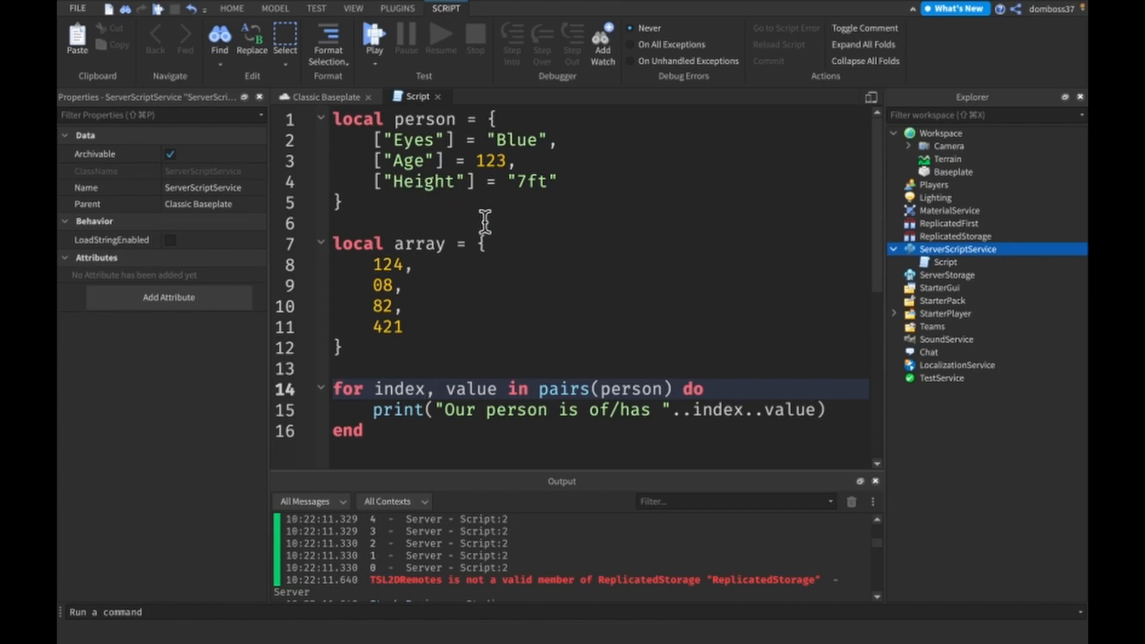
mouse_move(519, 420)
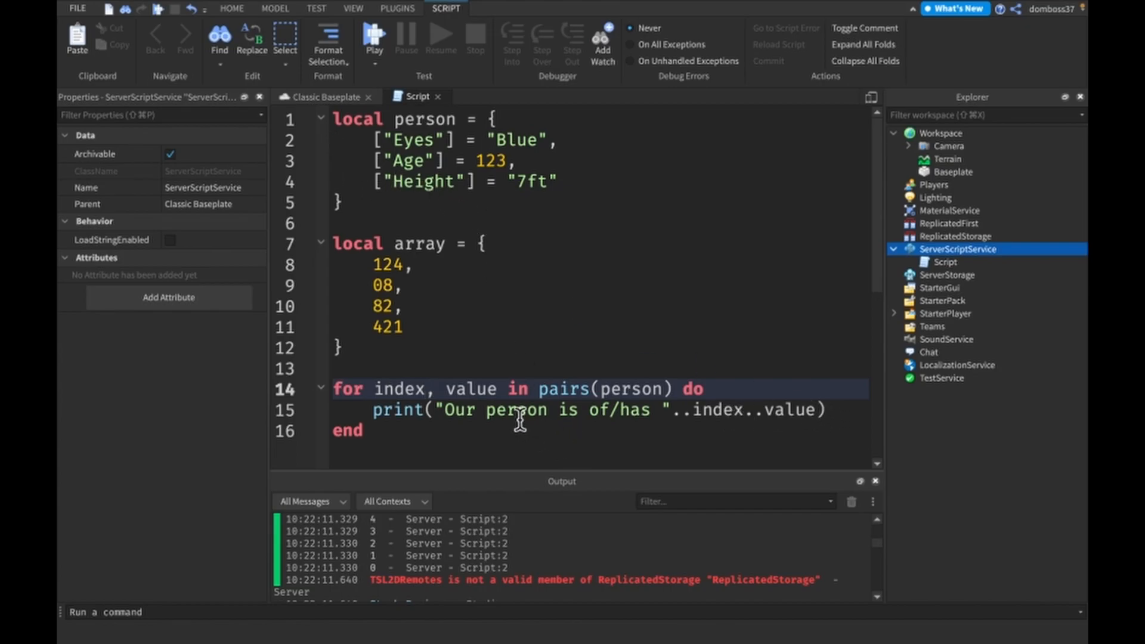
mouse_move(496, 399)
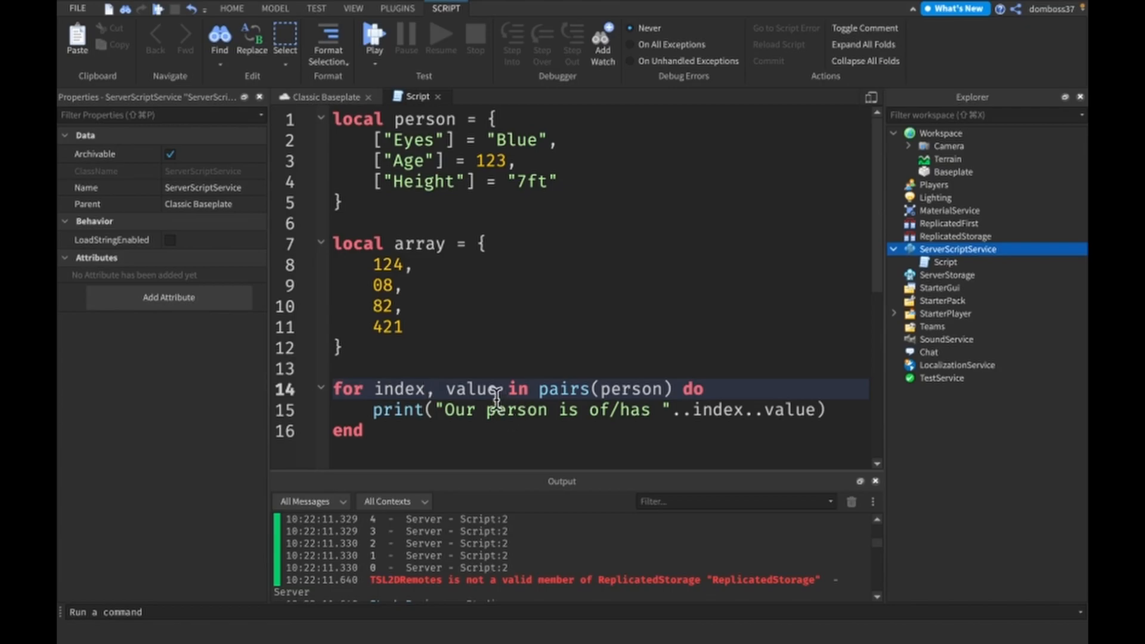
mouse_move(373, 38)
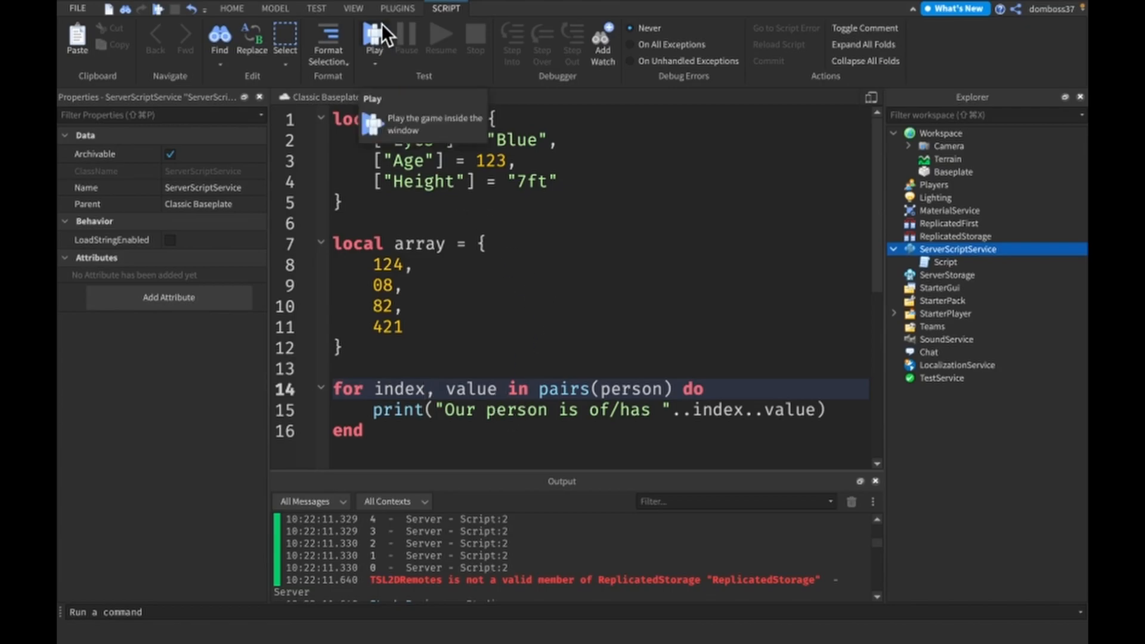
Playtest to print EyesBlue, Age123 and Height7ft, then return to editing
left_click(373, 38)
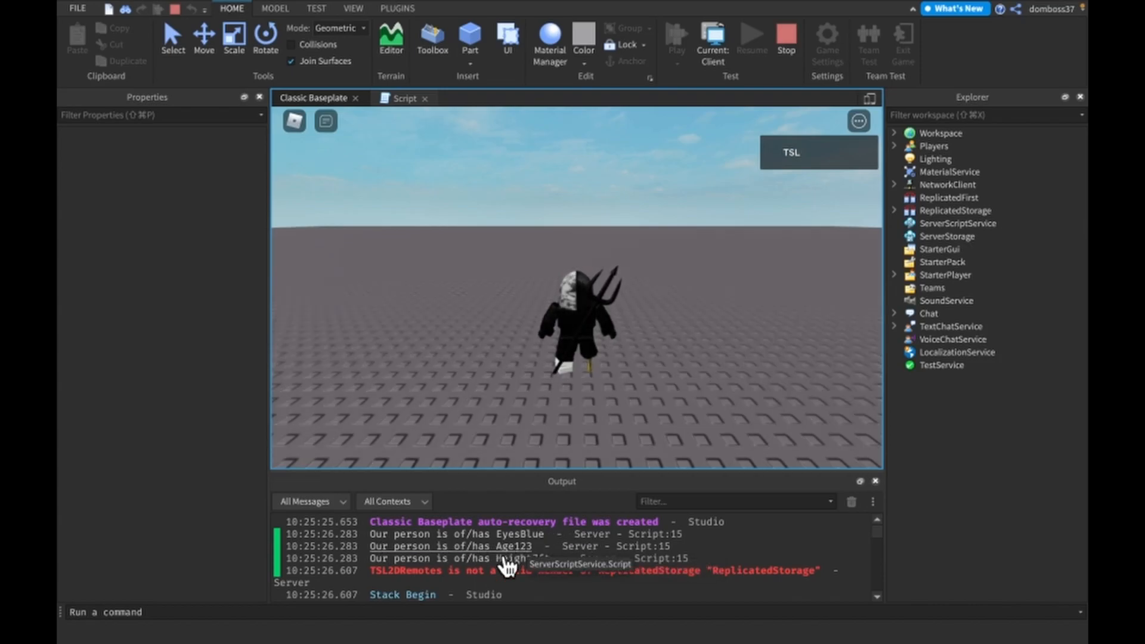
mouse_move(842, 10)
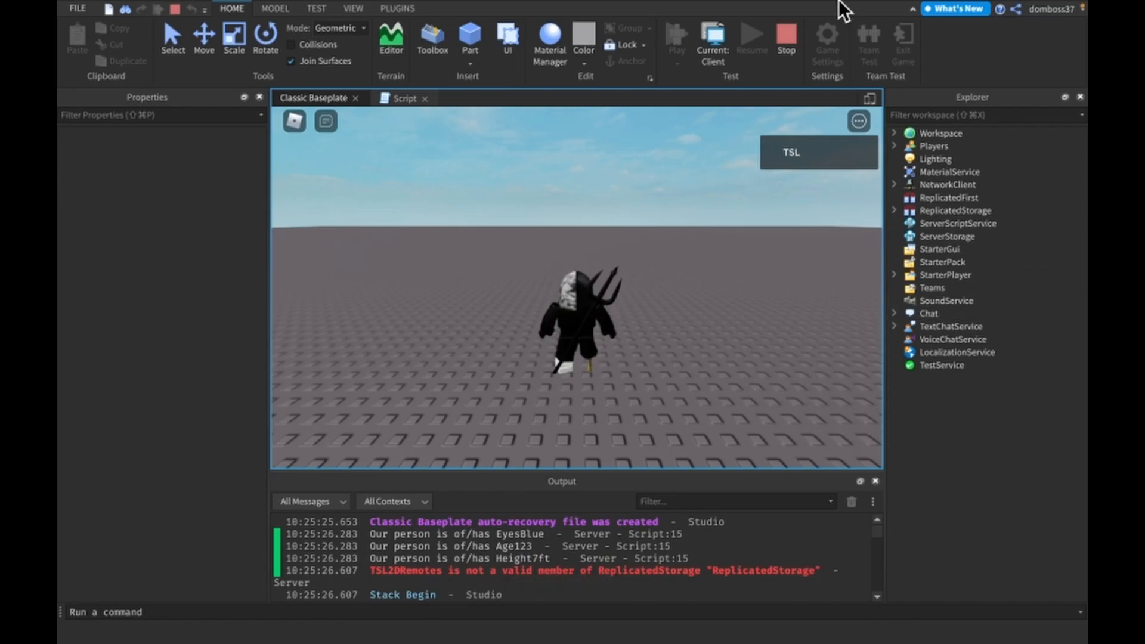
left_click(403, 98)
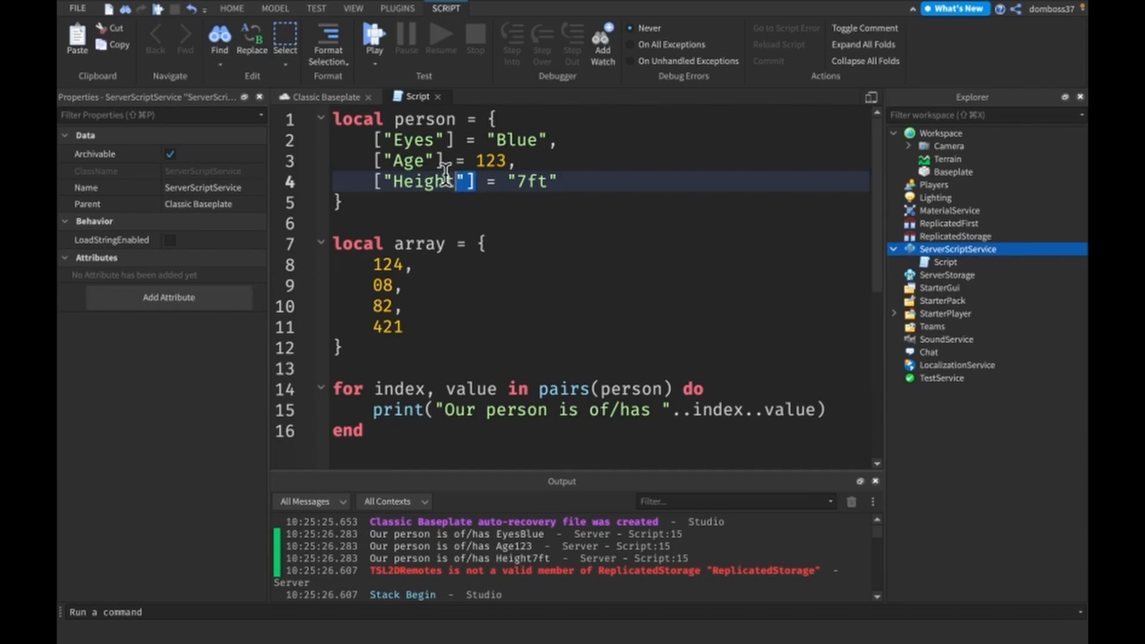
left_click(485, 141)
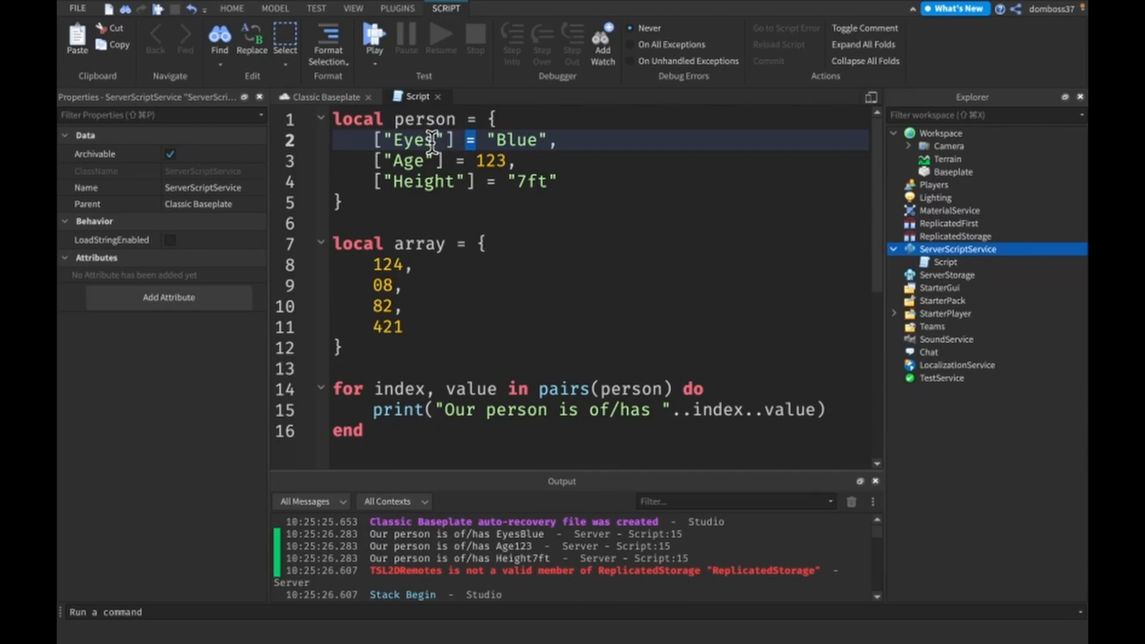
double_click(401, 389)
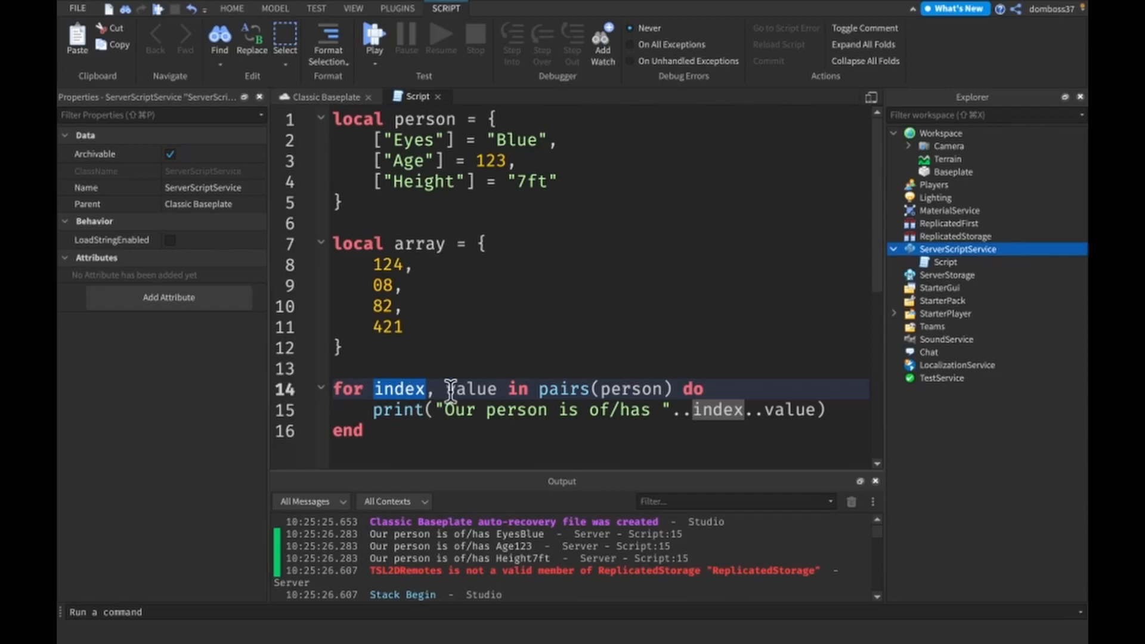
double_click(473, 389)
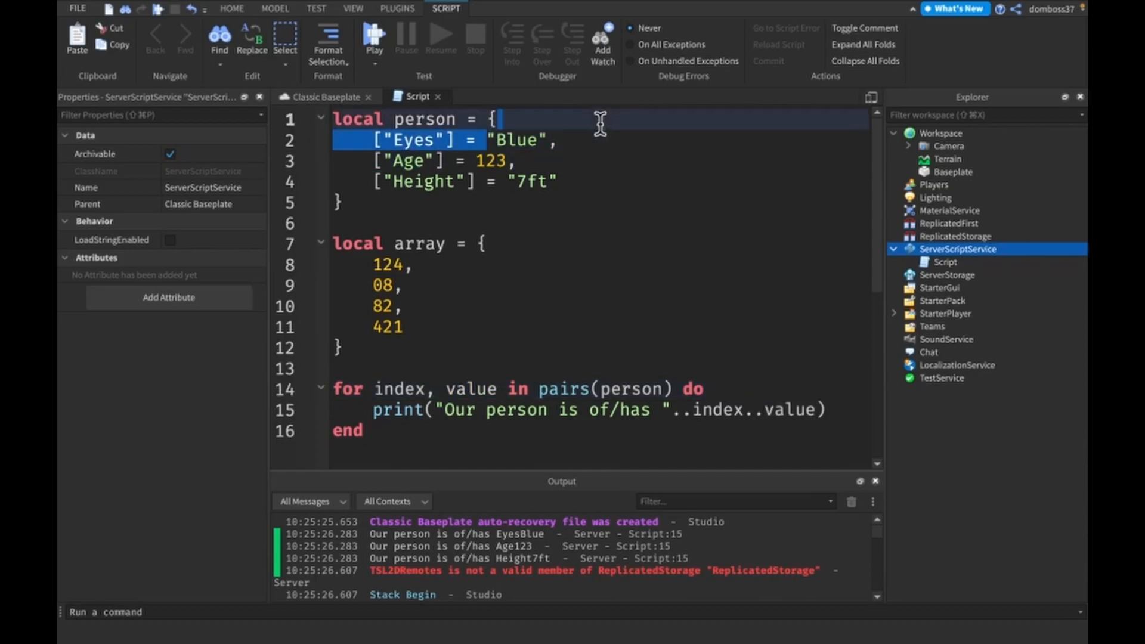
Rename the loop variables to kg and sfr, then rerun the game to check the output
double_click(397, 388)
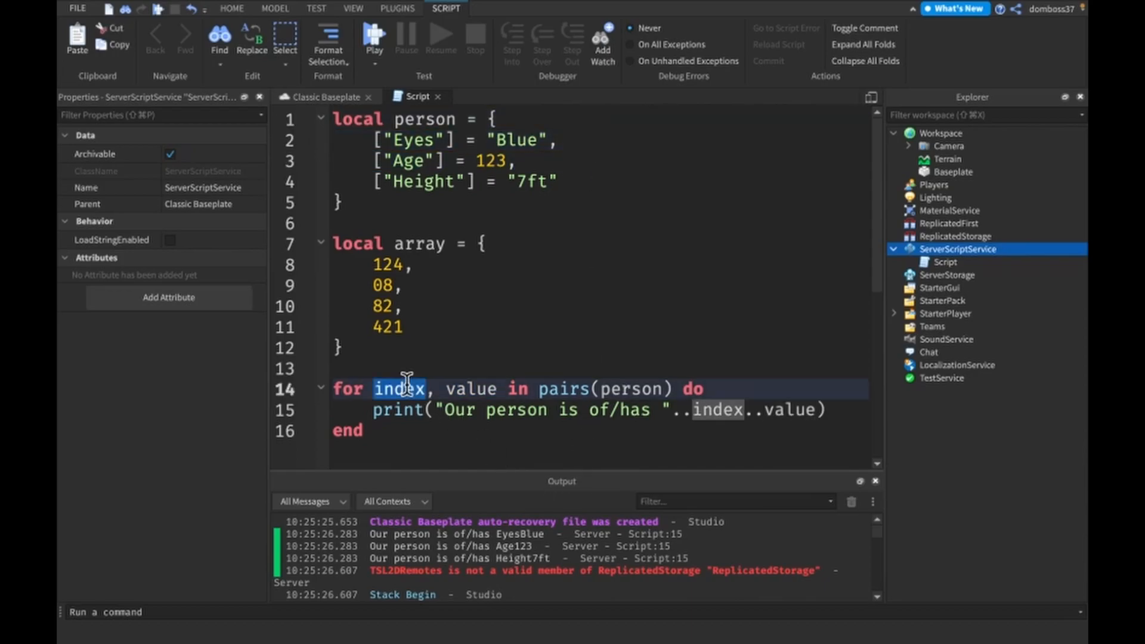
type("kg")
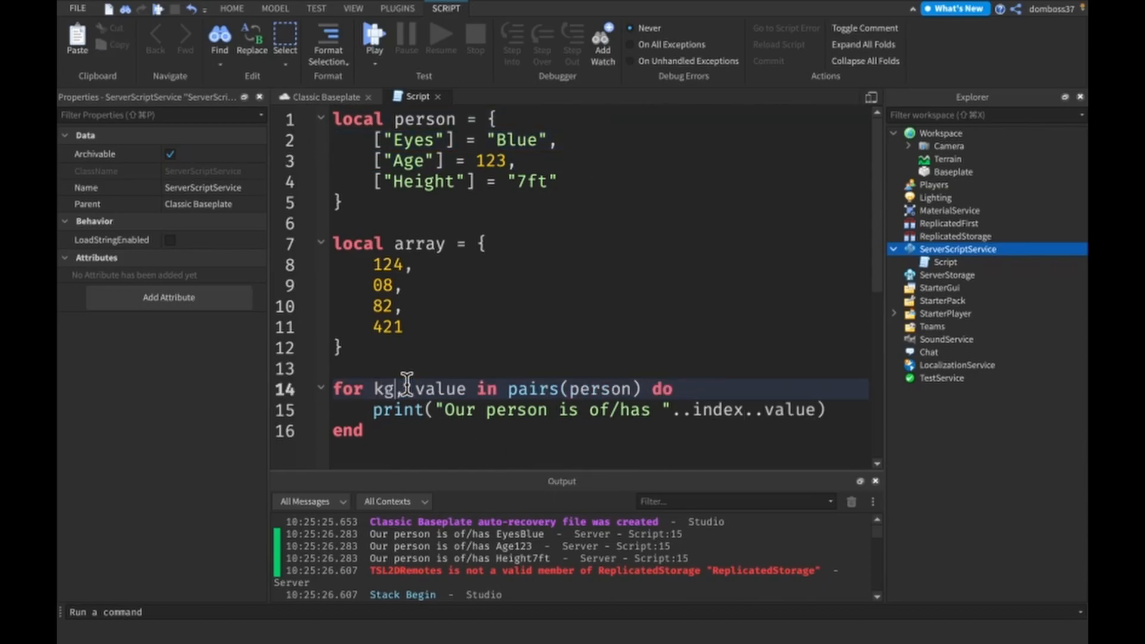
double_click(441, 388)
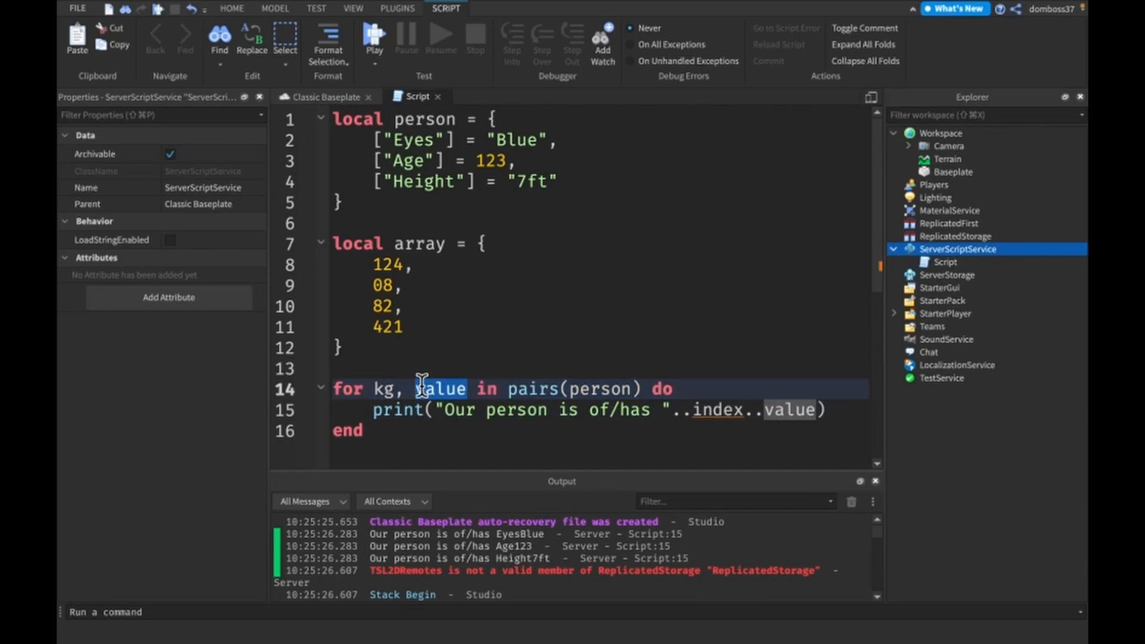
type("sfr")
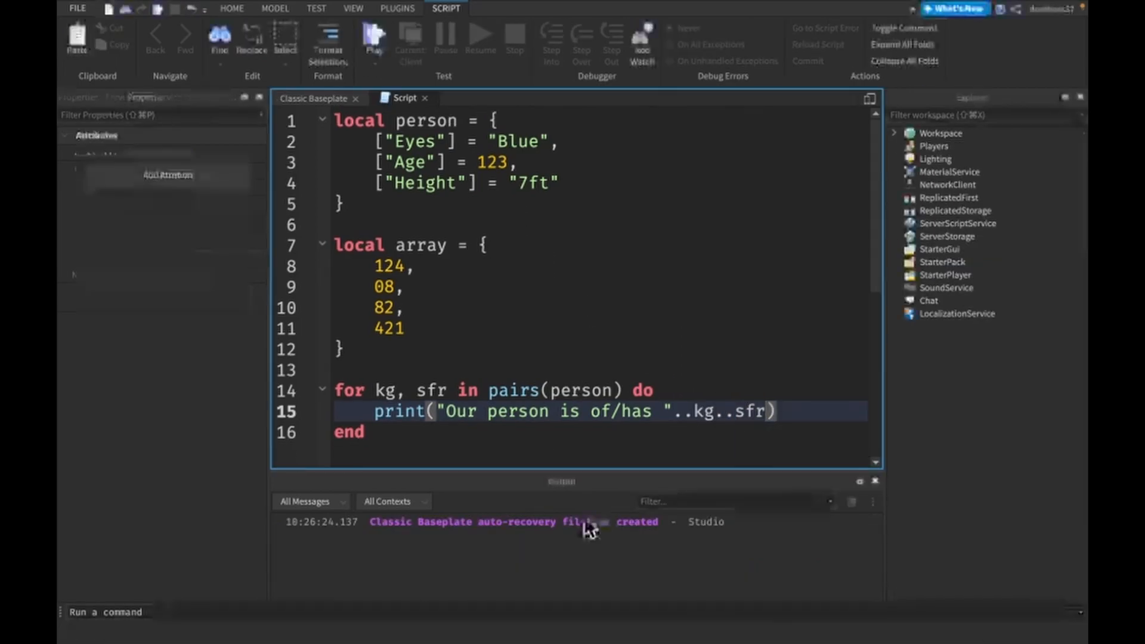
left_click(373, 35)
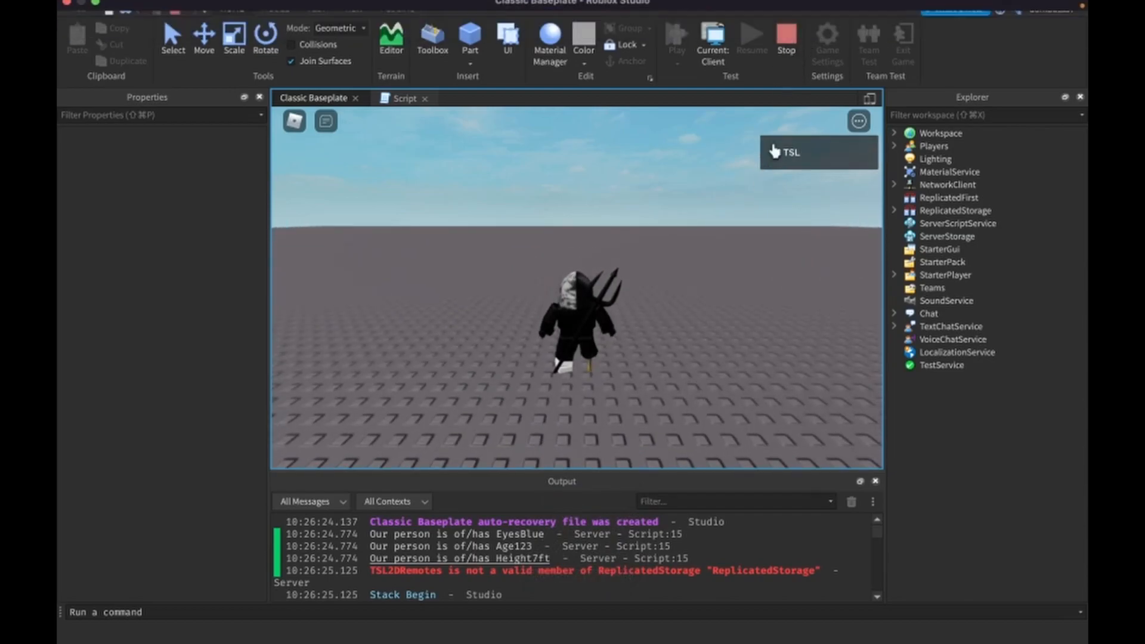
left_click(403, 98)
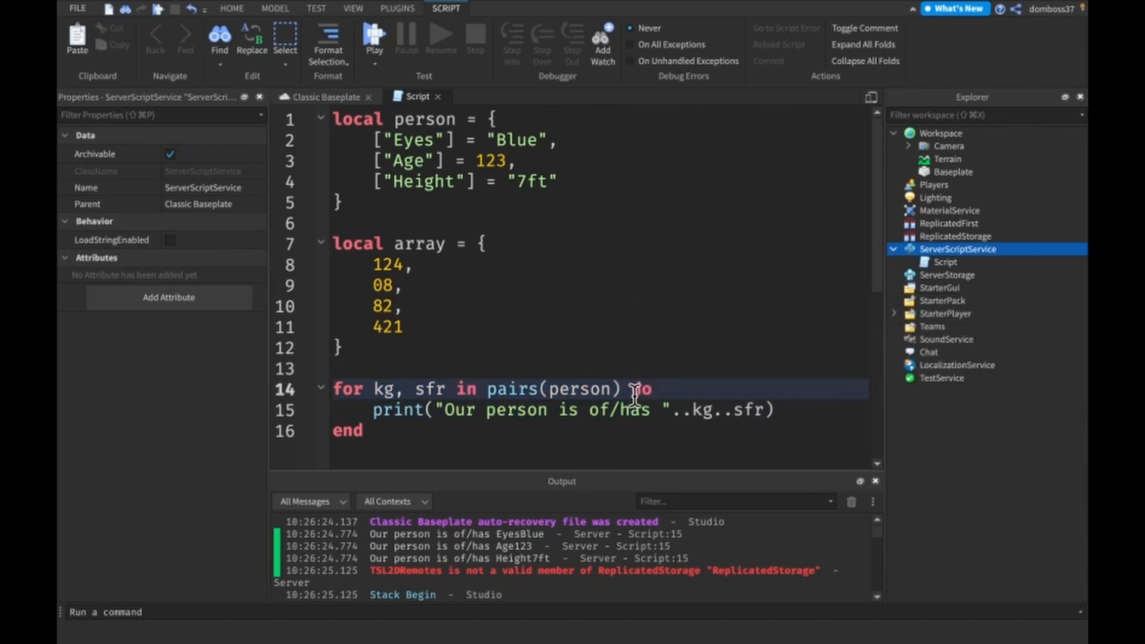
mouse_move(701, 389)
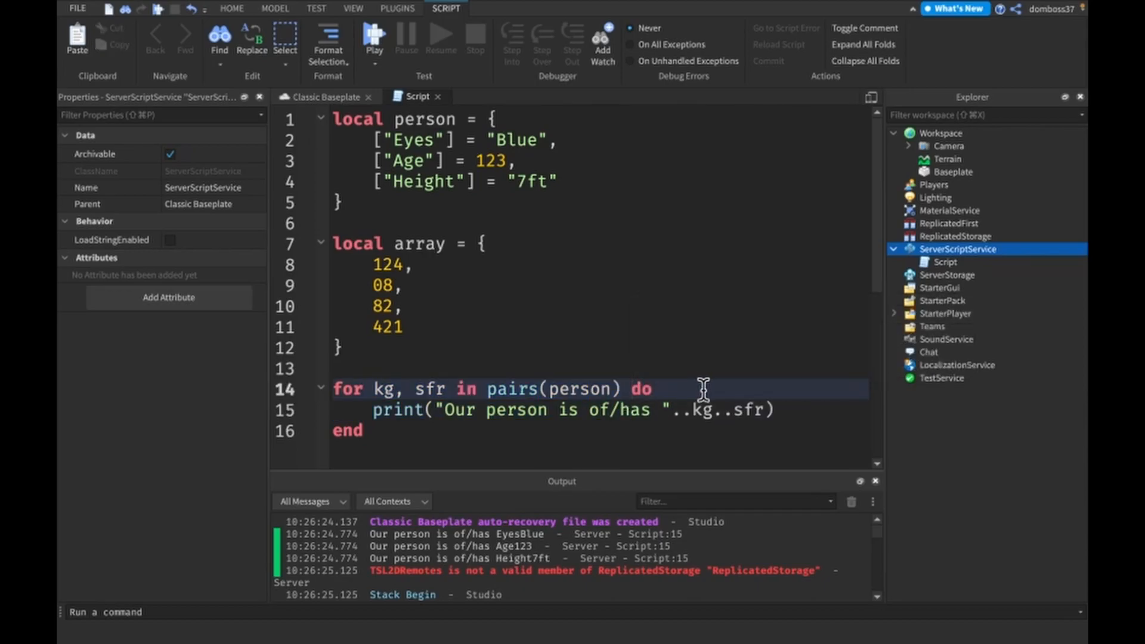
mouse_move(794, 443)
type("index")
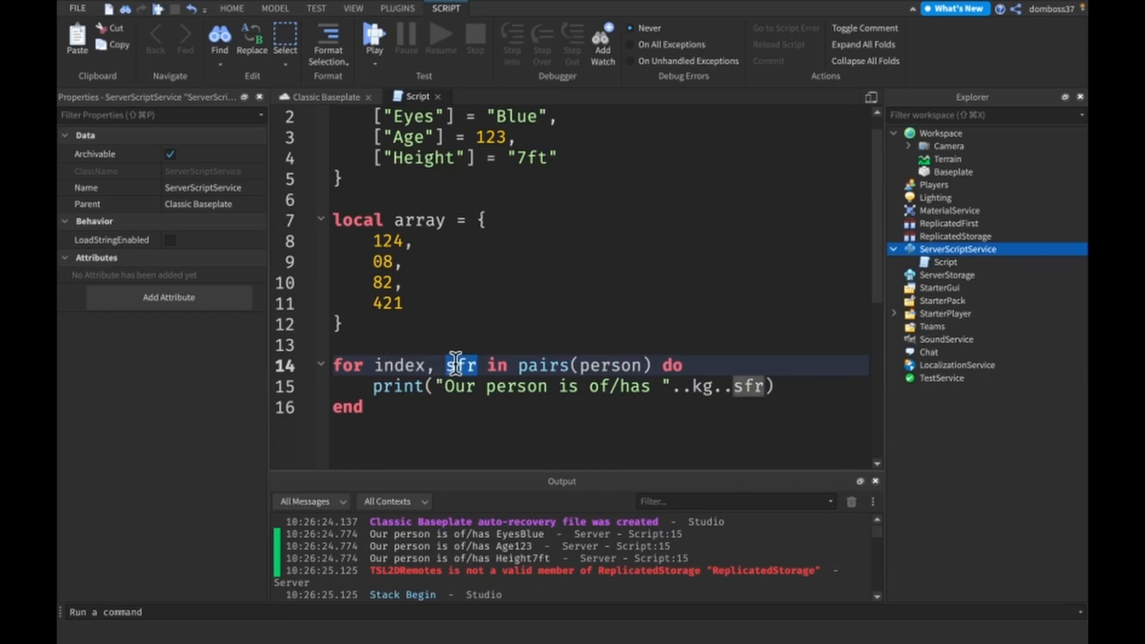
Rename sfr to value and make the loop iterate over pairs(array)
type("value")
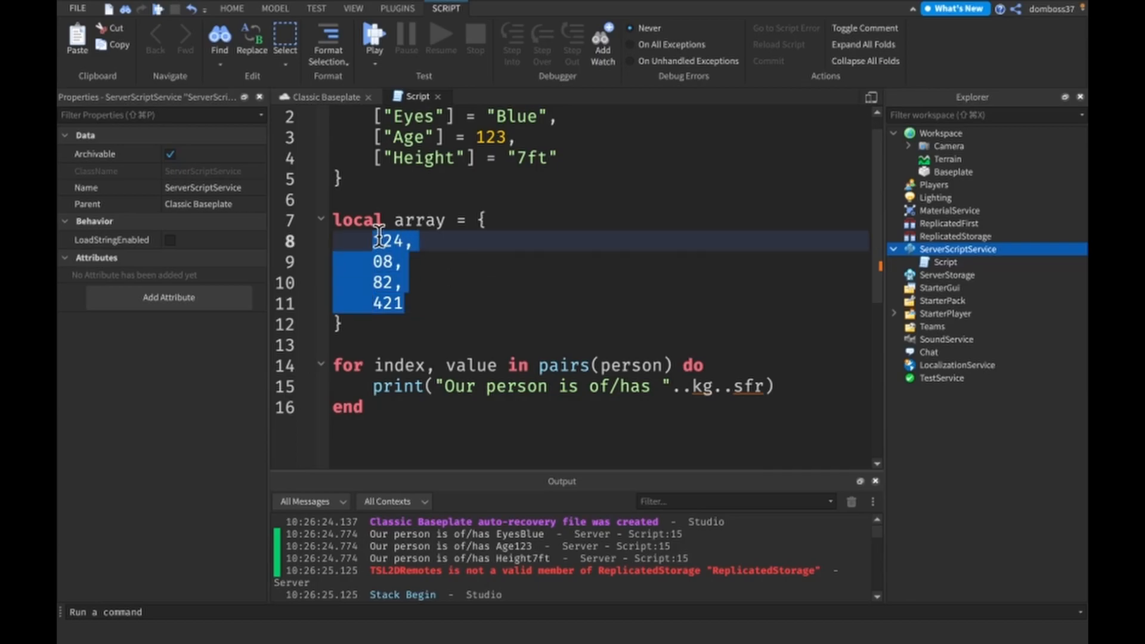
left_click(409, 365)
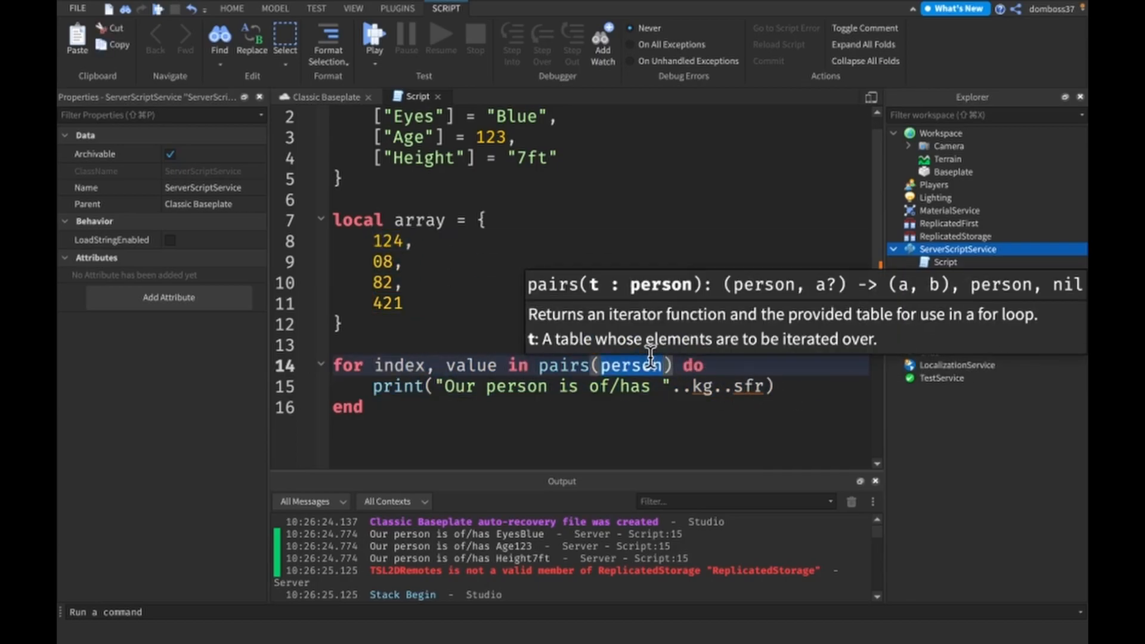
type("array")
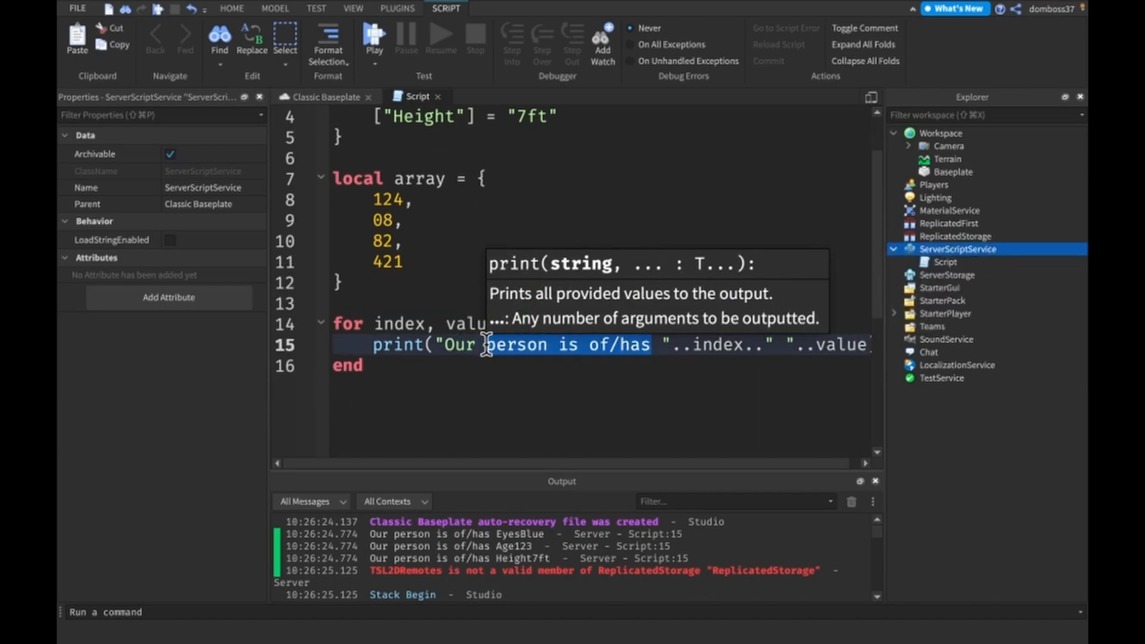
type("Array")
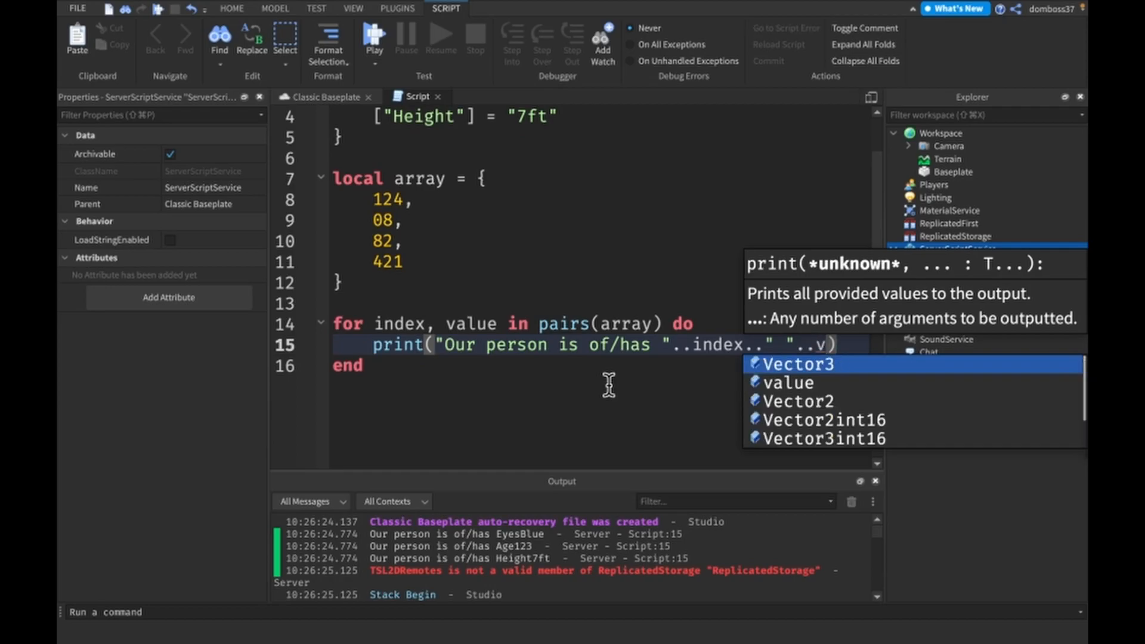
Update the print line to output "Our person has" with index and value
type("value")
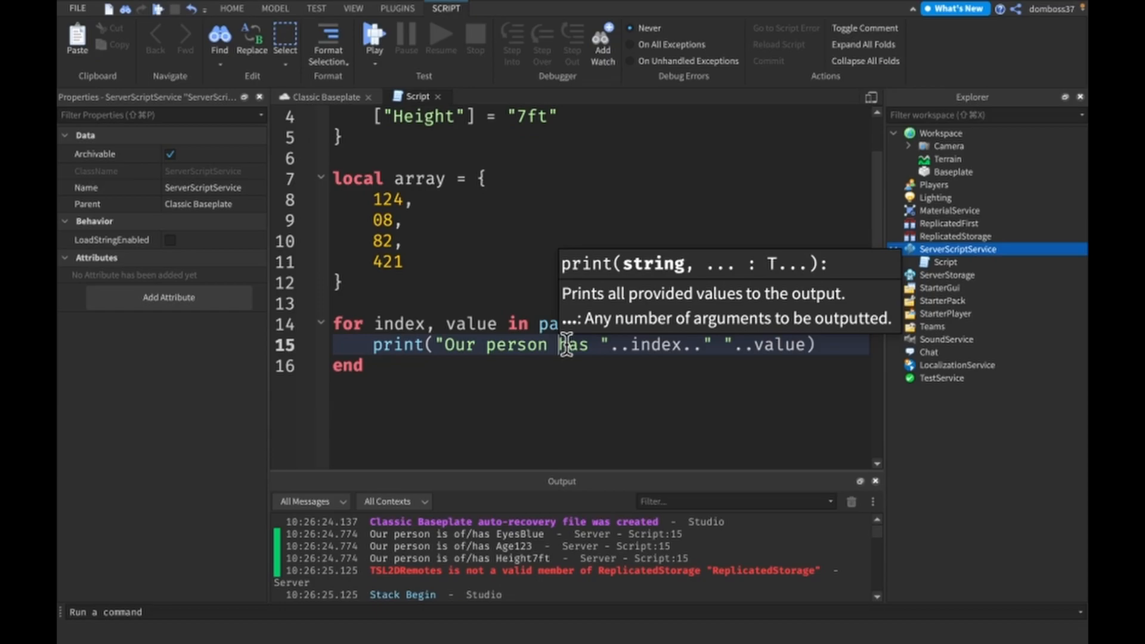
mouse_move(576, 227)
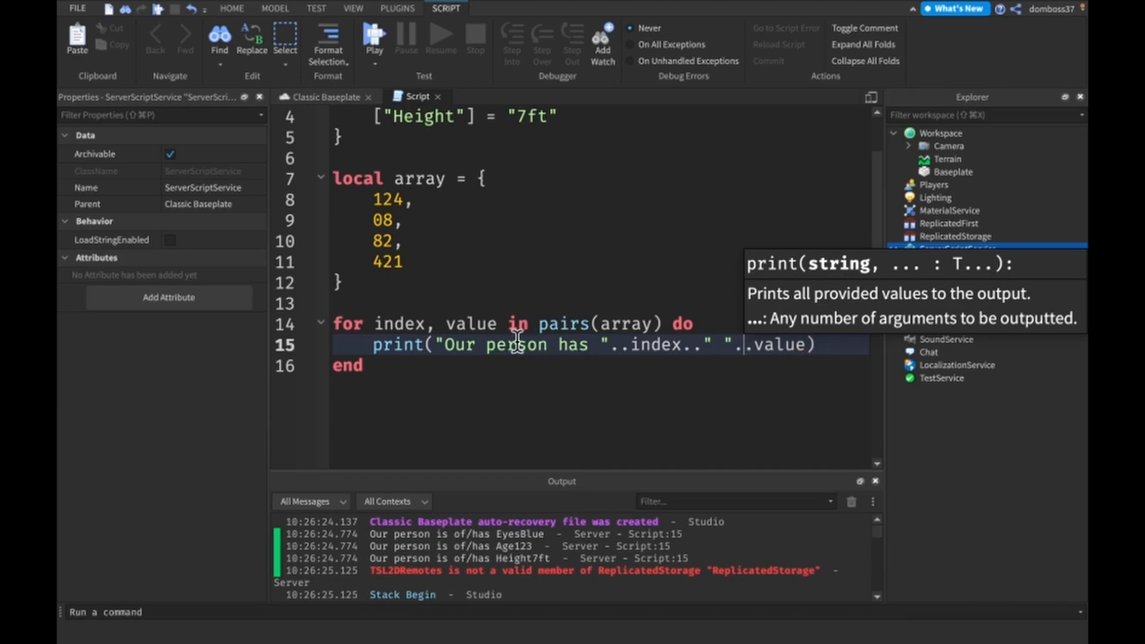
double_click(648, 344)
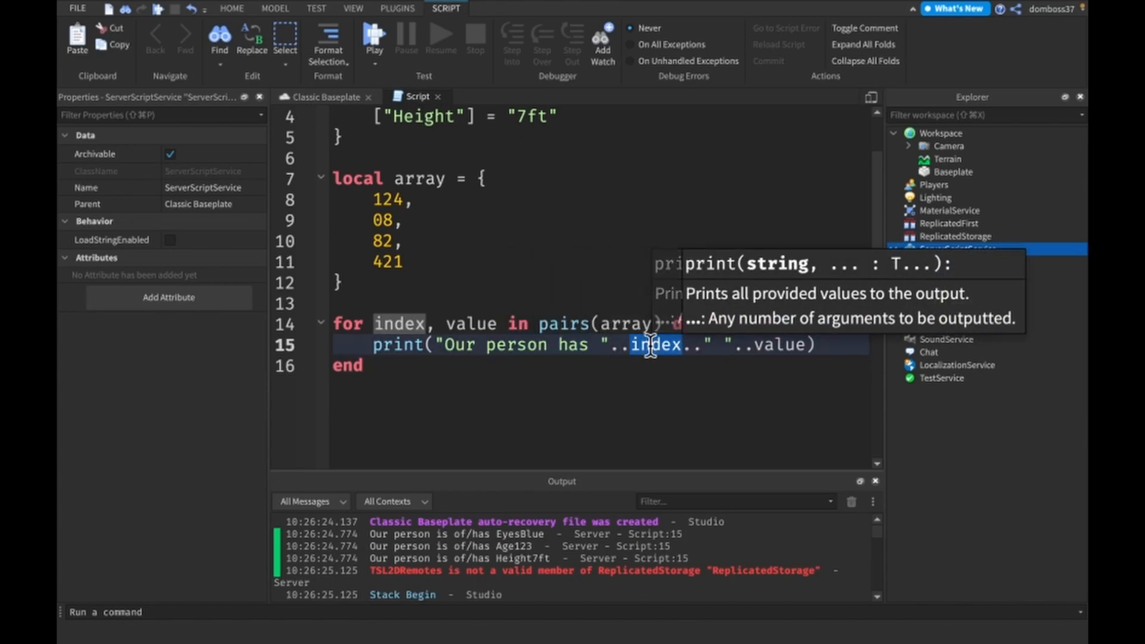
mouse_move(751, 349)
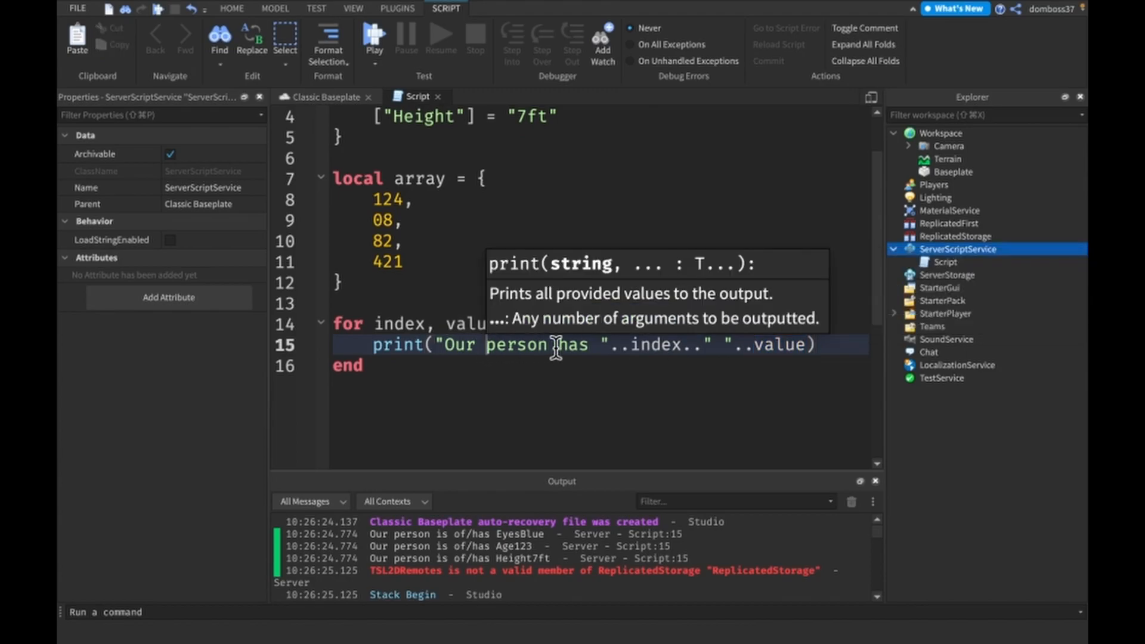
double_click(387, 261)
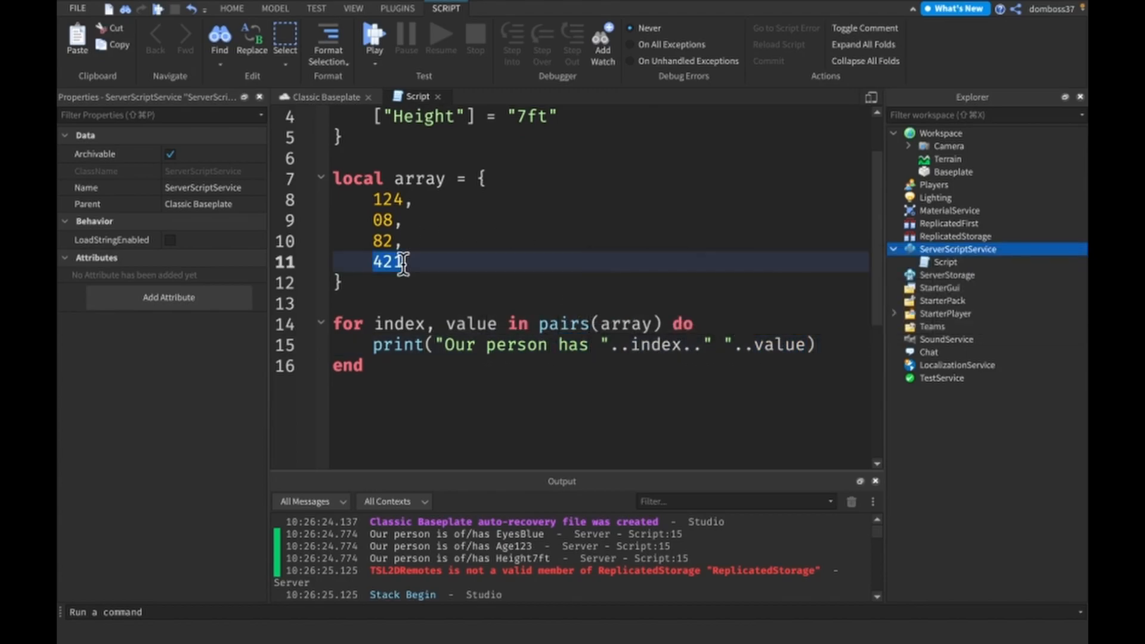
Playtest the game, confirm Output shows 1 124, 2 8, 3 82, 4 421, then stop
left_click(372, 38)
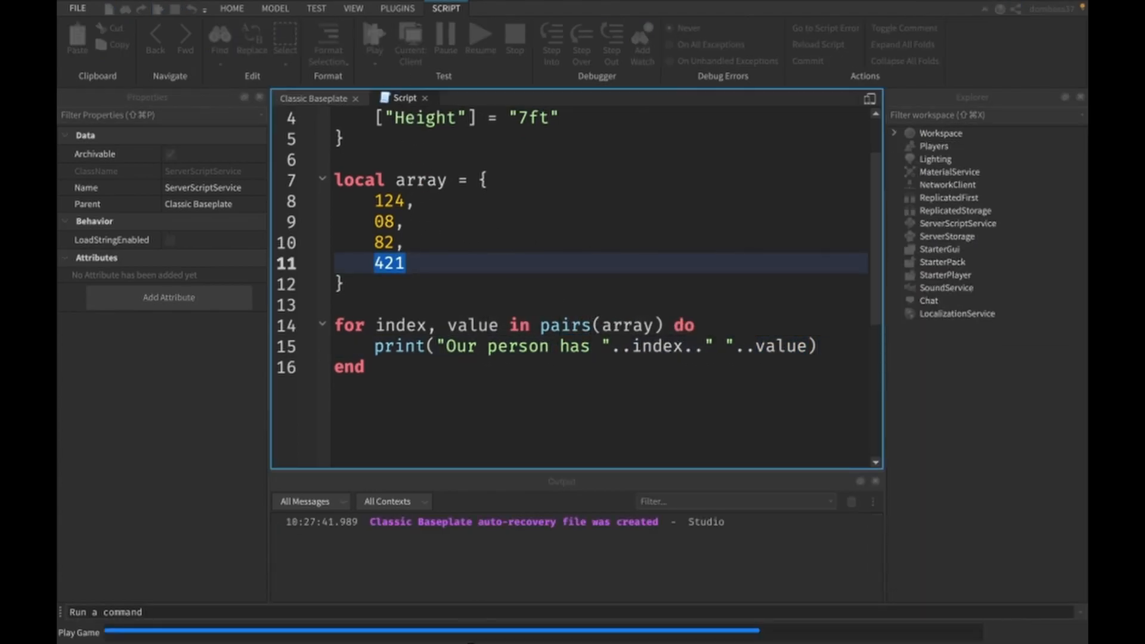
left_click(373, 36)
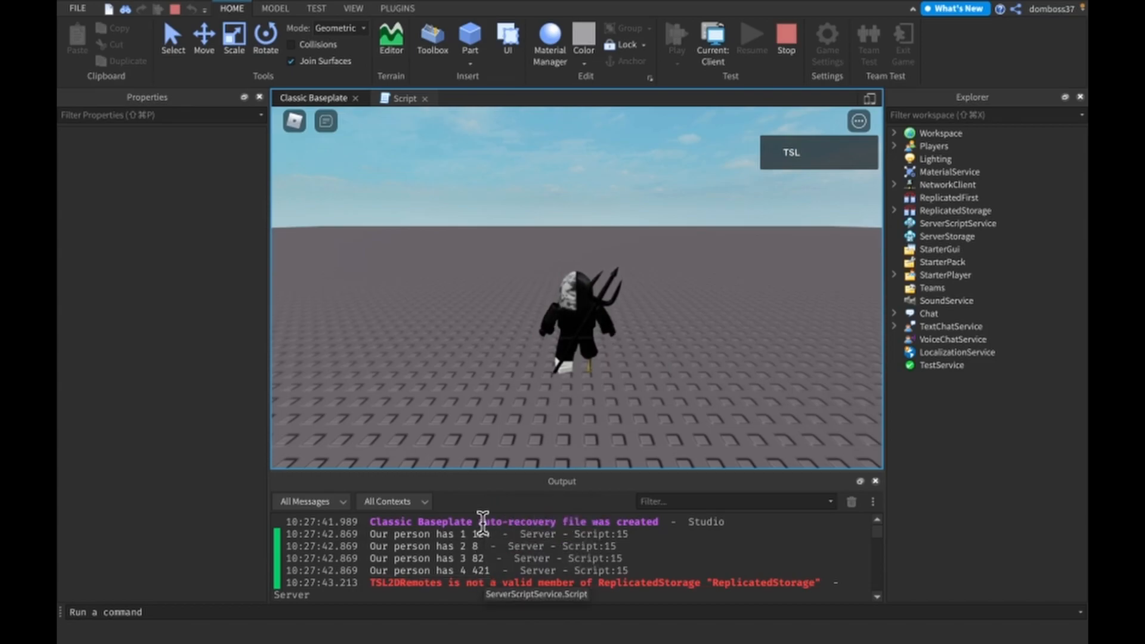
left_click(415, 98)
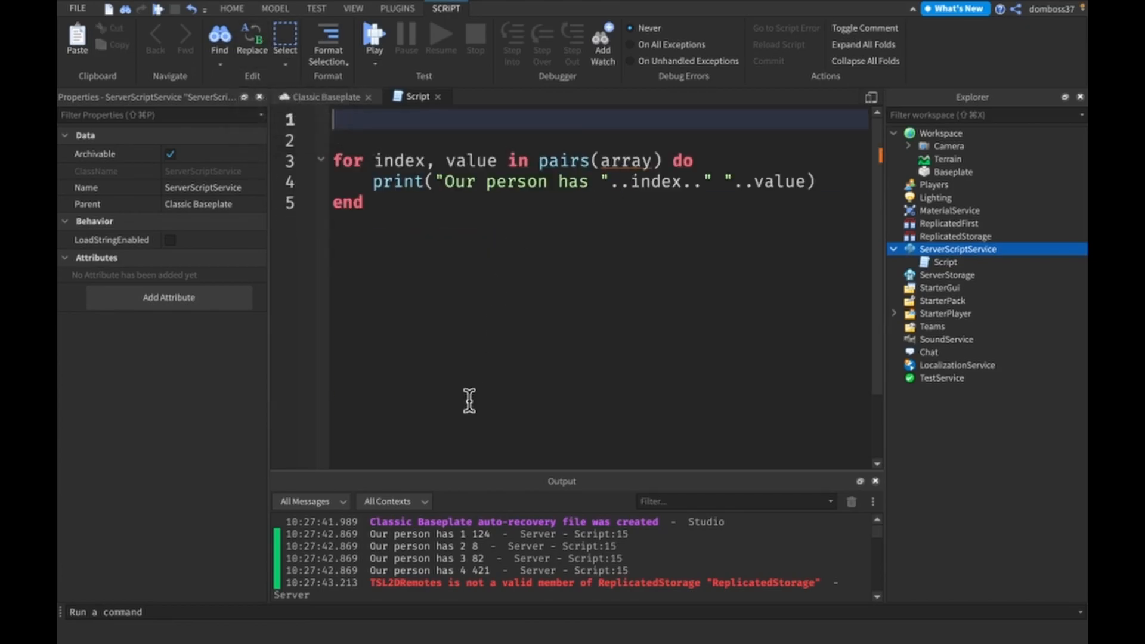
Add local workspaceChildren = game.Workspace:GetDescendants() as the first line, chosen from autocomplete
type("local")
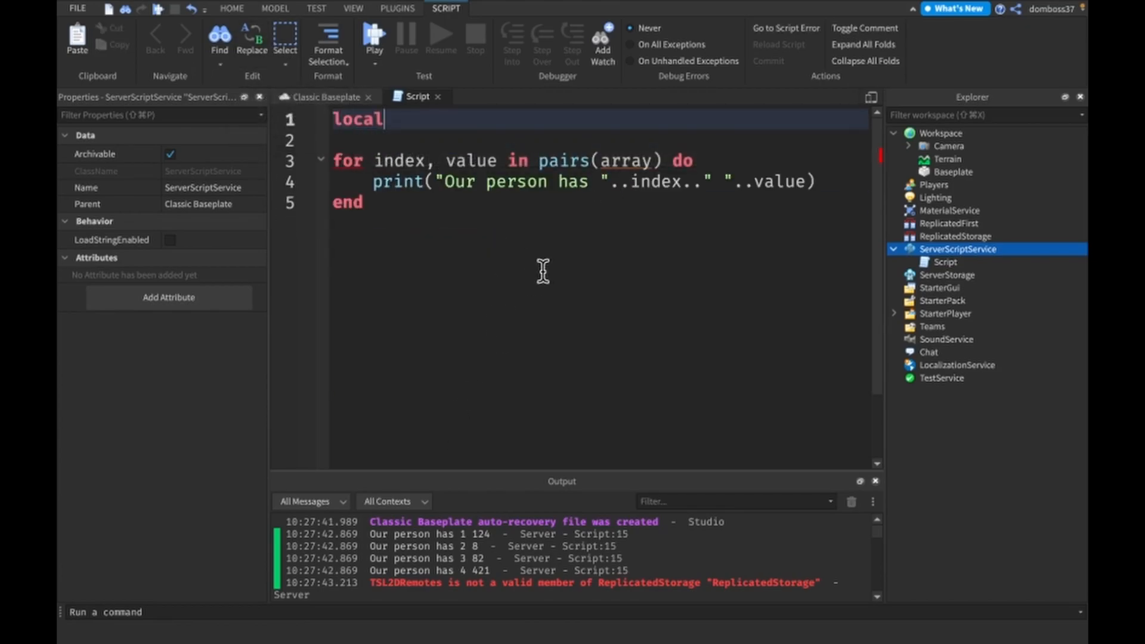
type("w")
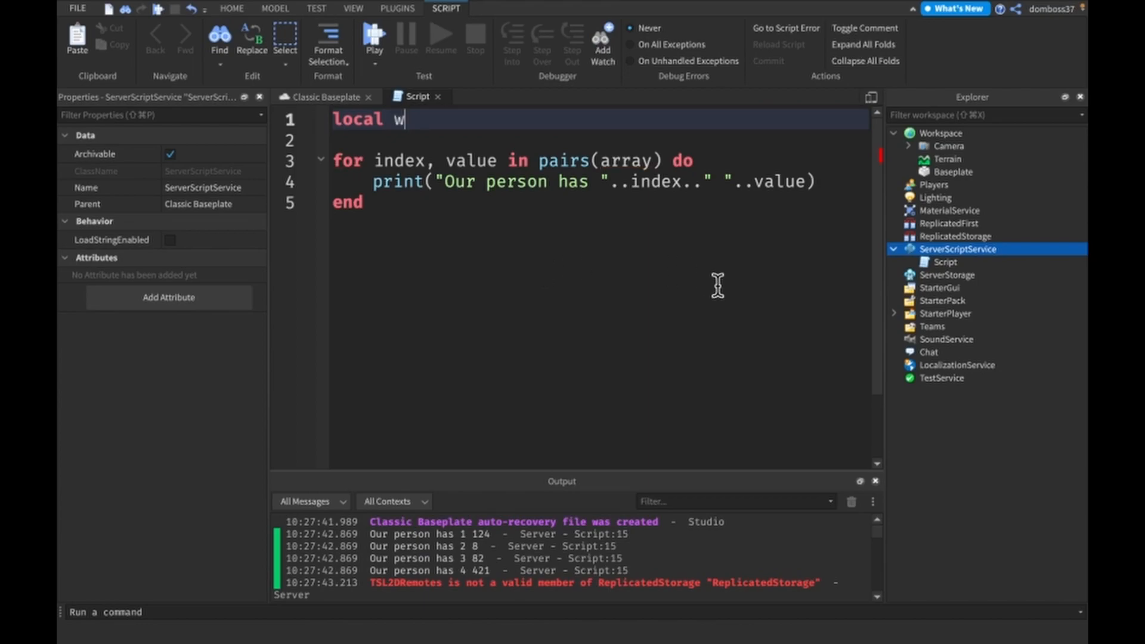
type("orkspace")
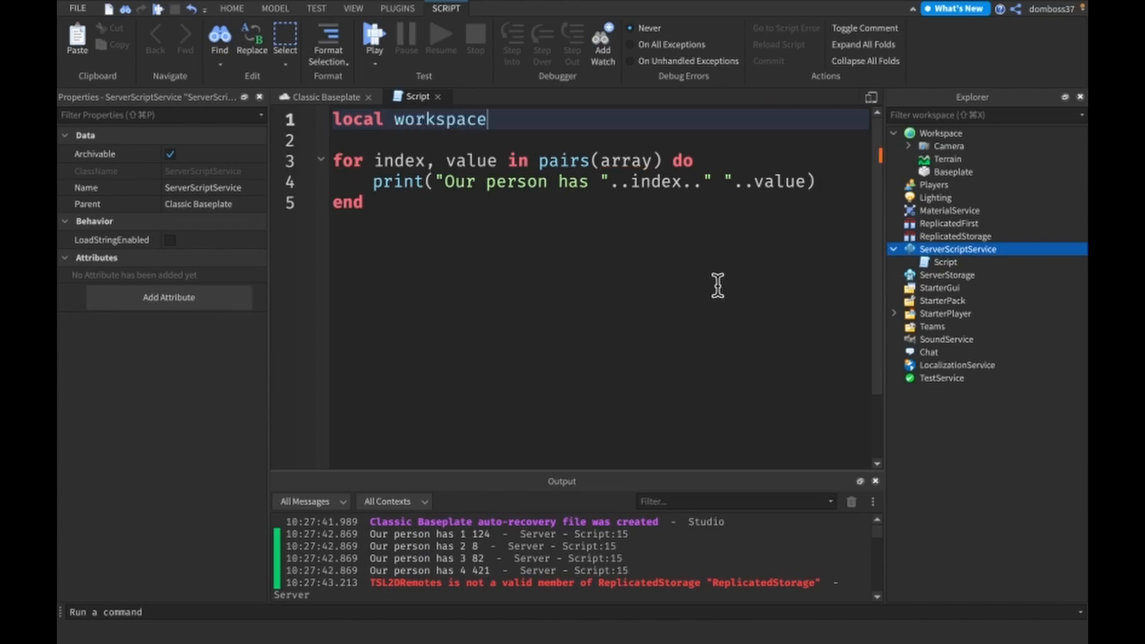
type("Children =")
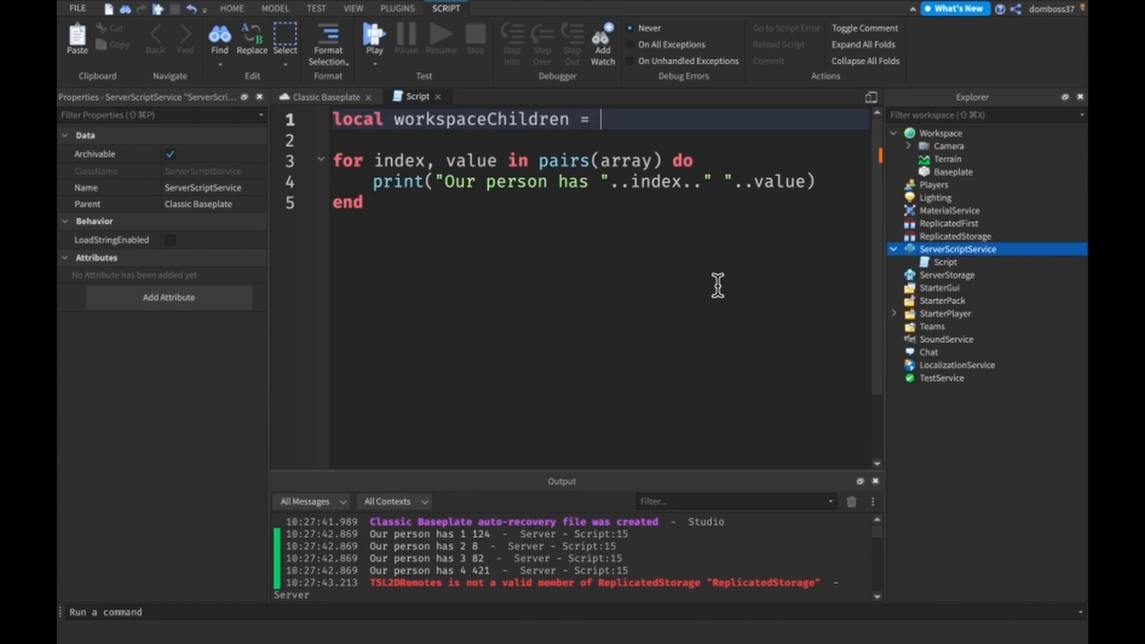
type("game.Workspace")
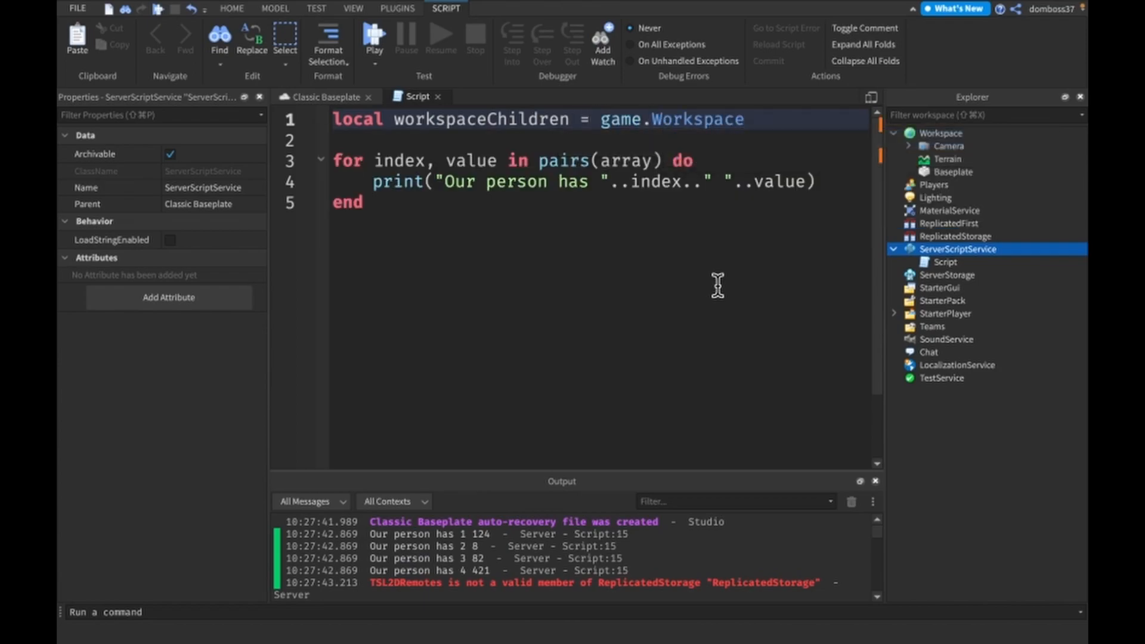
type(":GetChildren()")
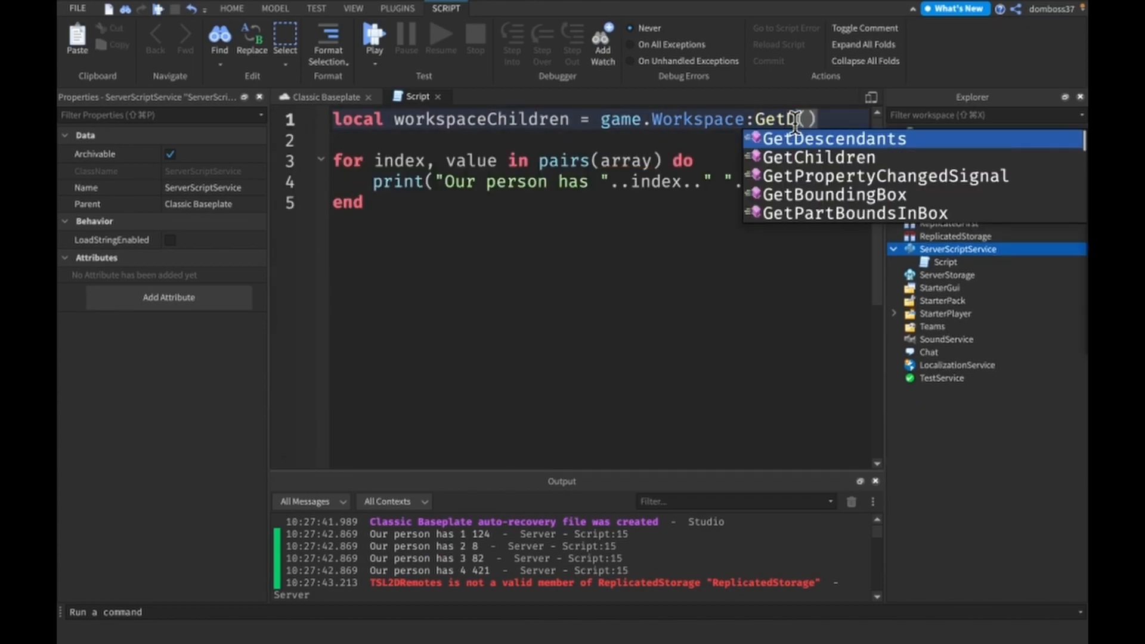
left_click(831, 138)
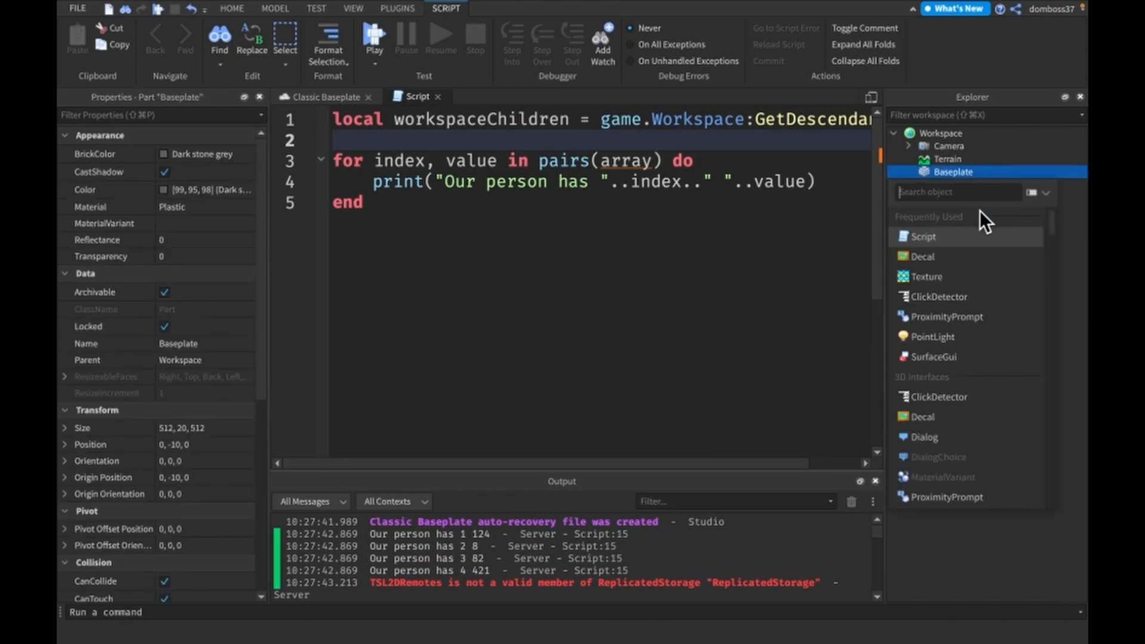
mouse_move(924, 380)
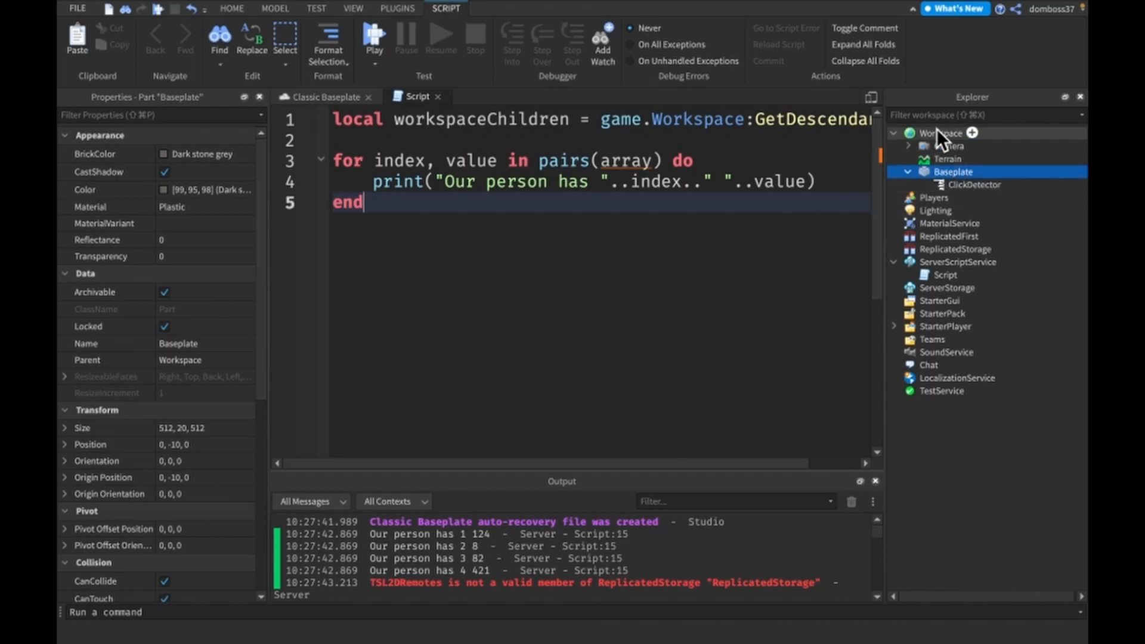
Inspect Workspace children in Explorer, expanding Camera and selecting the ClickDetector under Baseplate
double_click(811, 119)
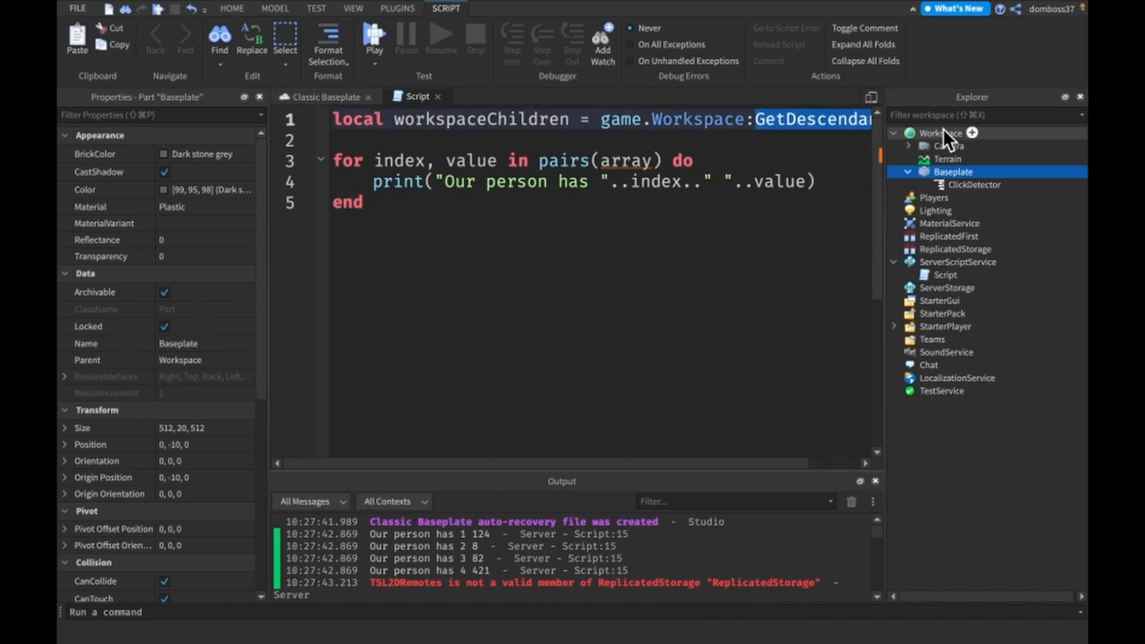
mouse_move(948, 166)
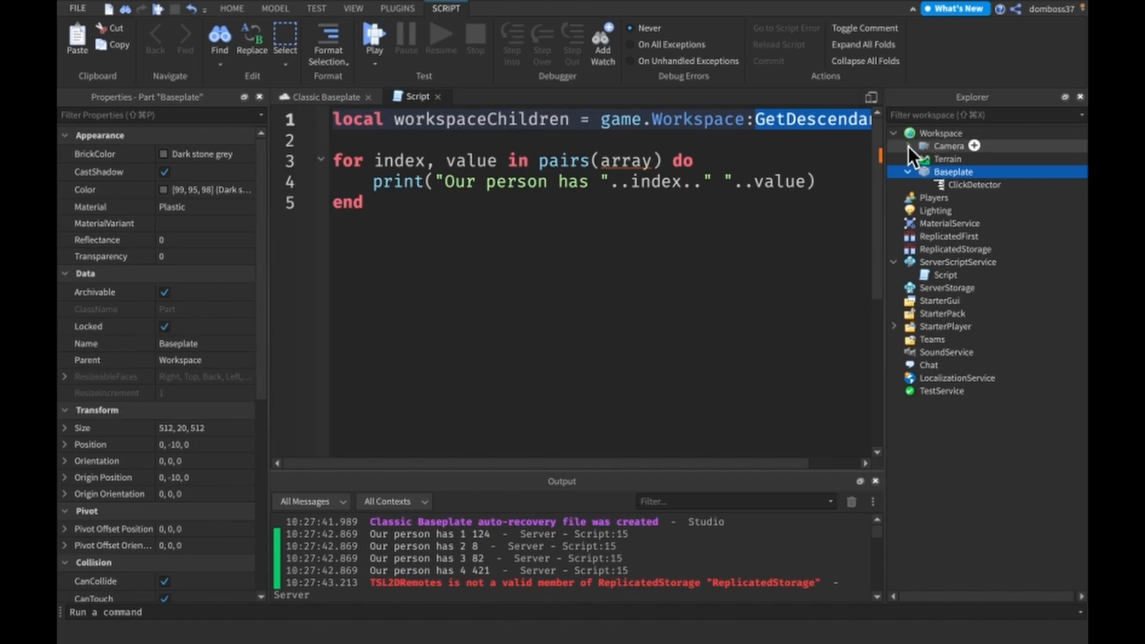
left_click(907, 145)
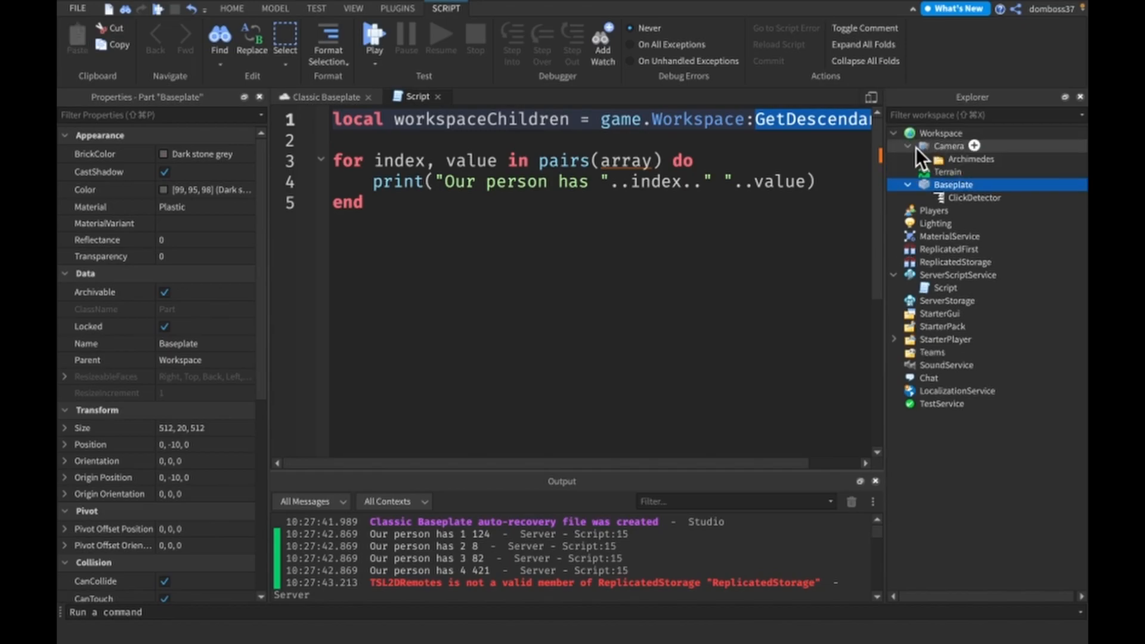
left_click(947, 159)
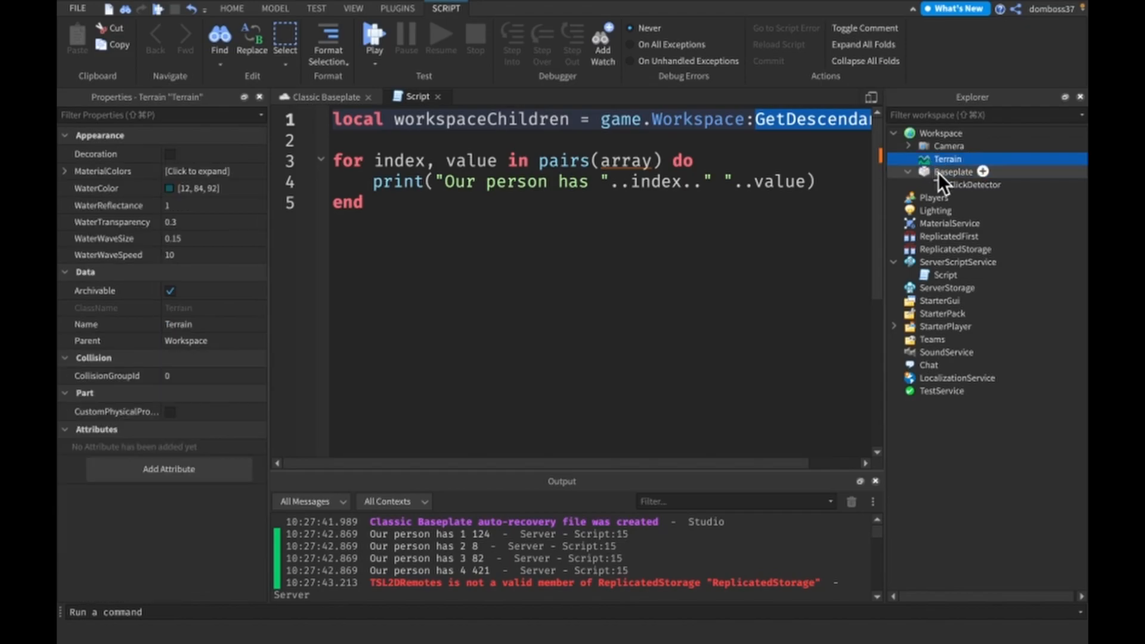
left_click(971, 184)
type("workspaceChildren")
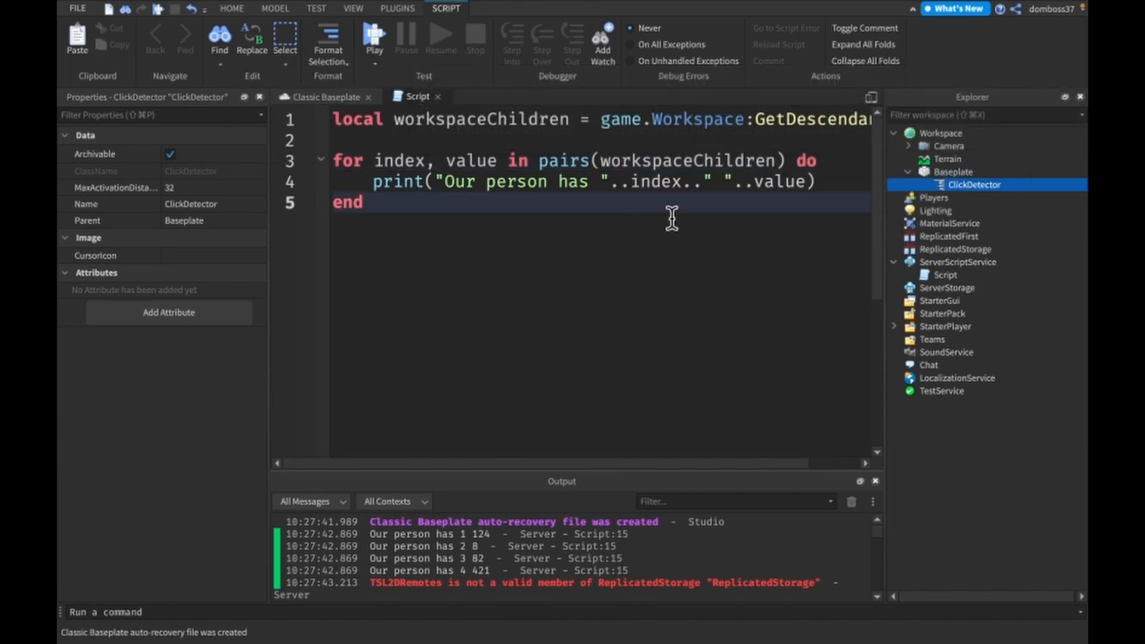
Write a print on line 4 that concatenates index with a space string
type("pr")
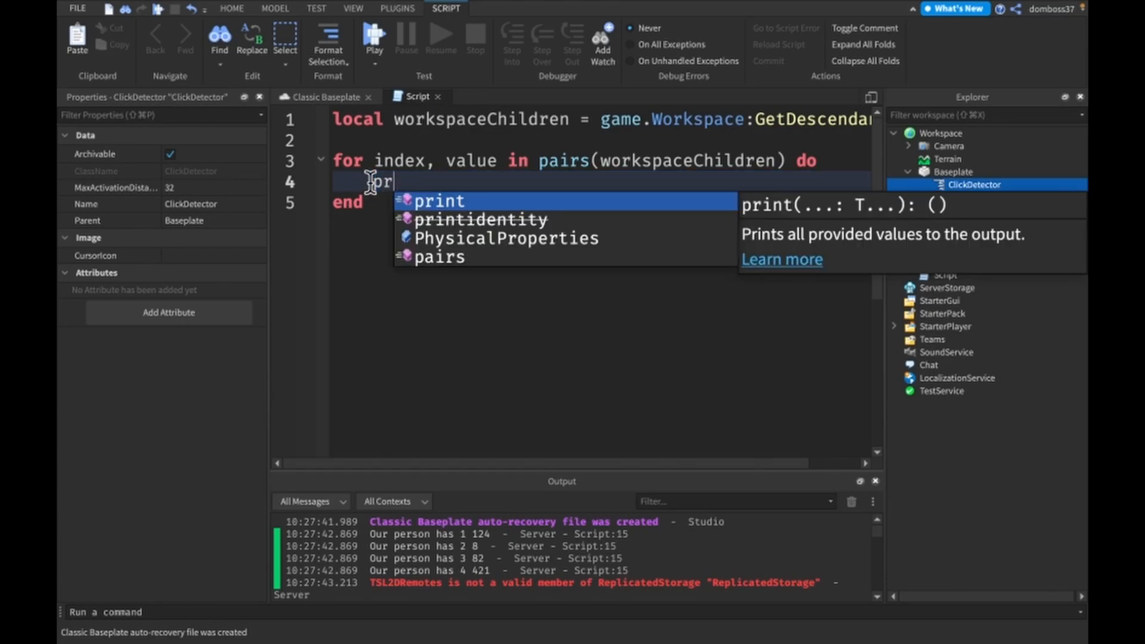
key("Tab")
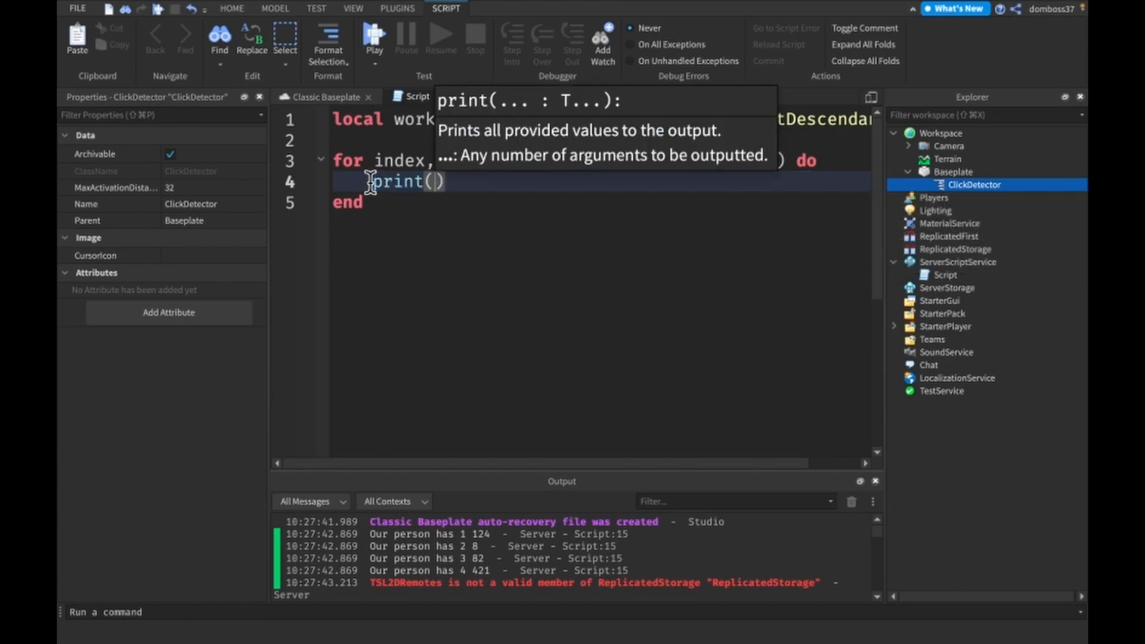
type("index")
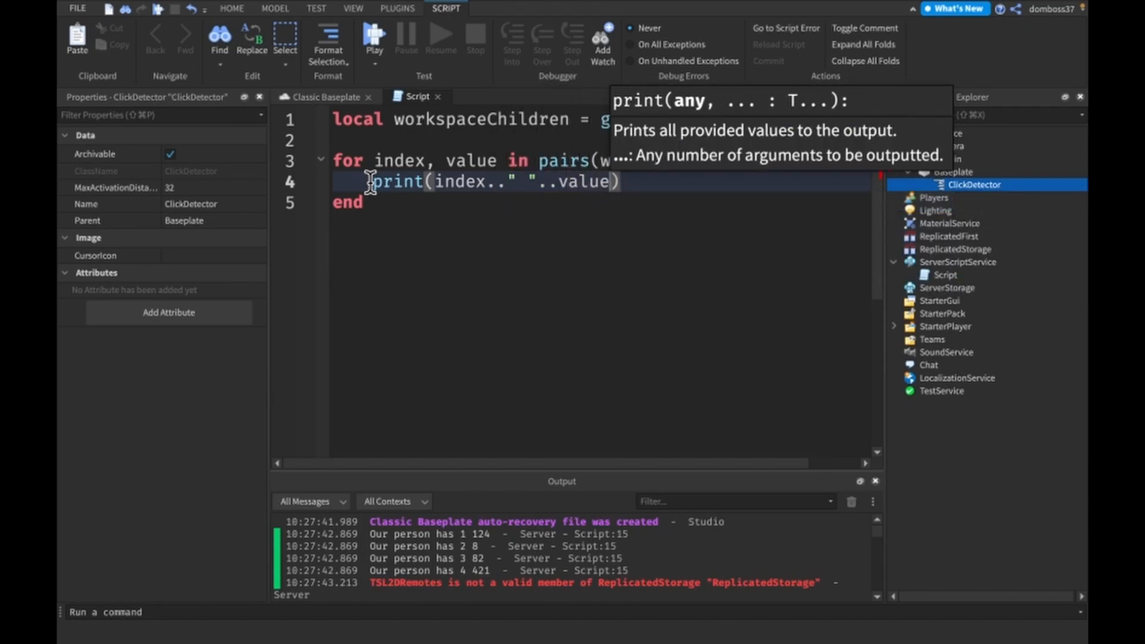
type("..\" is a child of the wor")
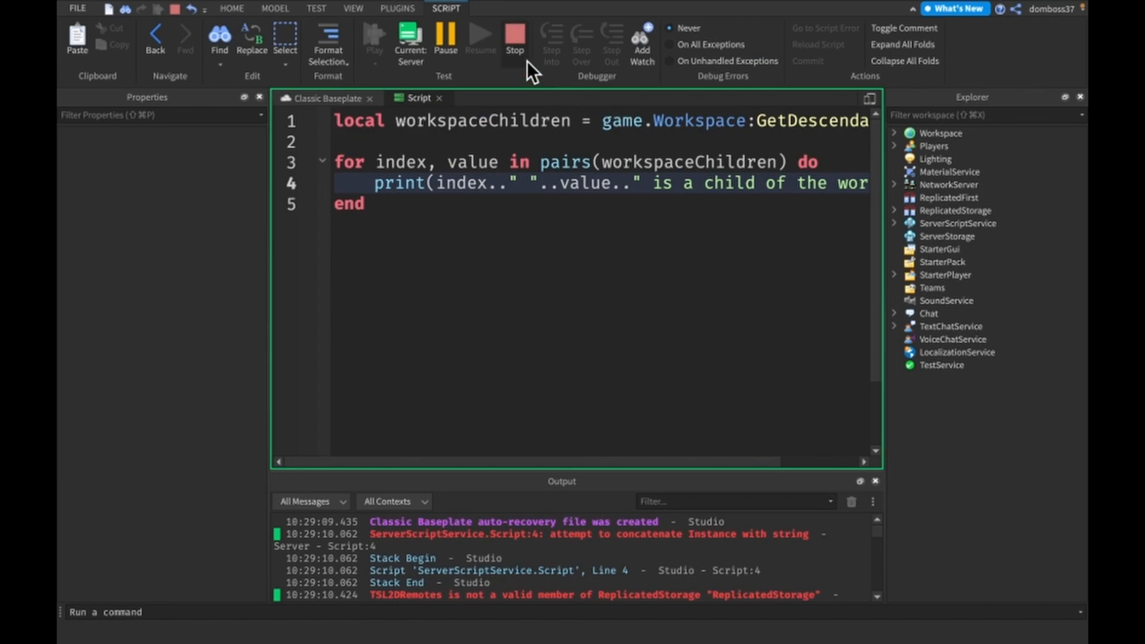
Stop the test, rerun with comma-separated print arguments, and reword the descendant message
left_click(513, 38)
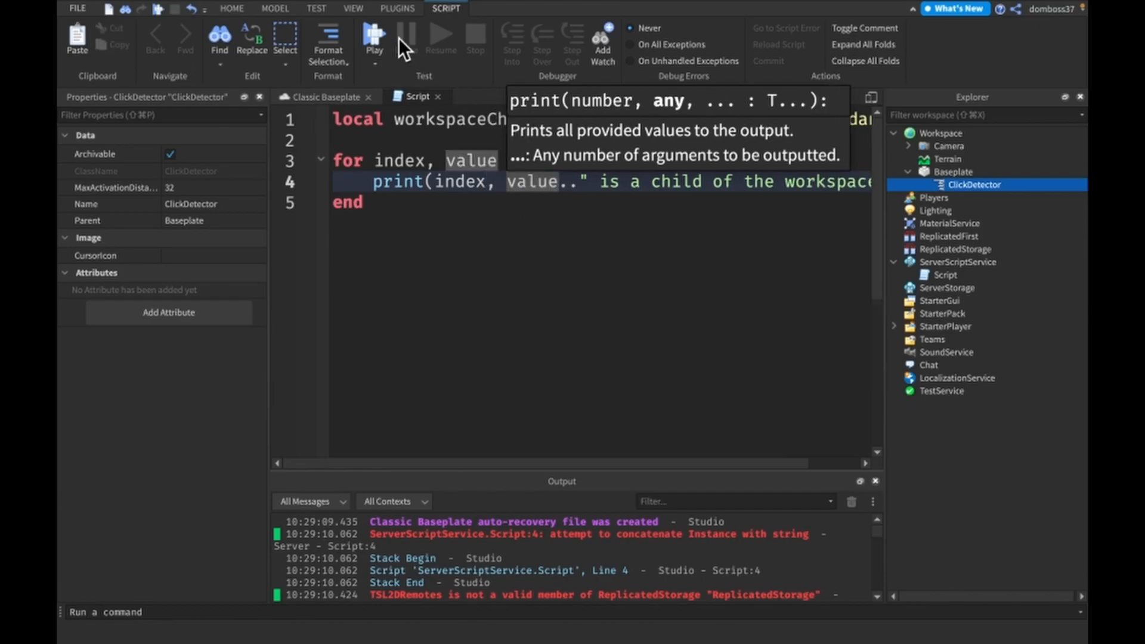
left_click(375, 36)
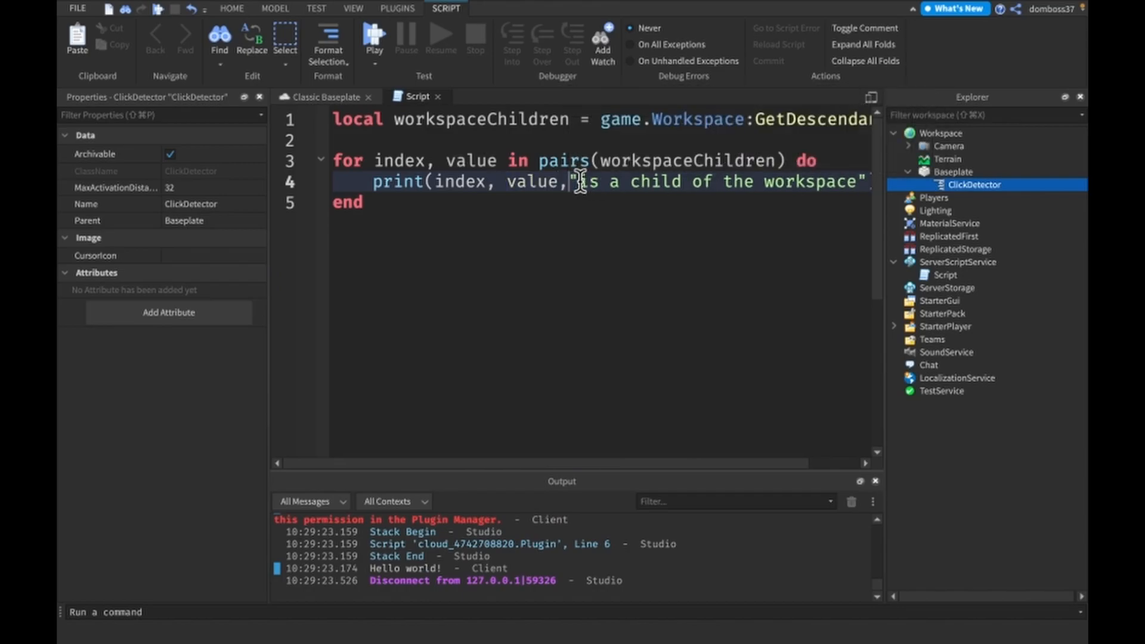
left_click(373, 38)
type("desc")
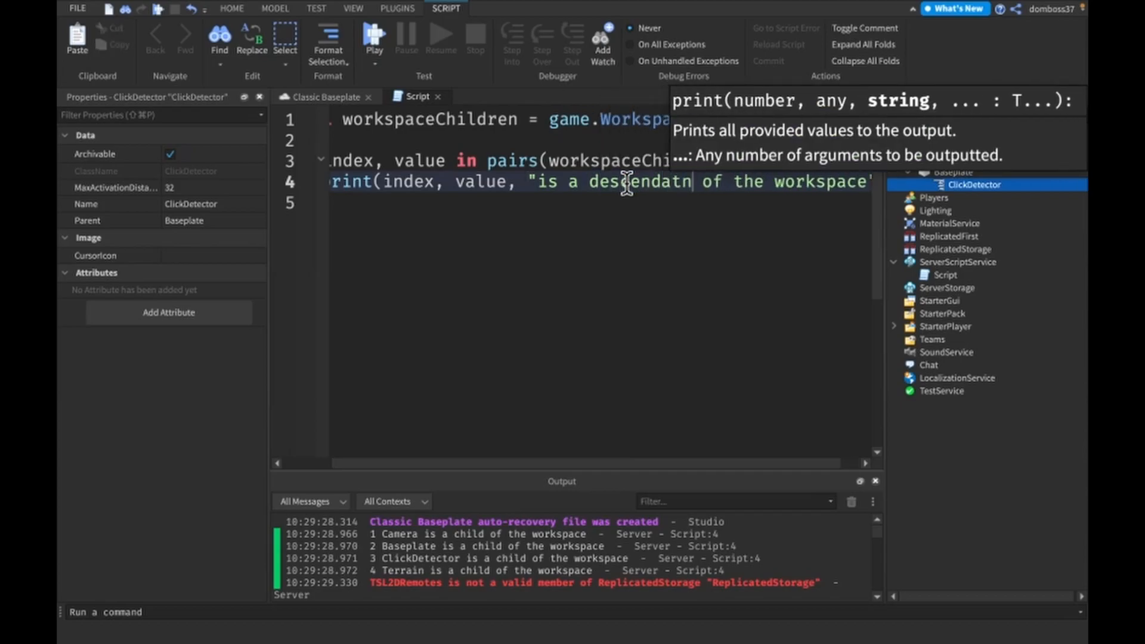
type("end")
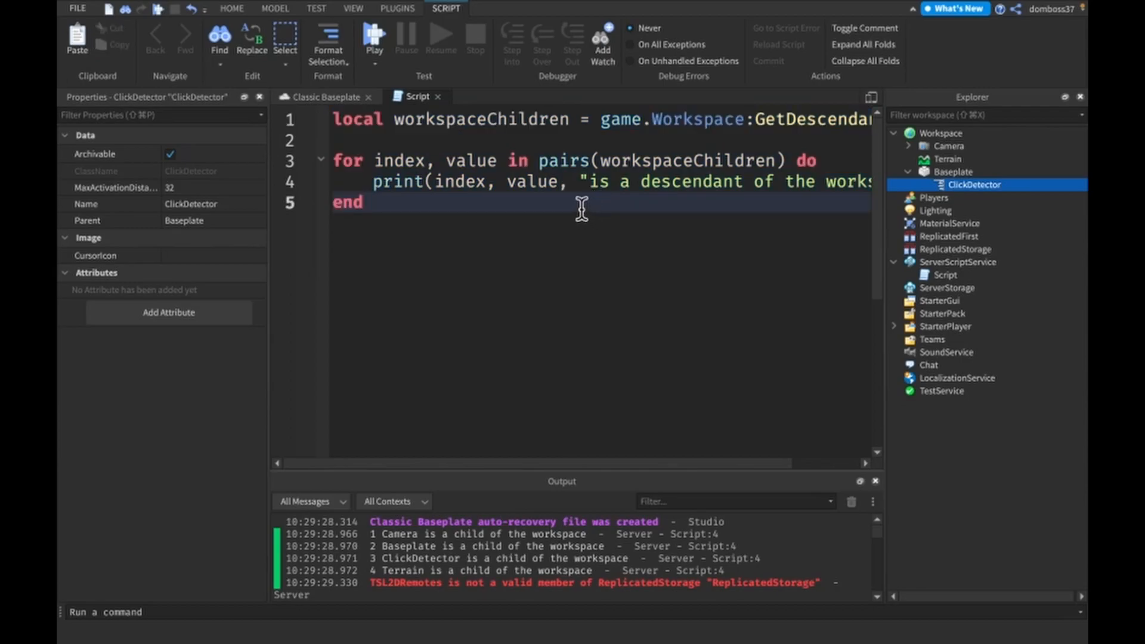
mouse_move(541, 262)
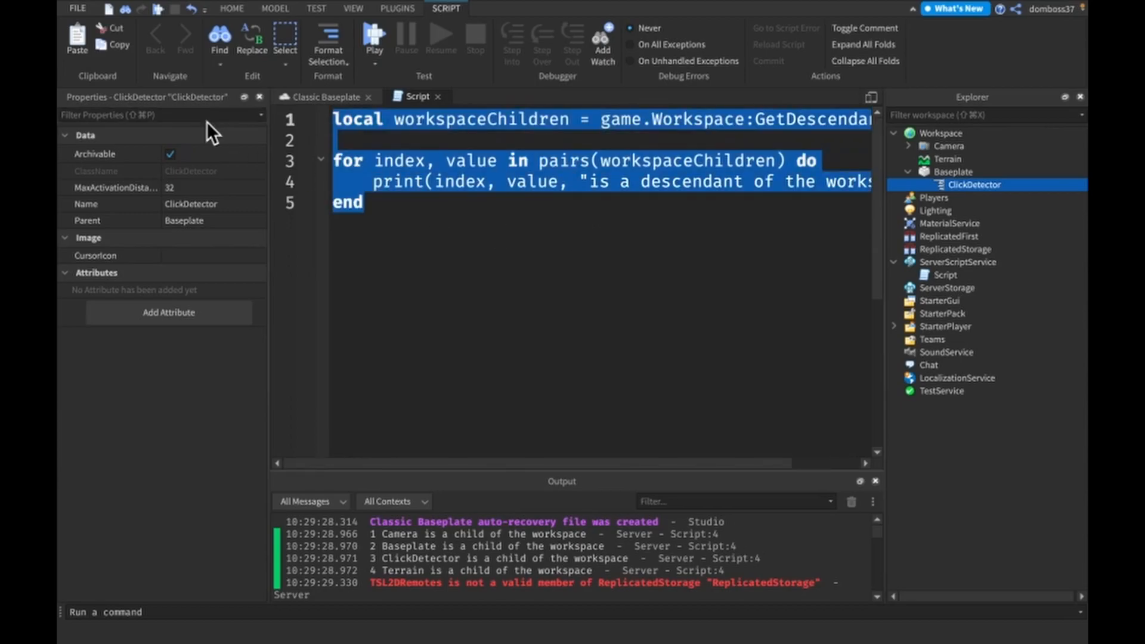
Replace the script with a while a > b do loop and begin a local declaration above it
type("while")
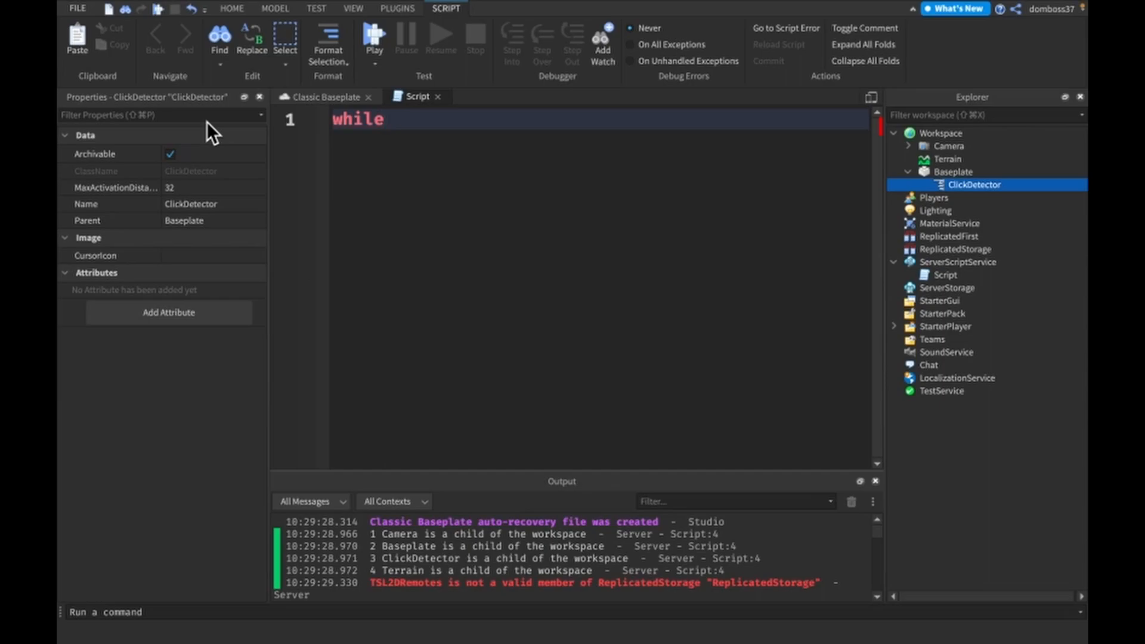
type("T")
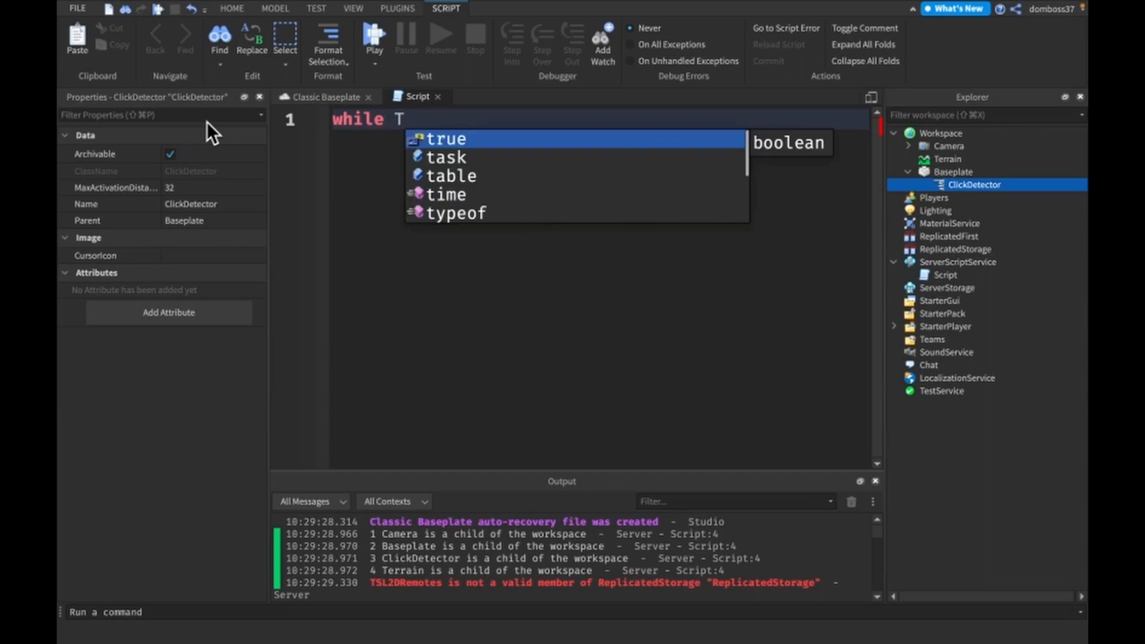
type("rue do")
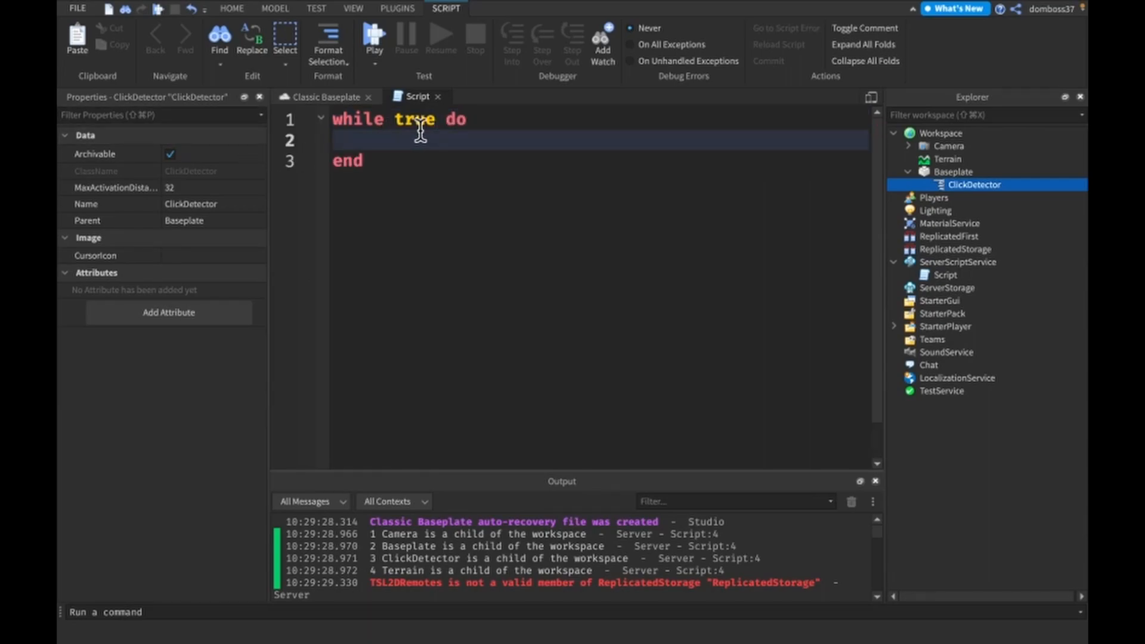
type("1")
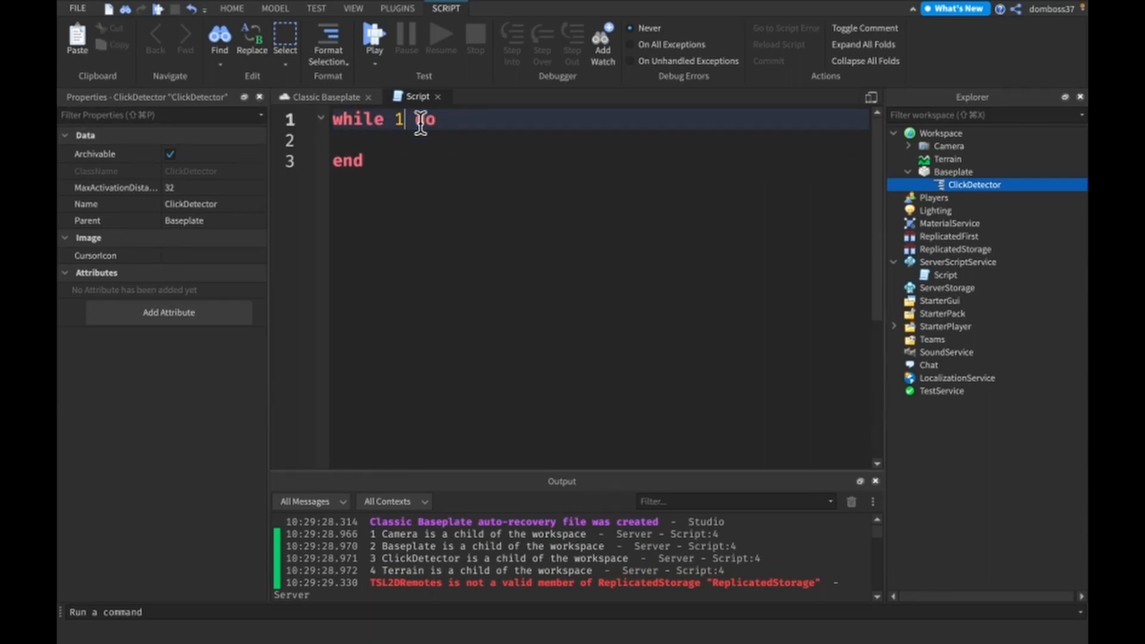
type("a > b")
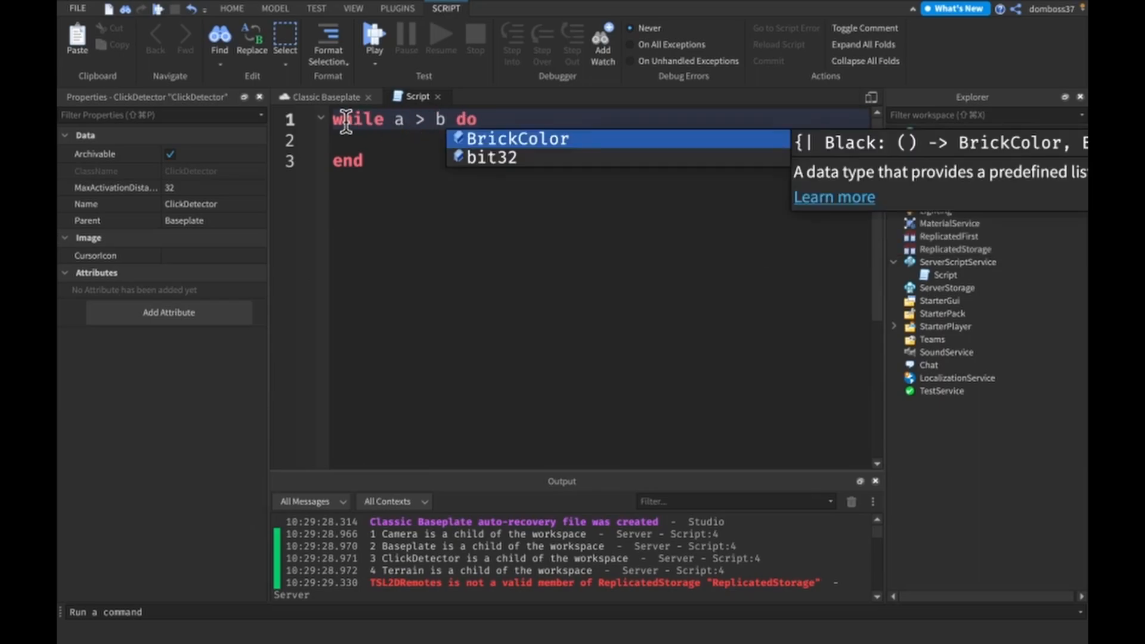
type("local")
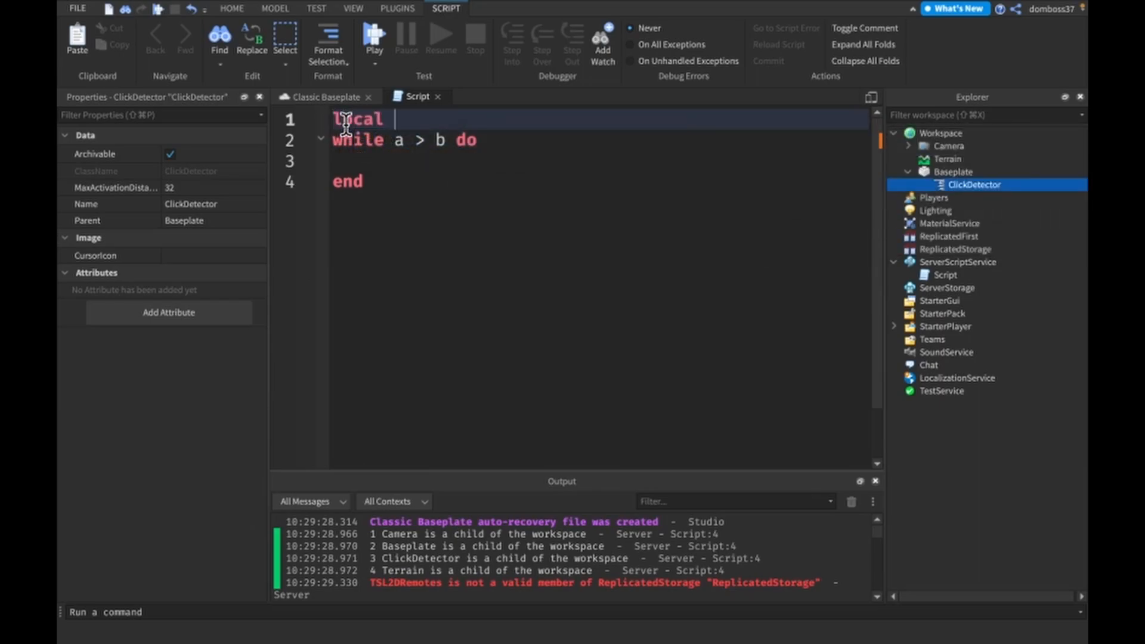
Declare local a = 10 and local b = 31, and set a to math.random(1, 40) in the loop
type("a =")
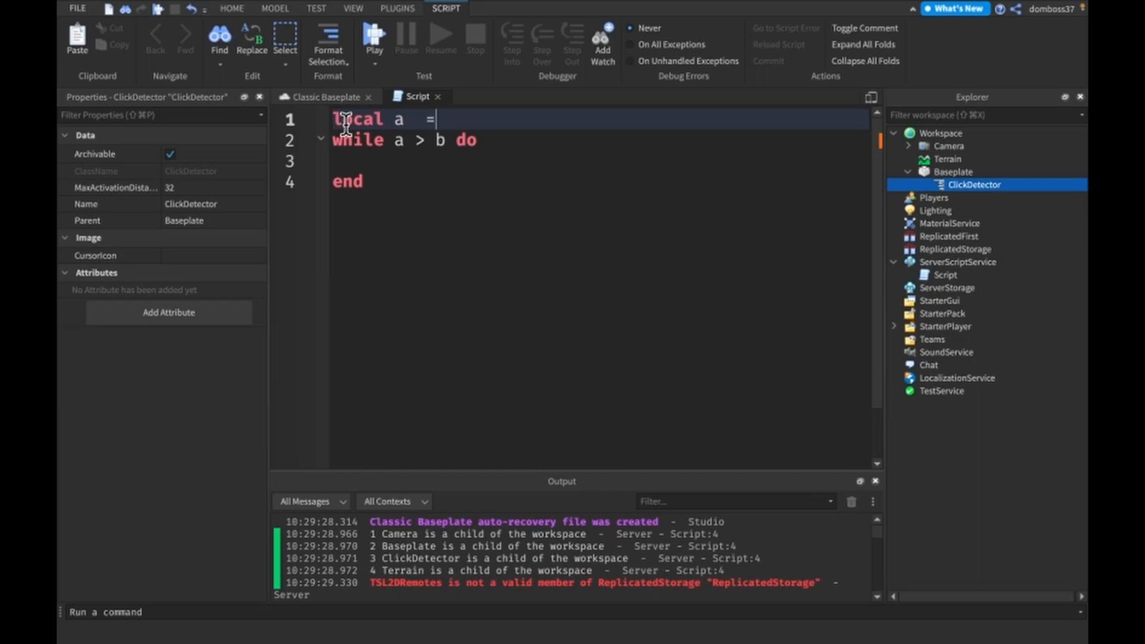
type("10")
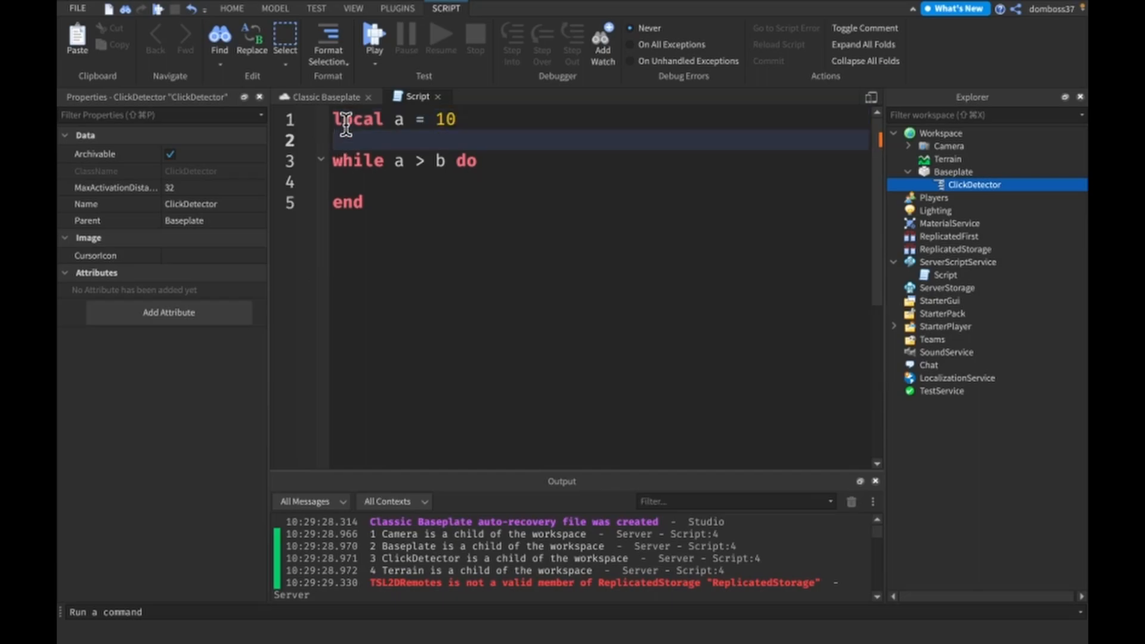
type("local b = 31")
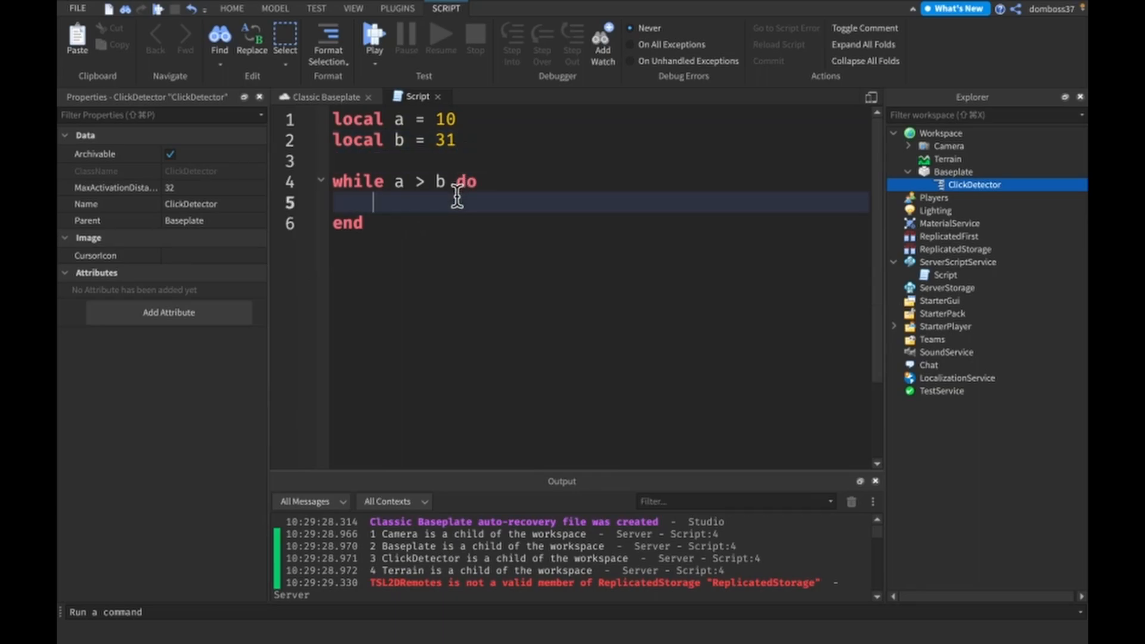
type("a =")
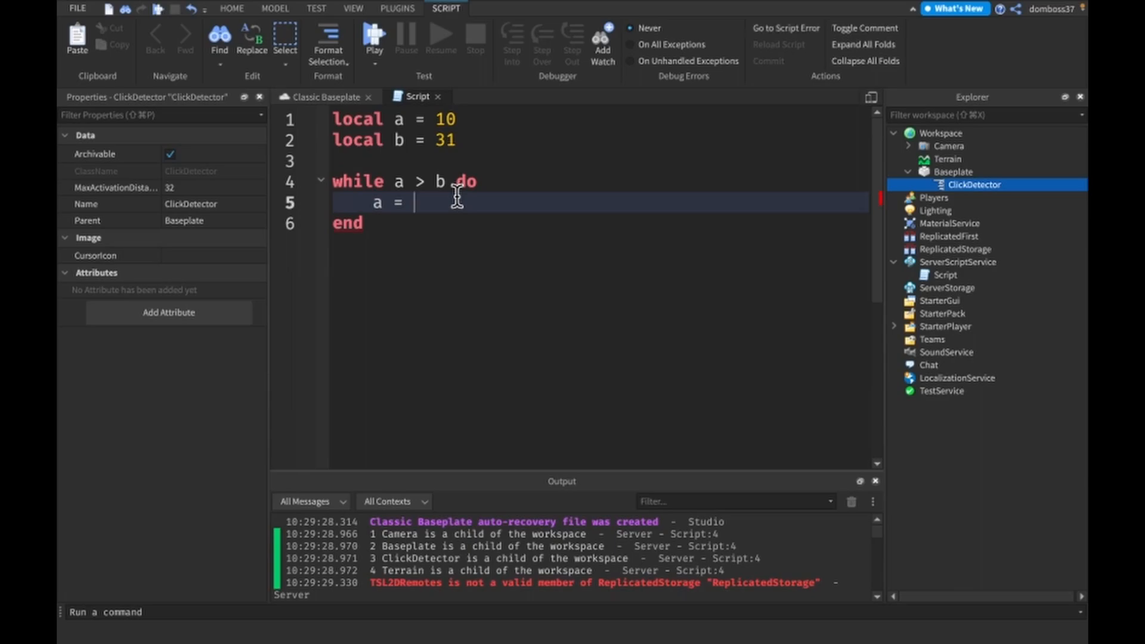
type("math.random()")
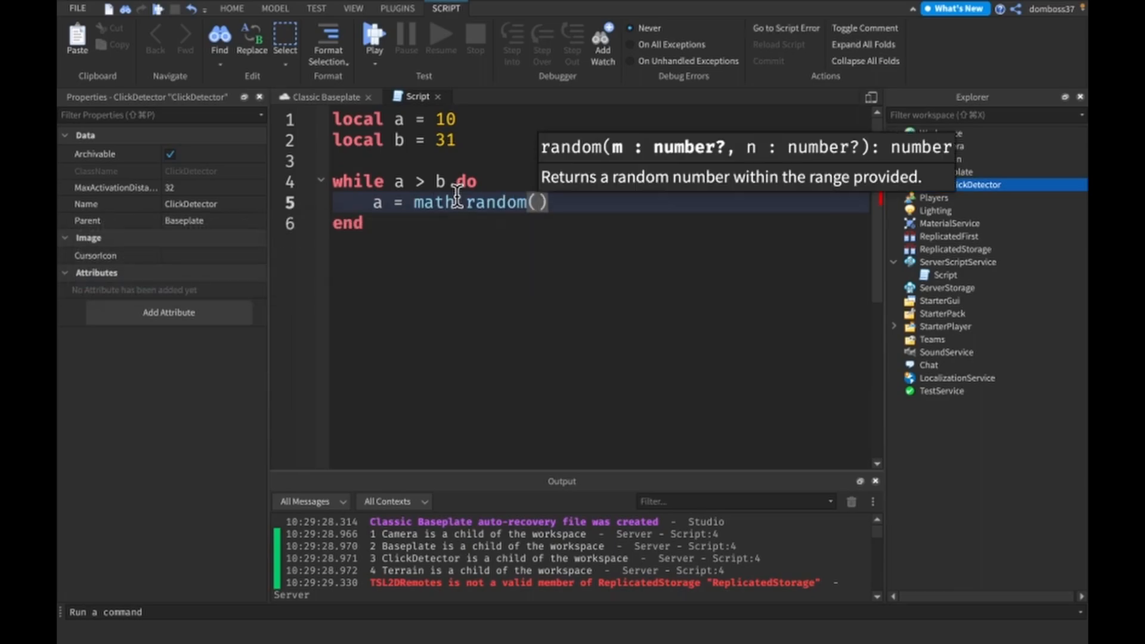
type("1")
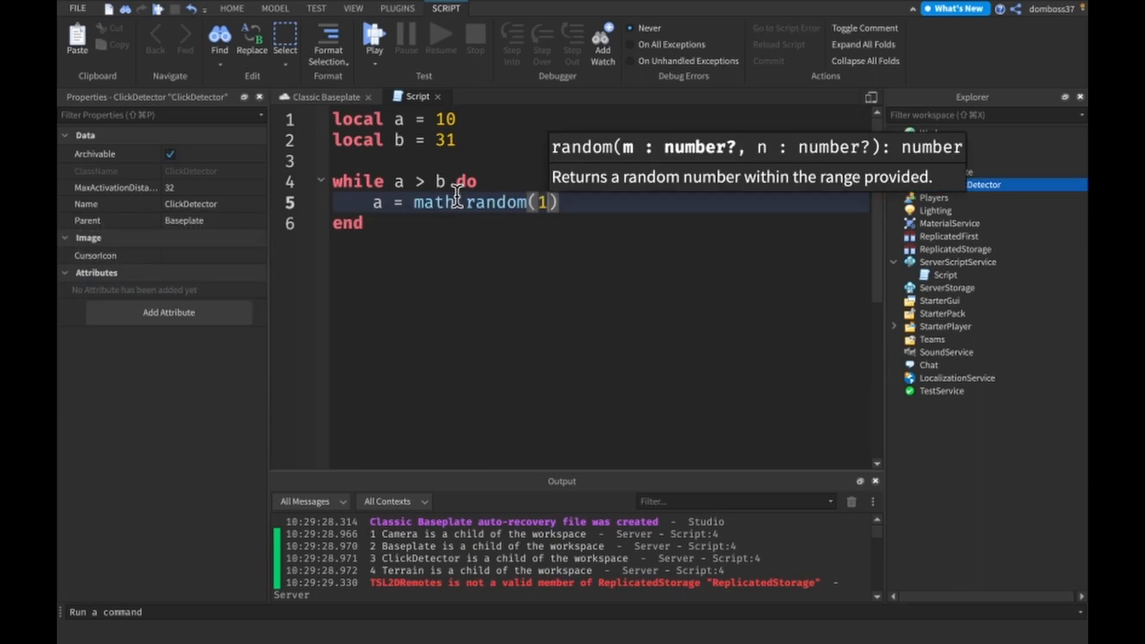
type(", 40")
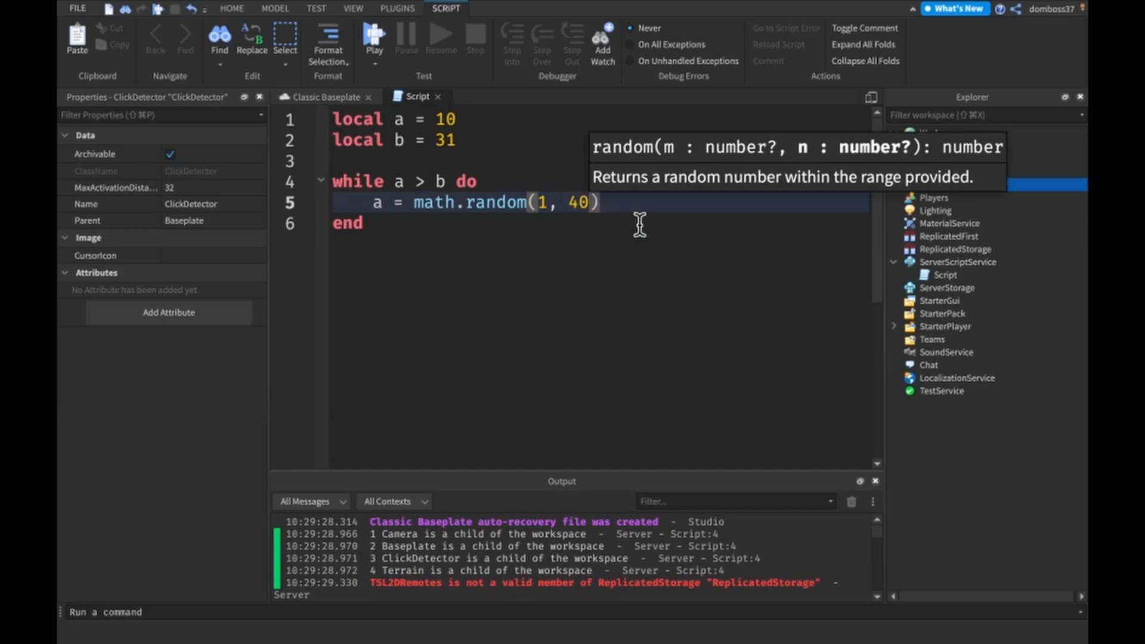
Set b to math.random(1, 40) and add task.wait(0.5) to the loop
double_click(482, 203)
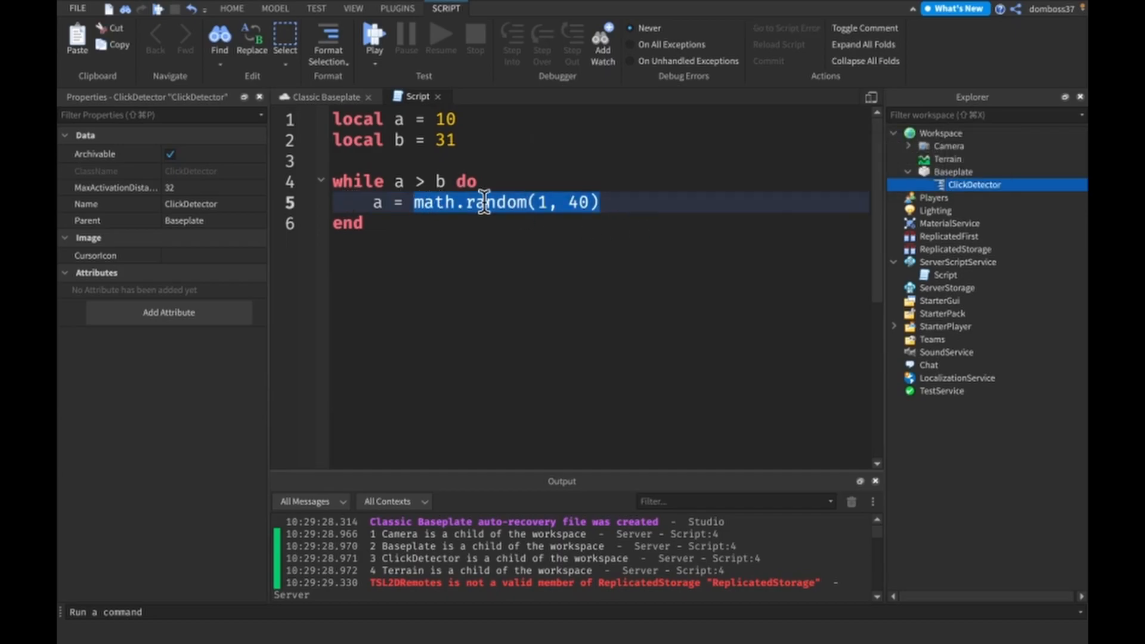
type("b =")
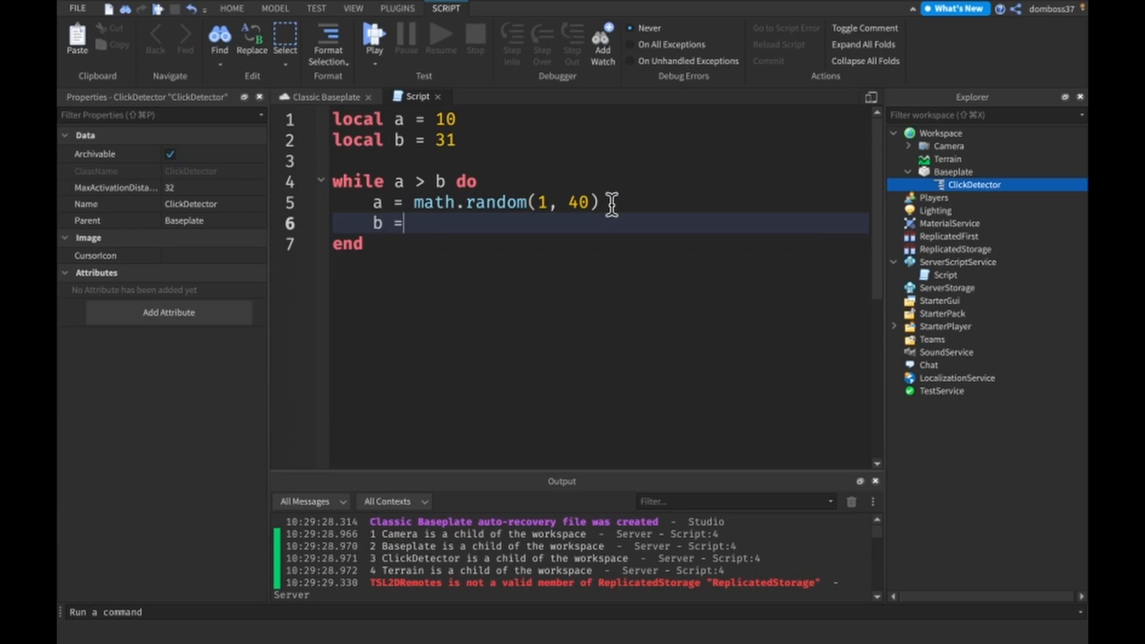
type("math.random(1, 40)")
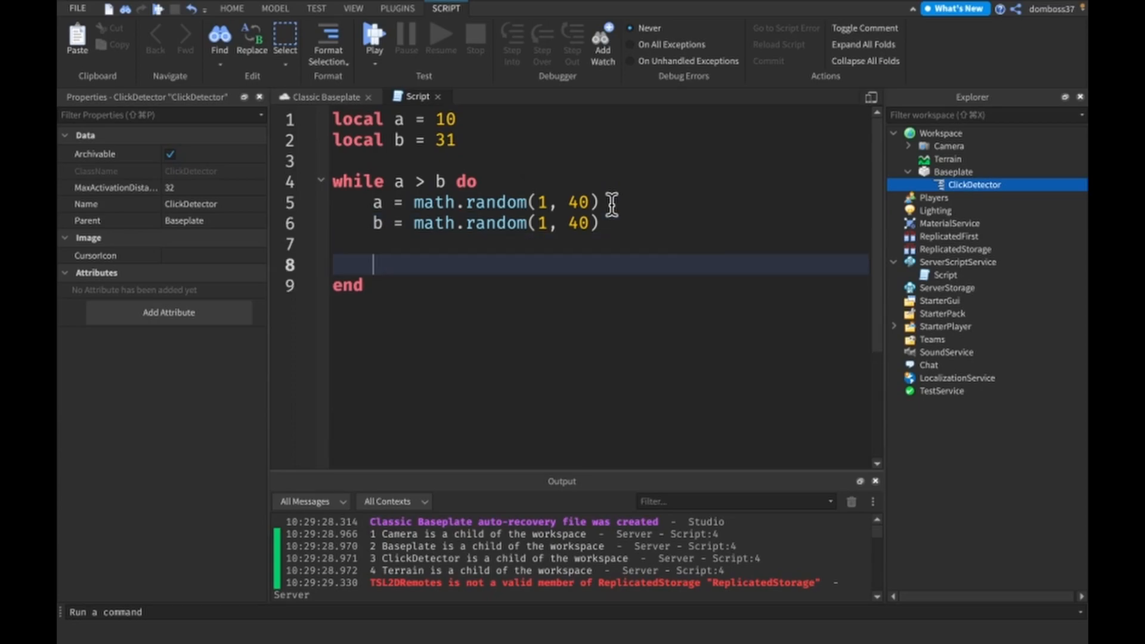
type("task.wait()")
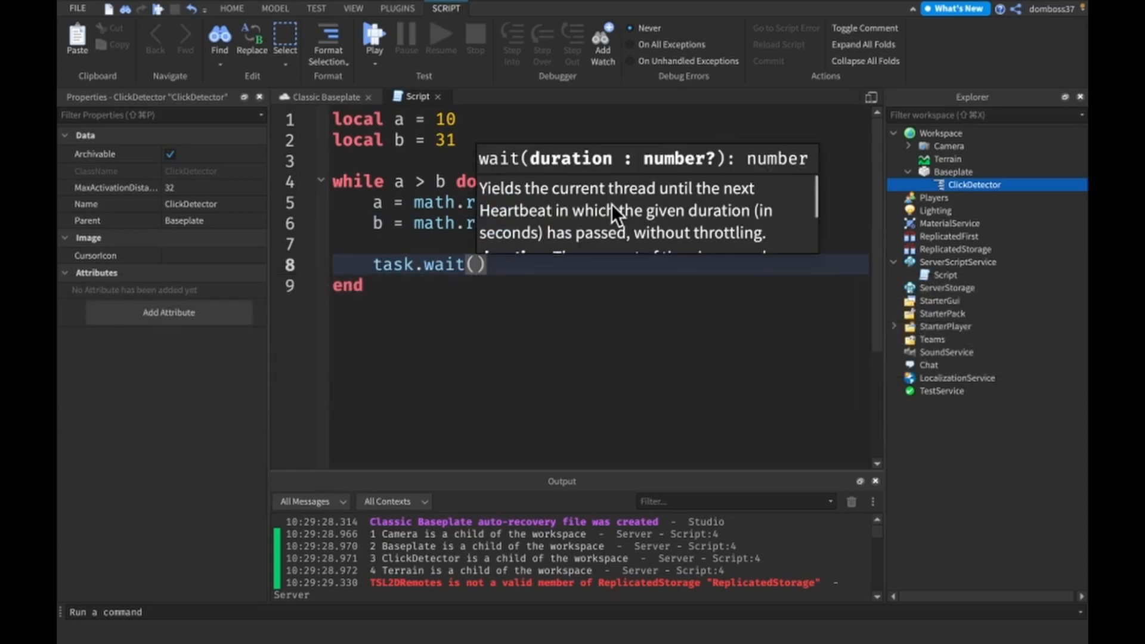
type("0.5")
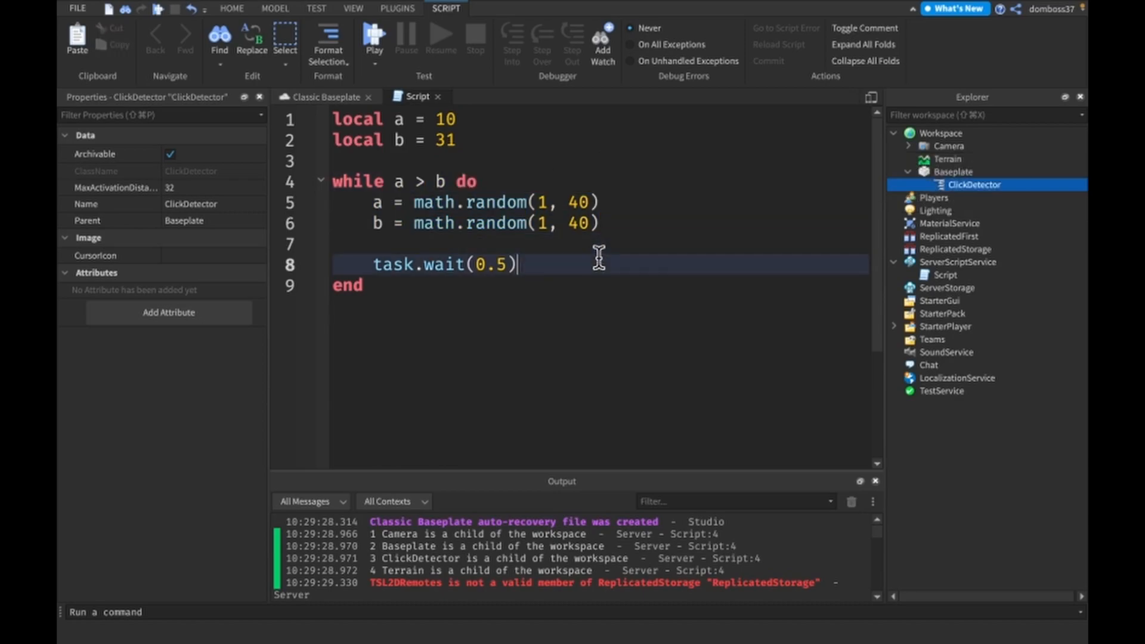
mouse_move(718, 206)
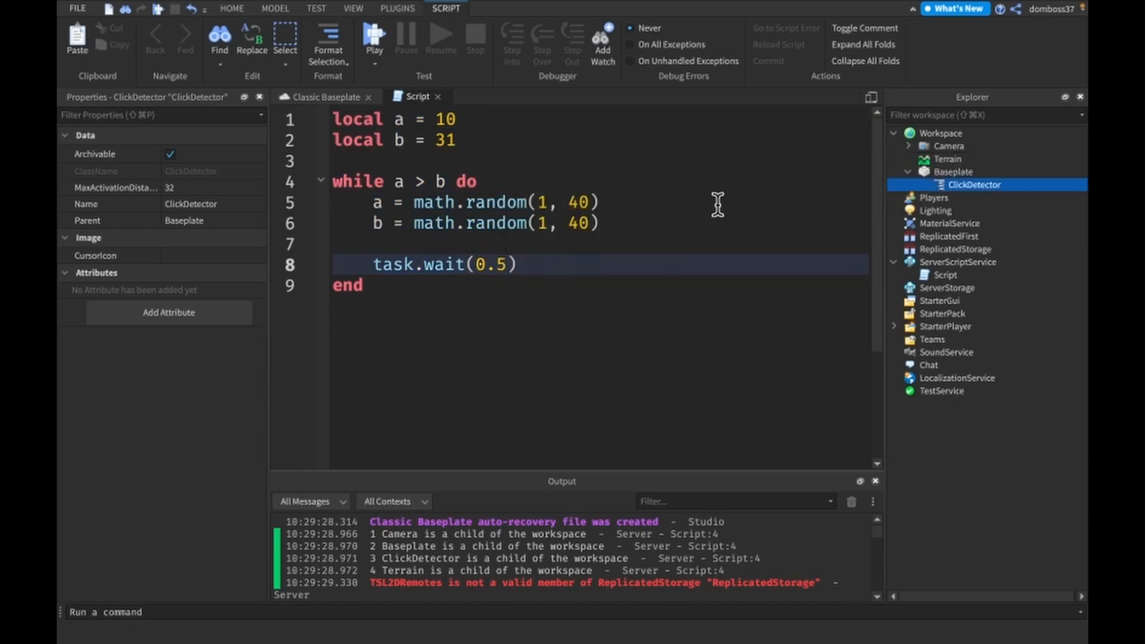
mouse_move(618, 264)
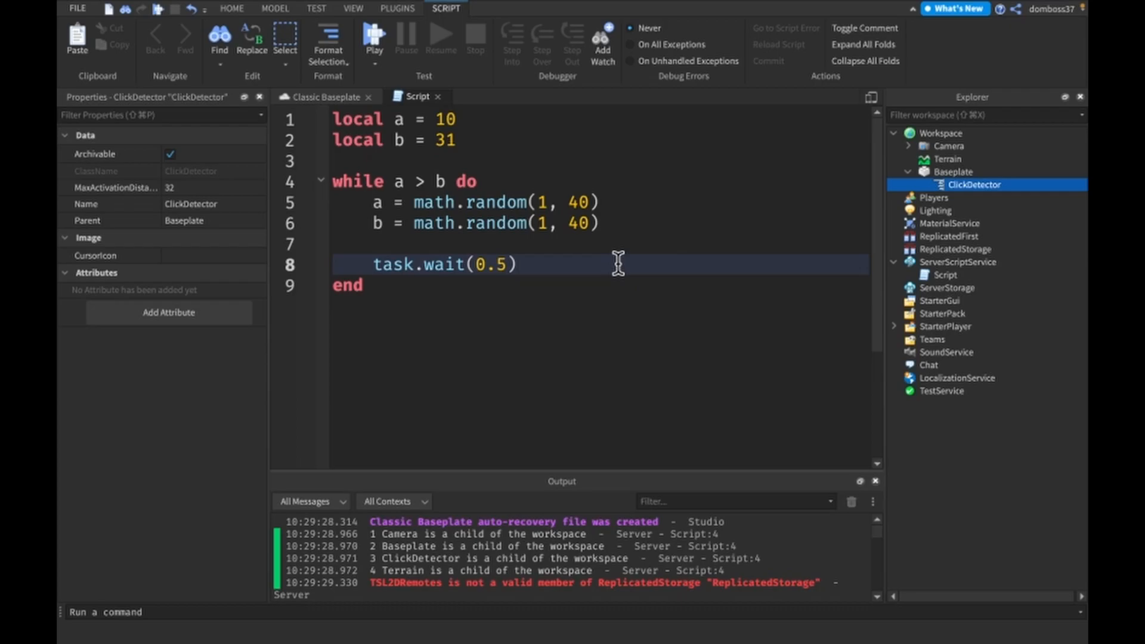
Remove the blank line and add print(a, b) above the wait
key("enter")
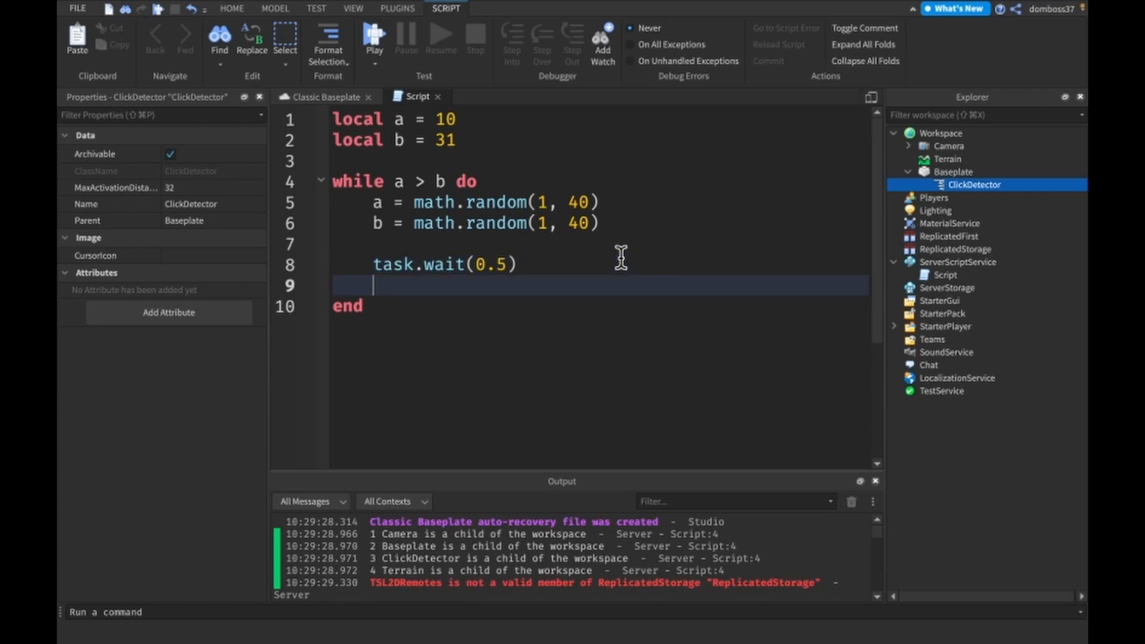
key("Backspace")
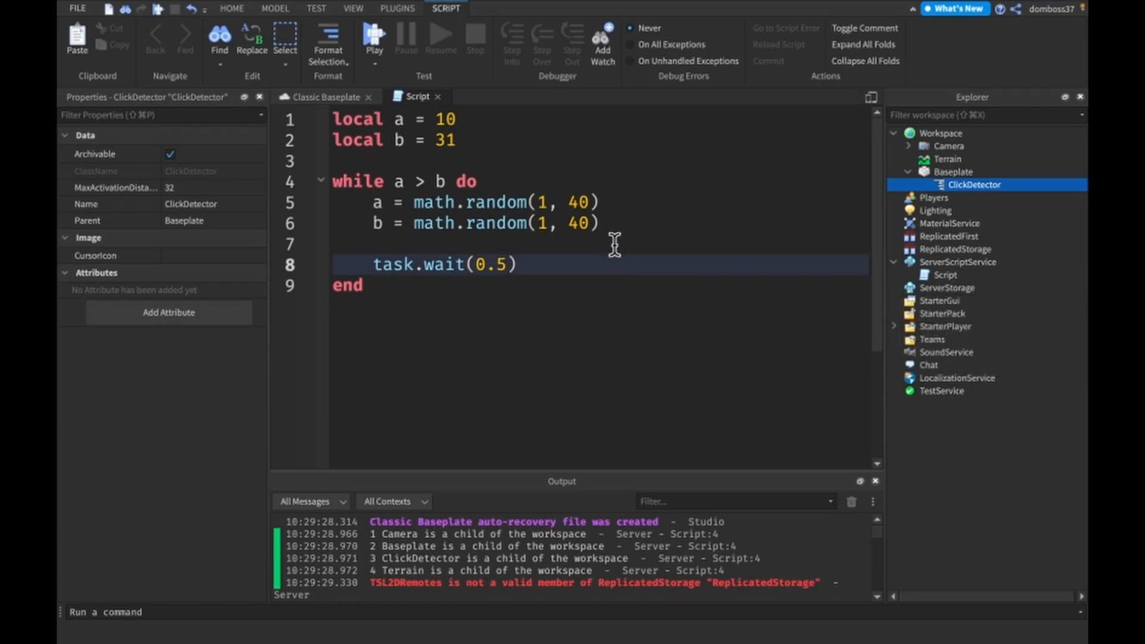
type("print(a)")
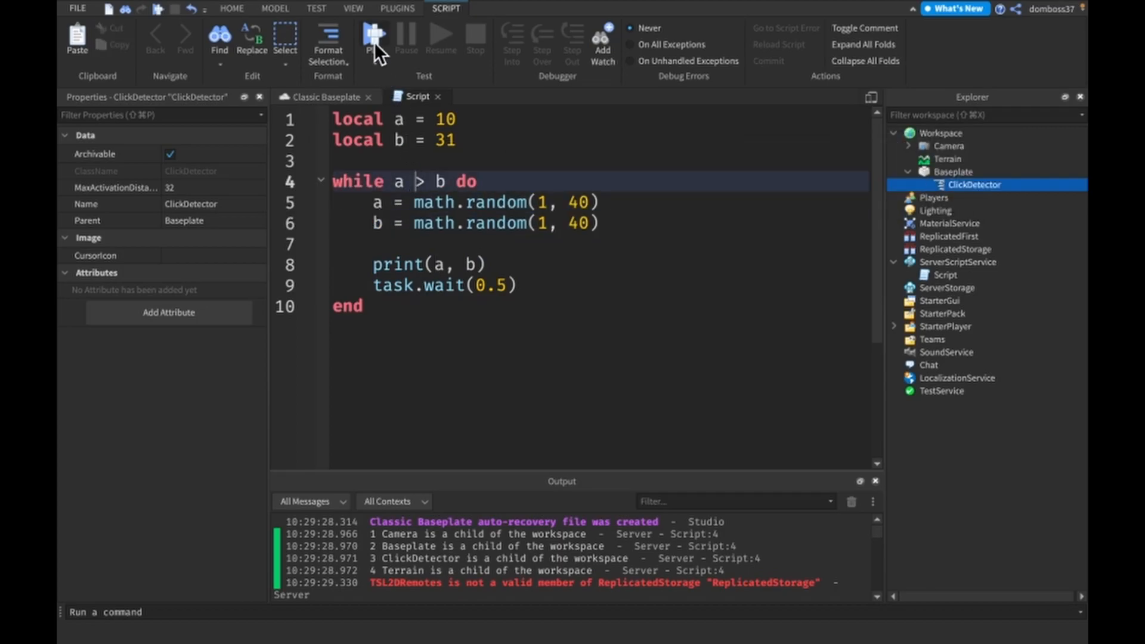
Playtest the place, note Output shows only Hello world and warnings, then stop it
left_click(372, 37)
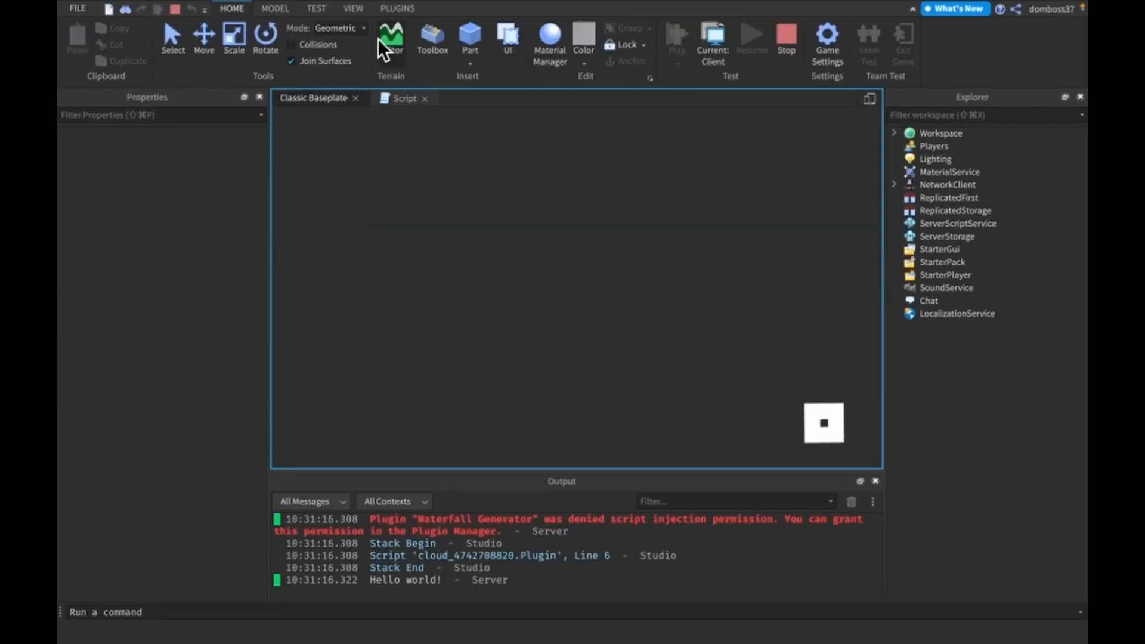
left_click(676, 35)
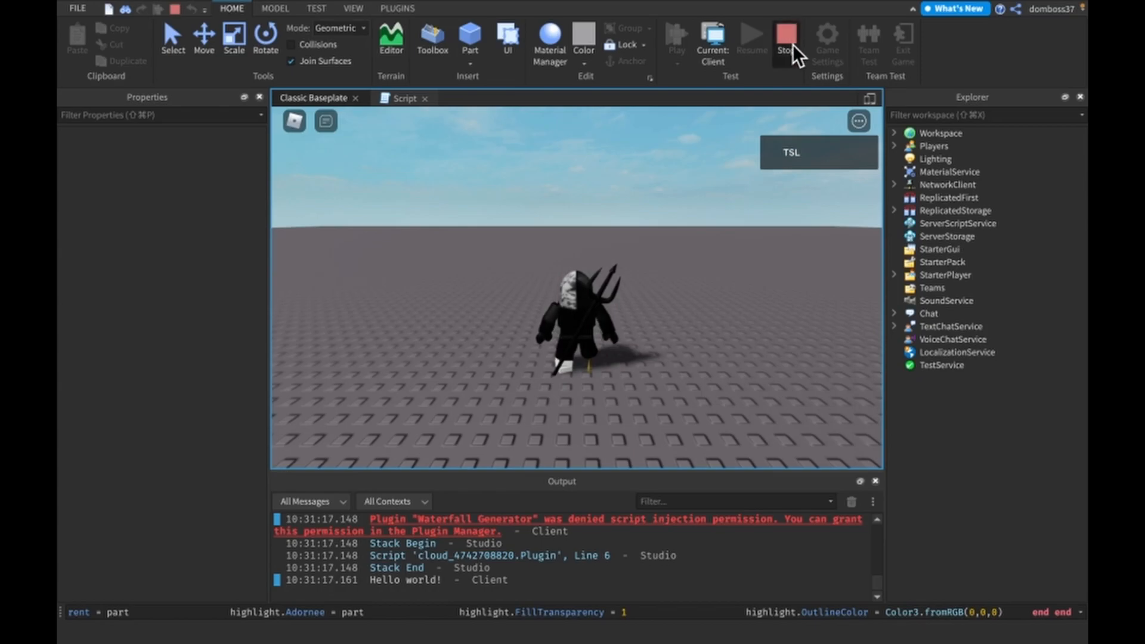
left_click(787, 38)
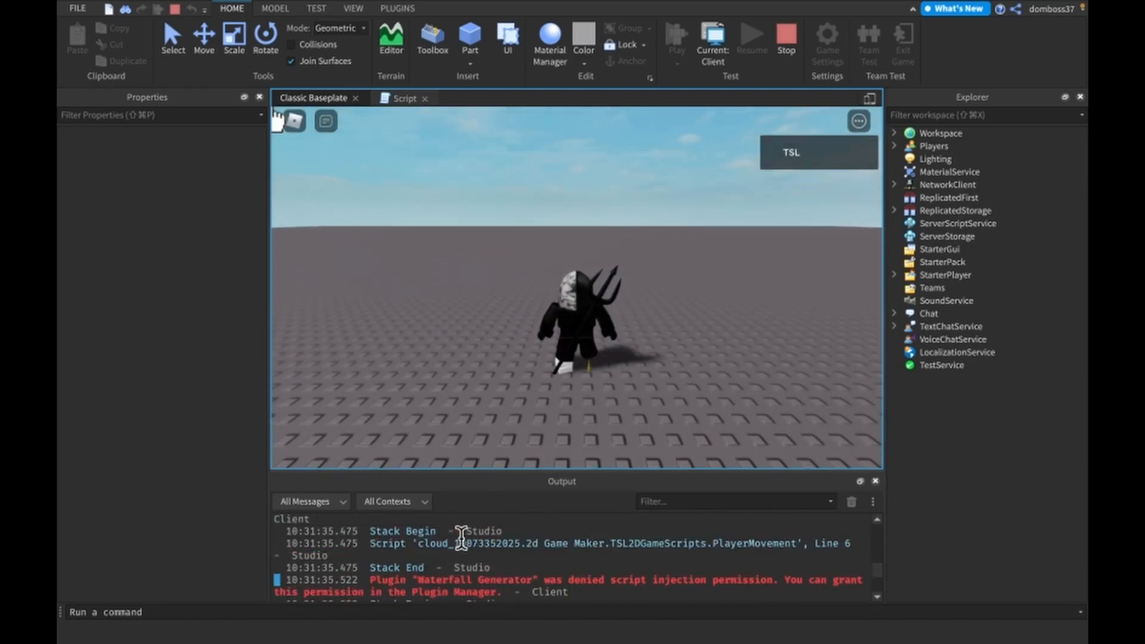
left_click(787, 37)
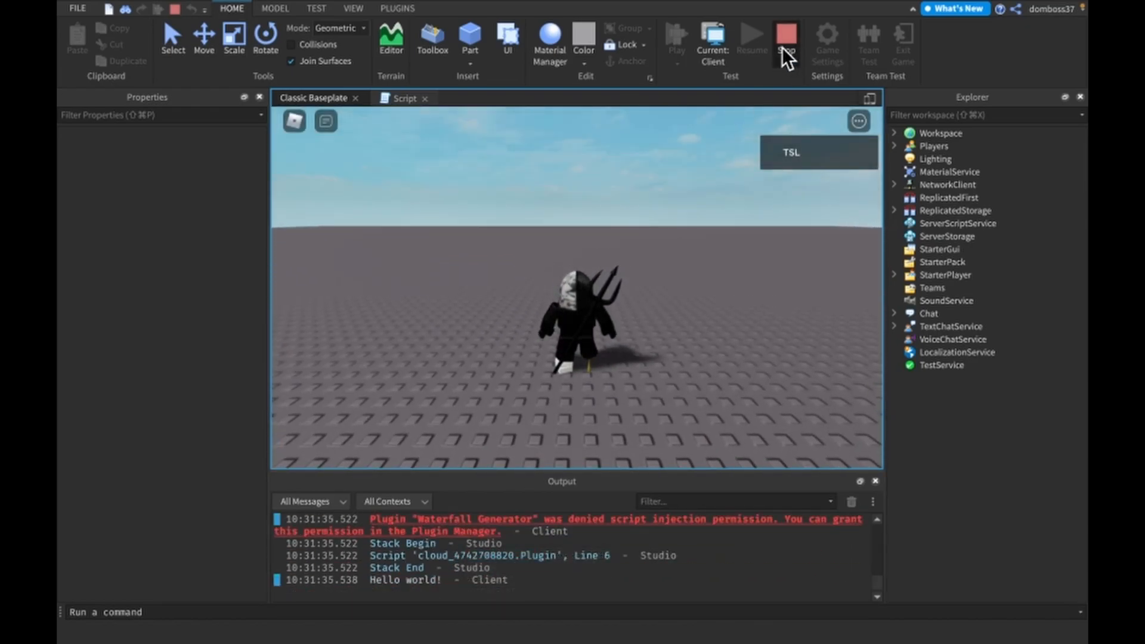
left_click(414, 98)
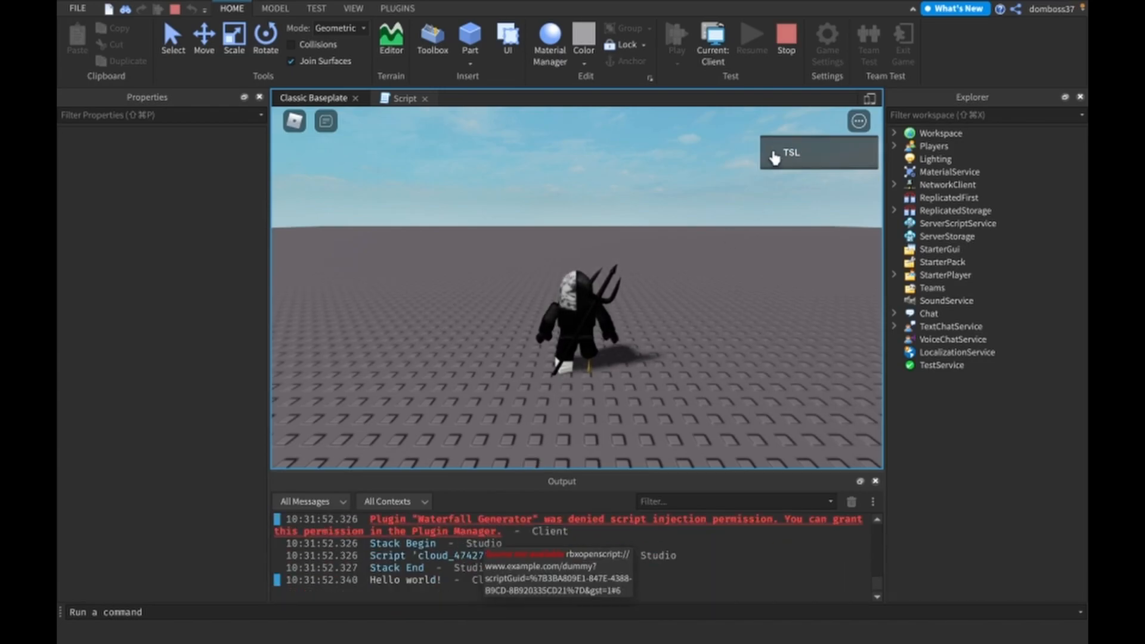
left_click(410, 97)
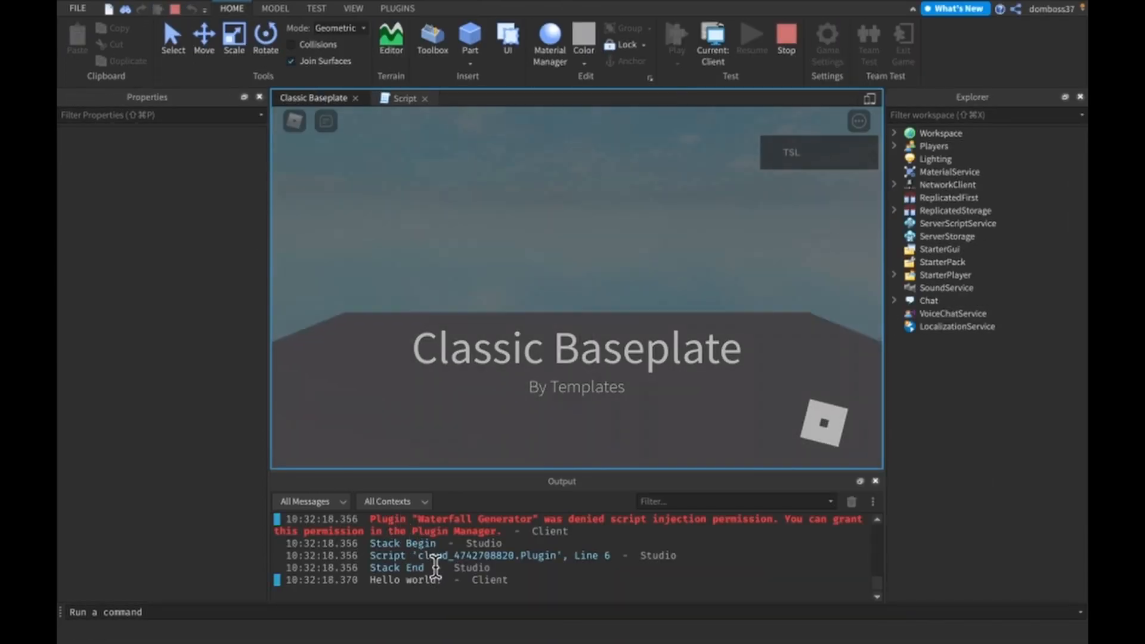
Return to the while a < b script and resume editing it
left_click(676, 37)
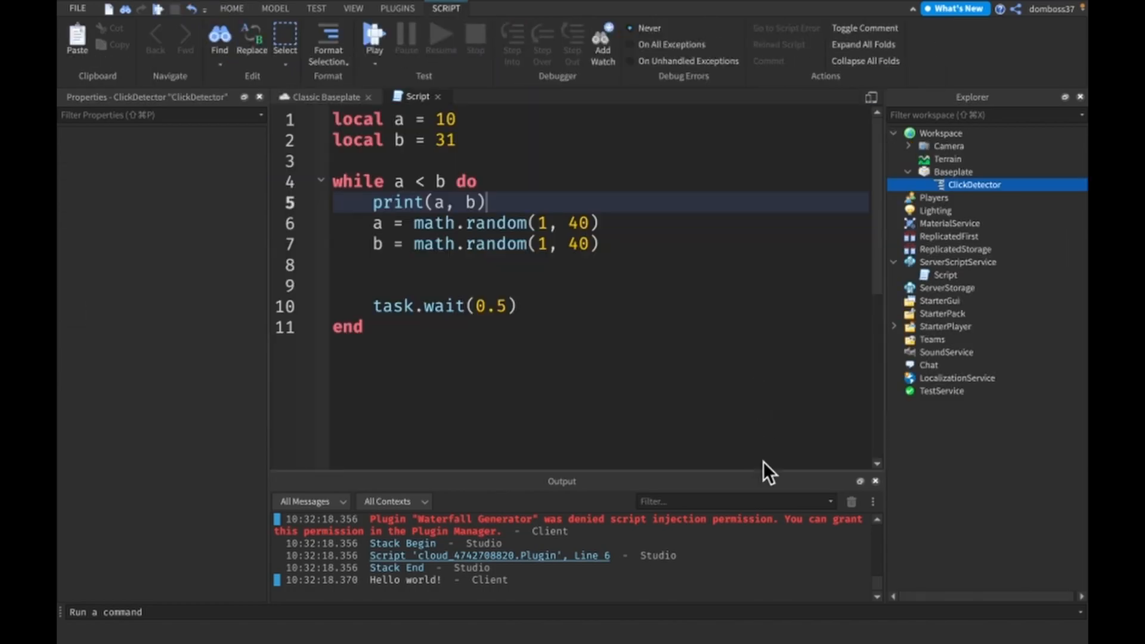
left_click(970, 185)
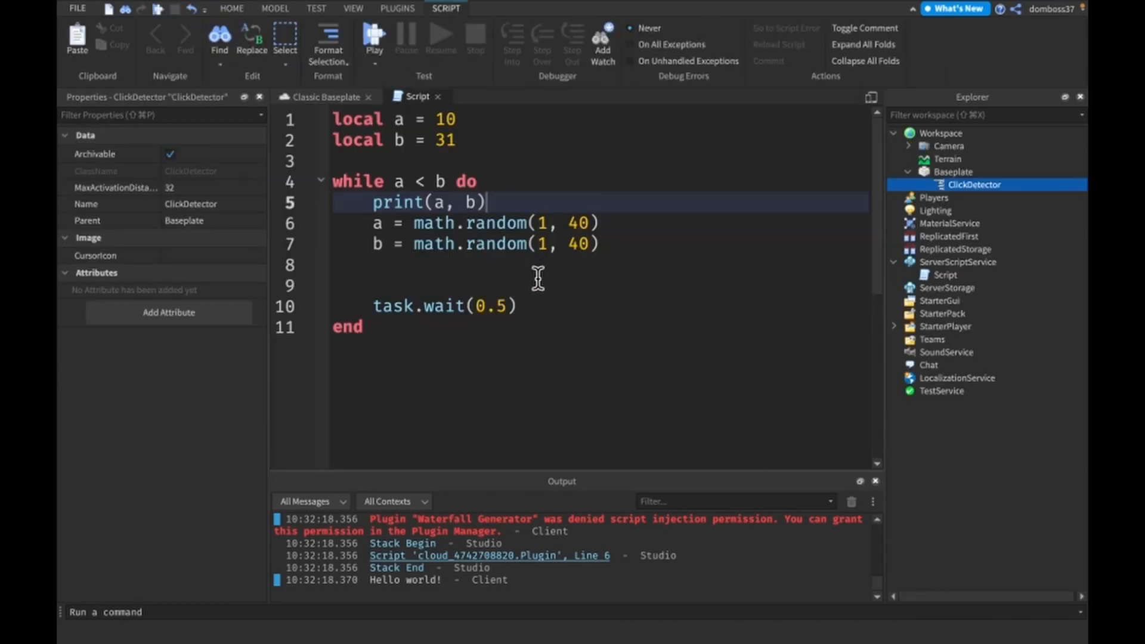
mouse_move(524, 315)
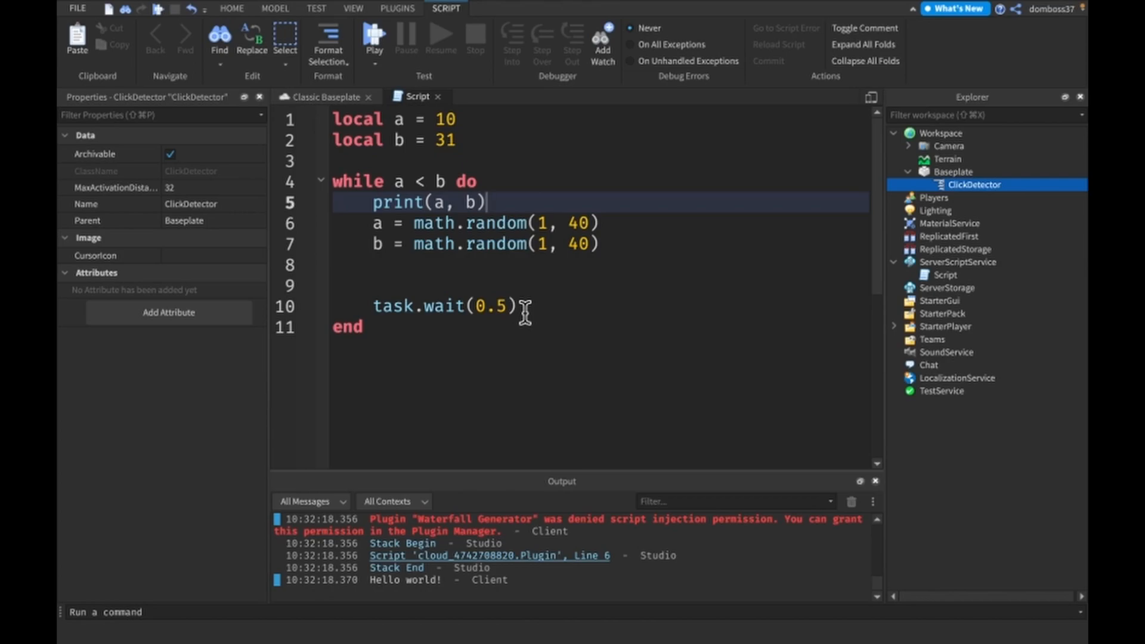
mouse_move(554, 189)
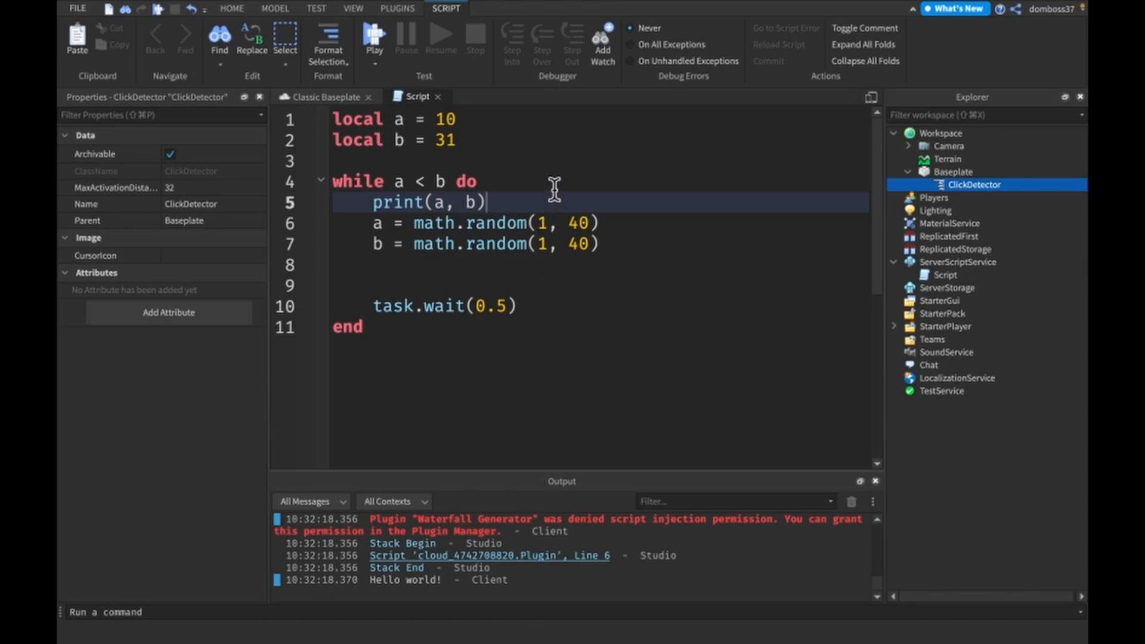
mouse_move(550, 258)
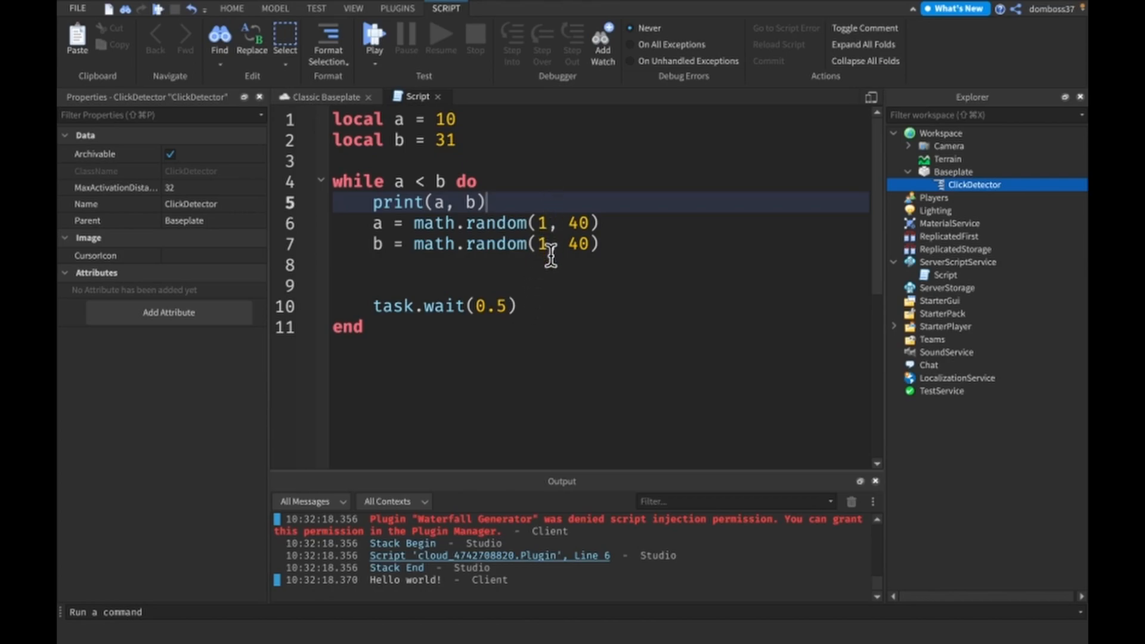
mouse_move(515, 202)
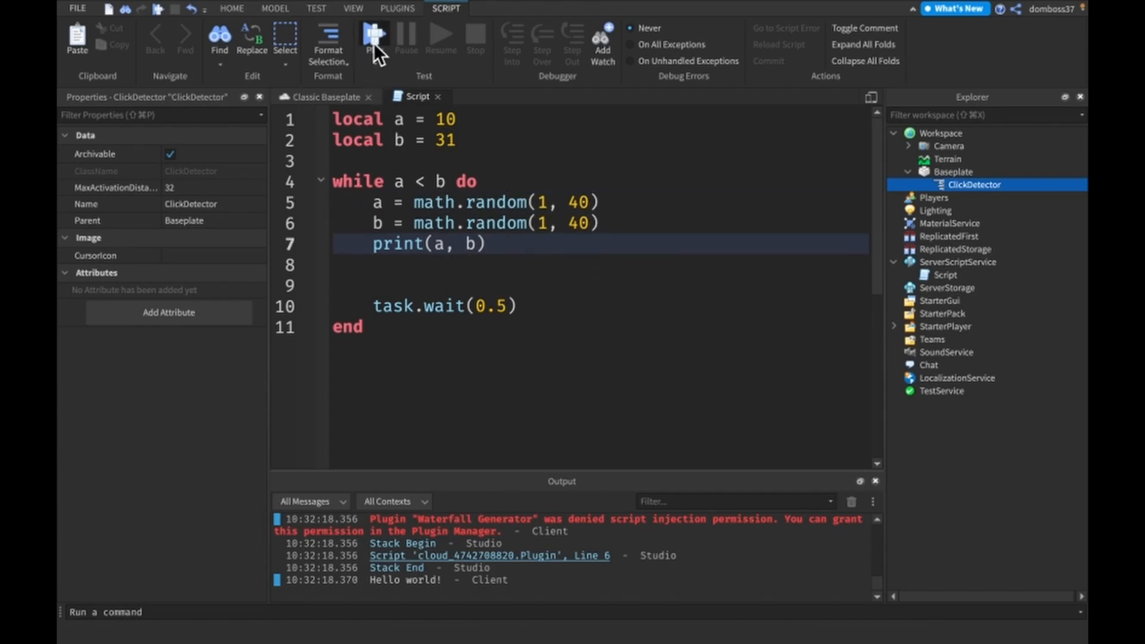
Playtest the edited loop, see Output print 30 4, then return to the script
left_click(375, 38)
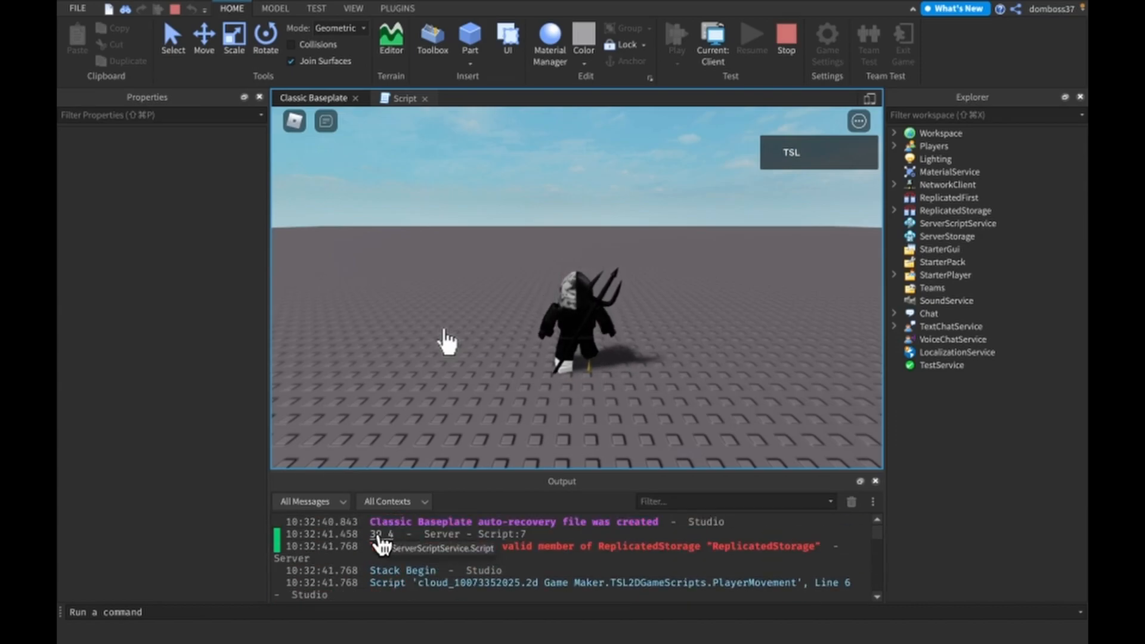
left_click(404, 98)
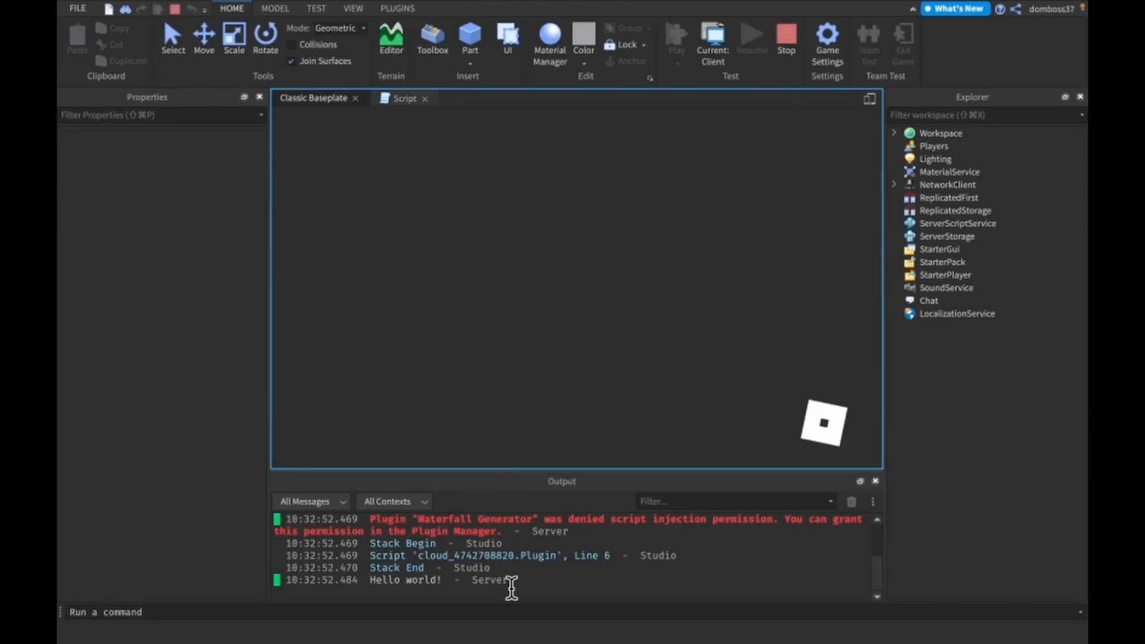
left_click(711, 36)
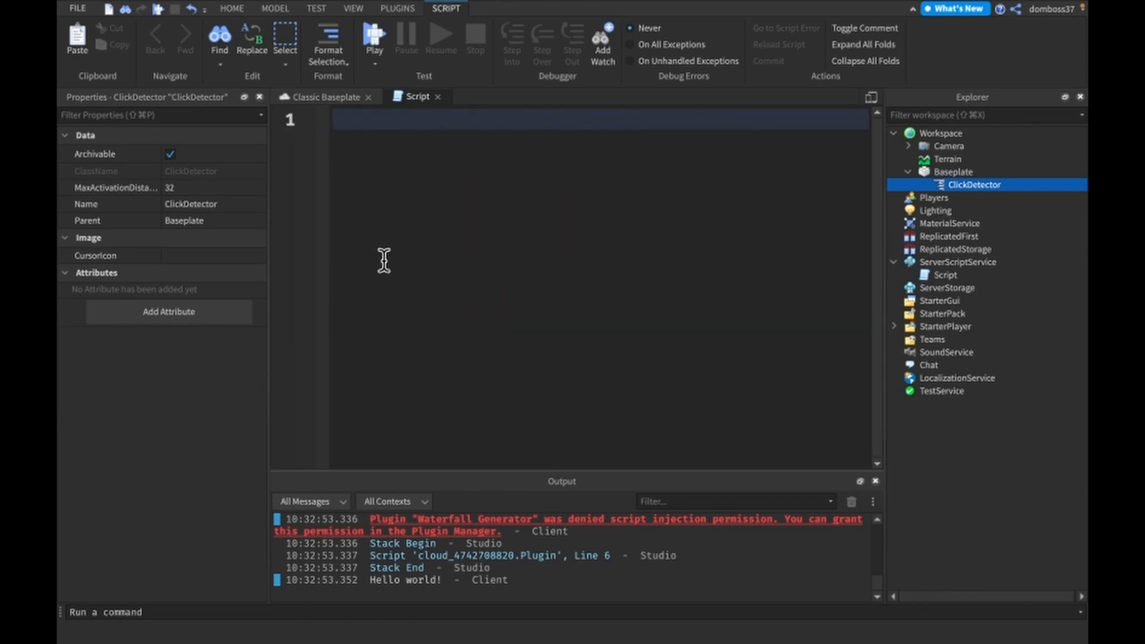
Write a repeat loop with task.wait until 10, and add local counter = 0 above it
type("repeat")
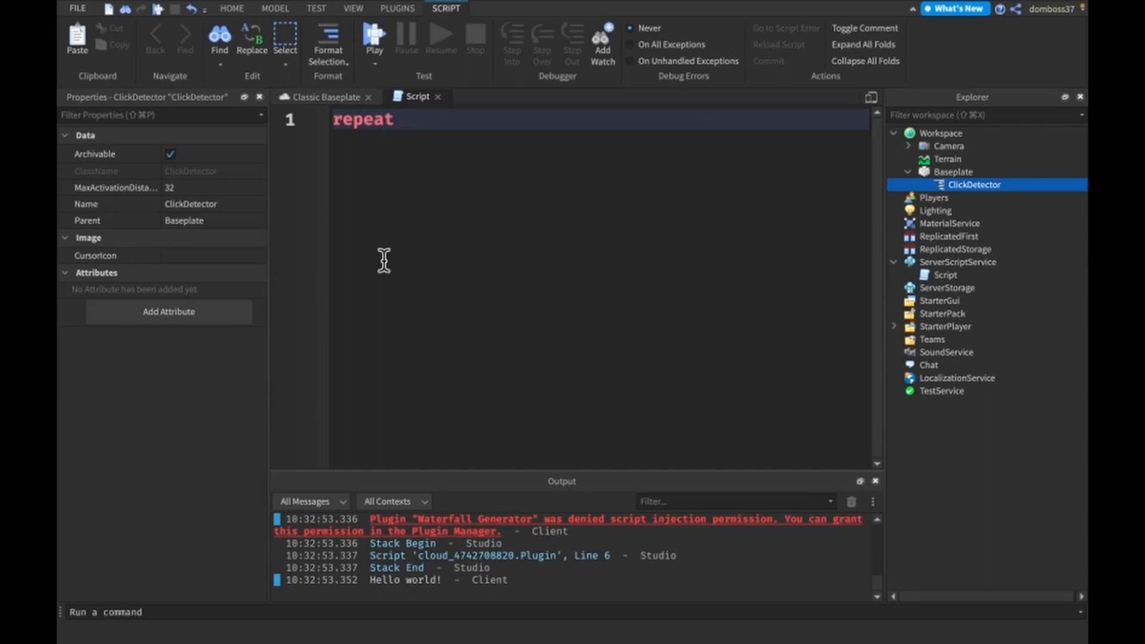
type("task.wait(1")
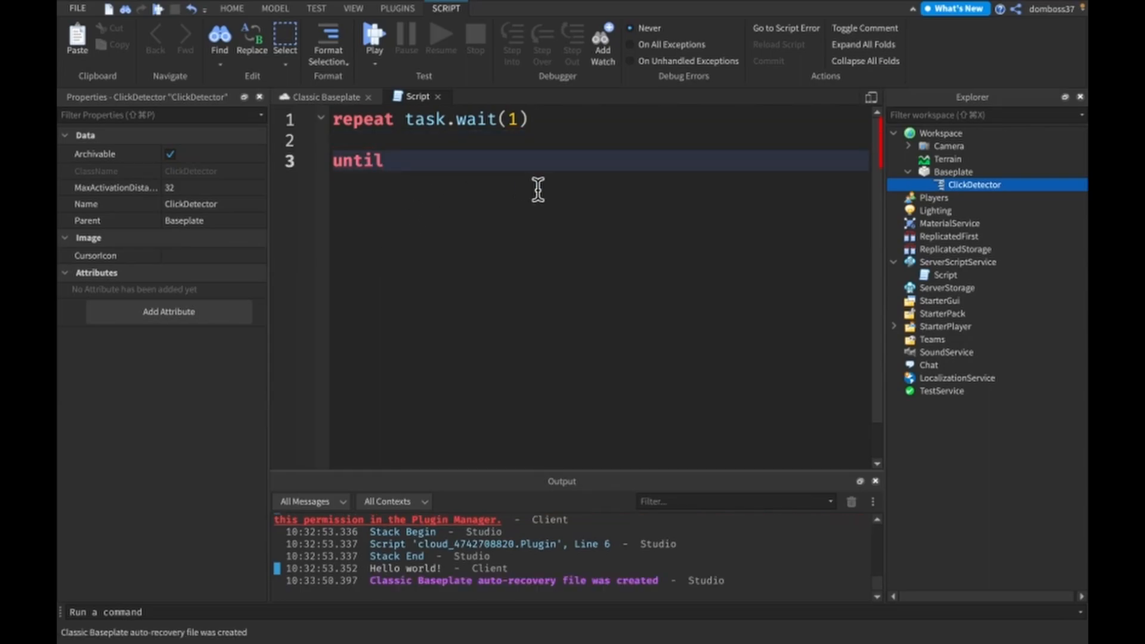
type("10")
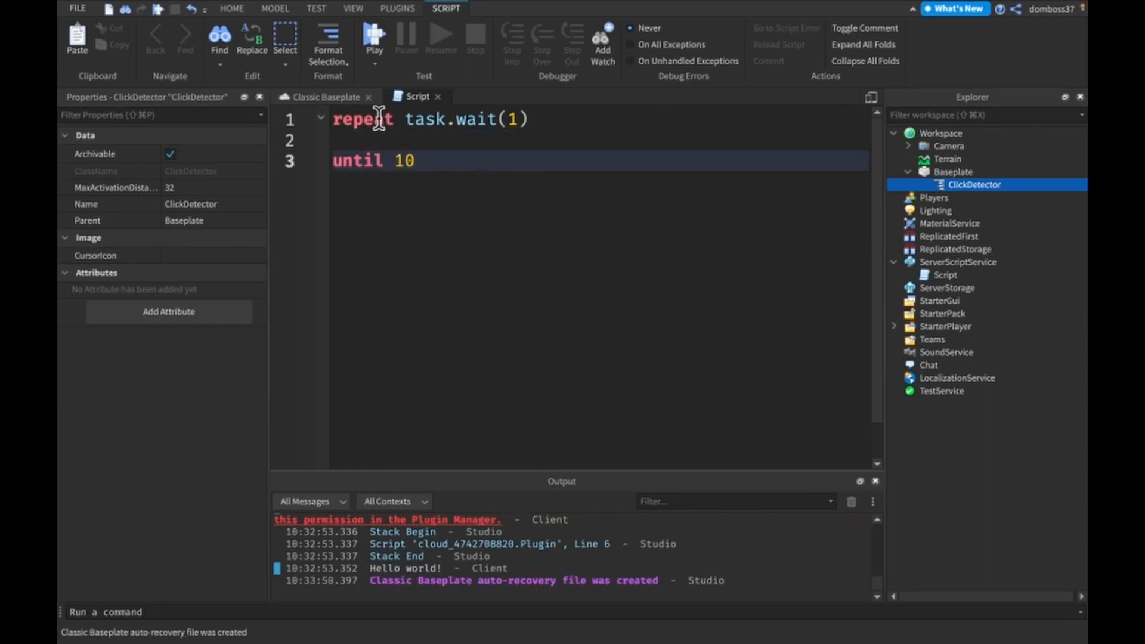
double_click(403, 160)
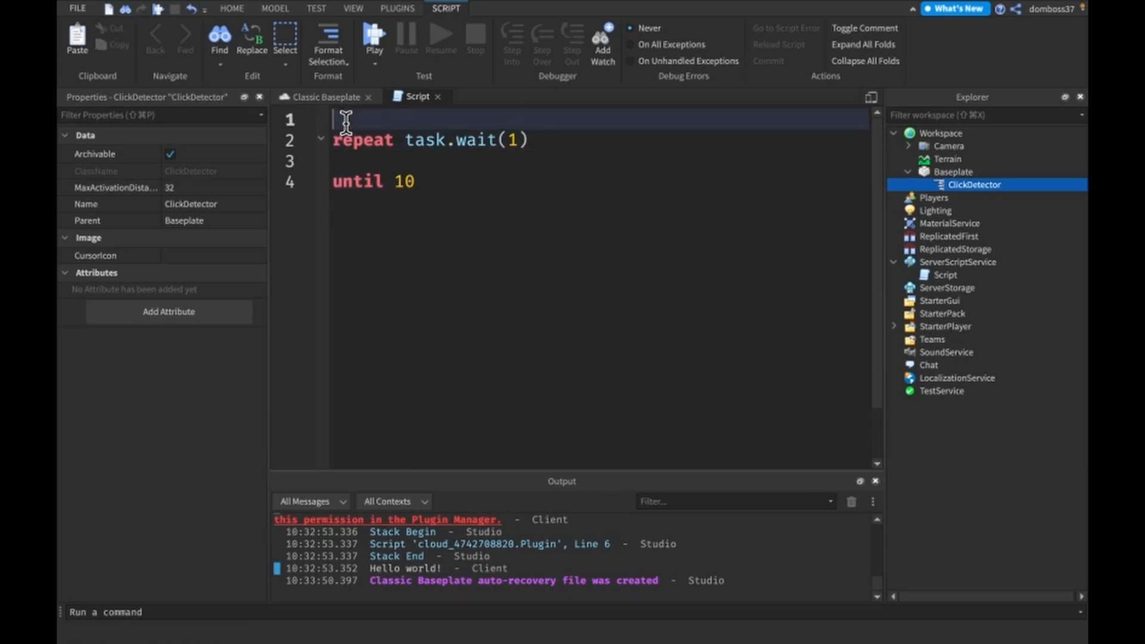
type("local")
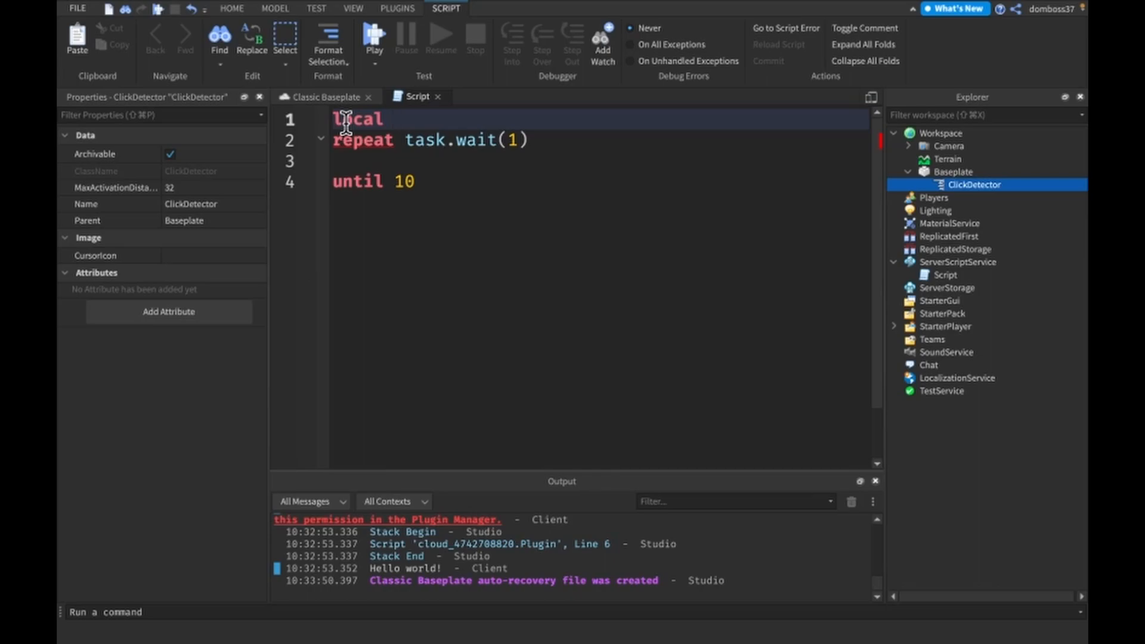
type("count")
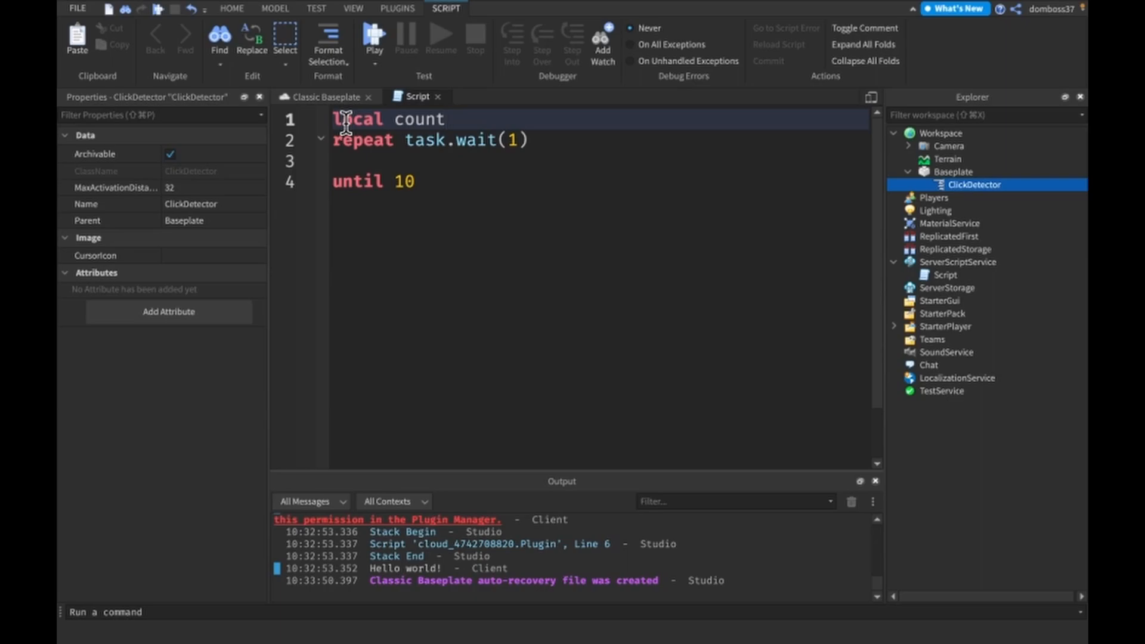
type("er = 0")
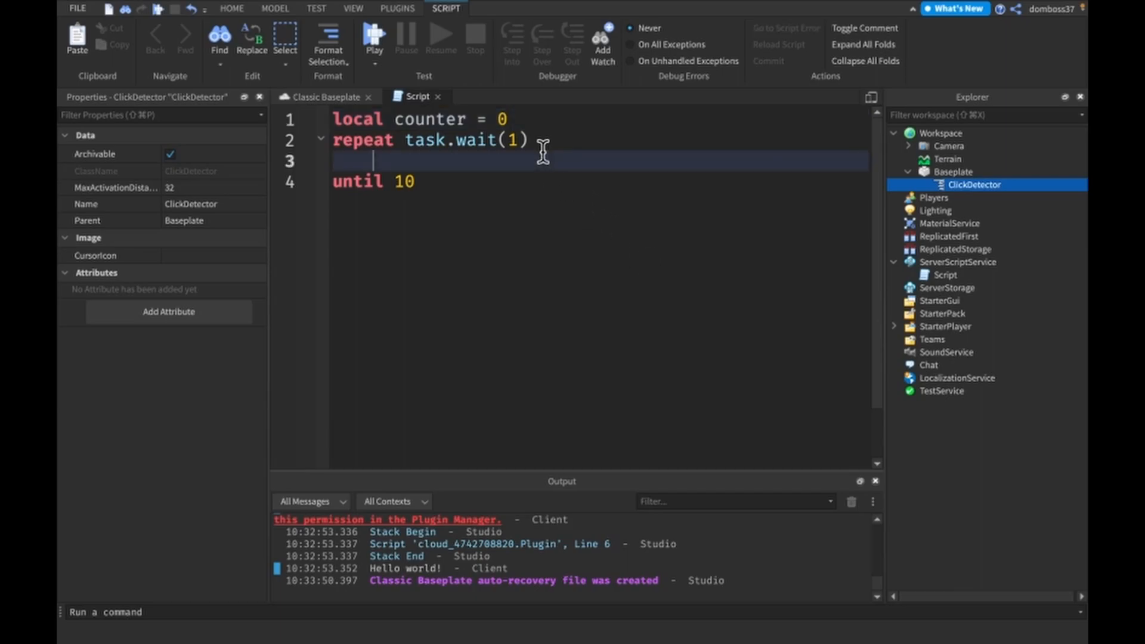
Fill the loop body with counter += 1 and print(counter), then start a playtest
type("counter +=")
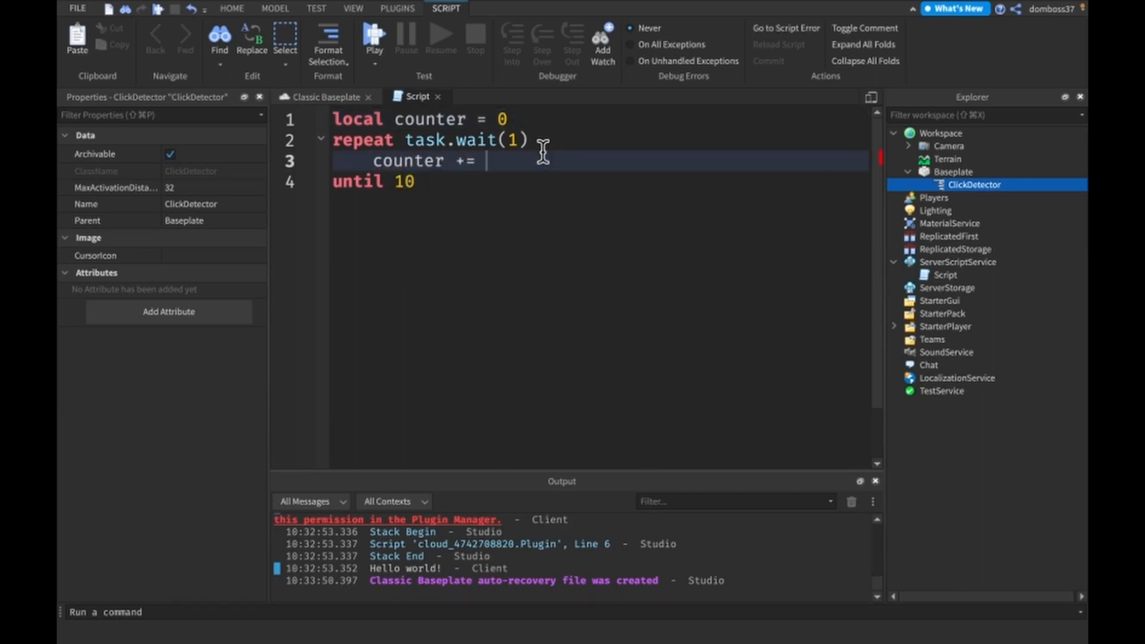
type("1")
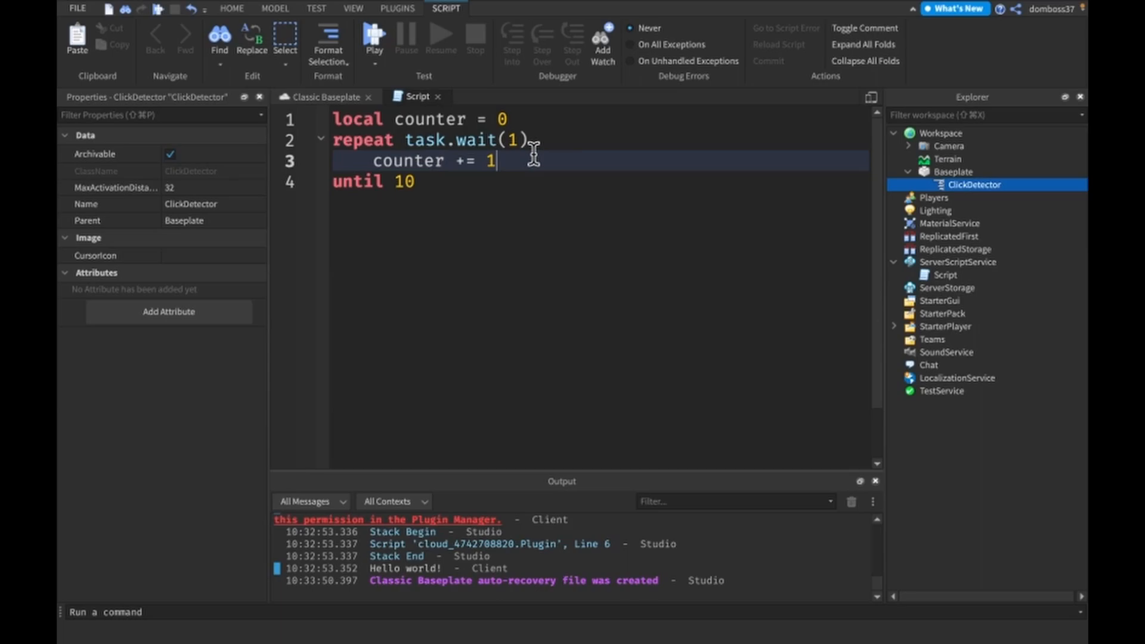
type("print(counter)")
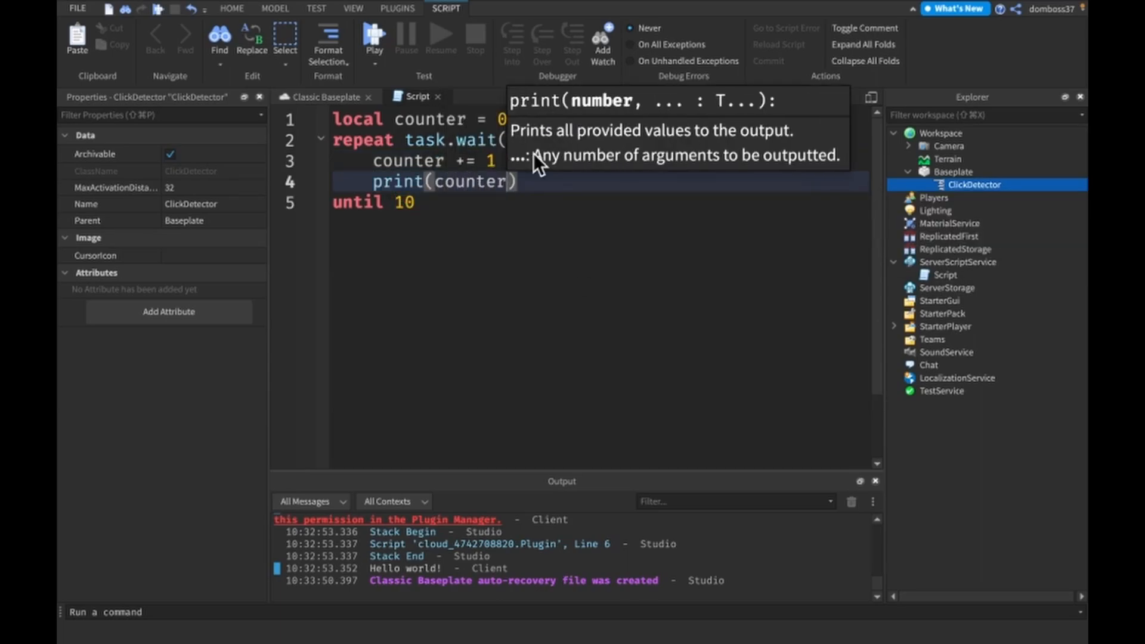
left_click(374, 38)
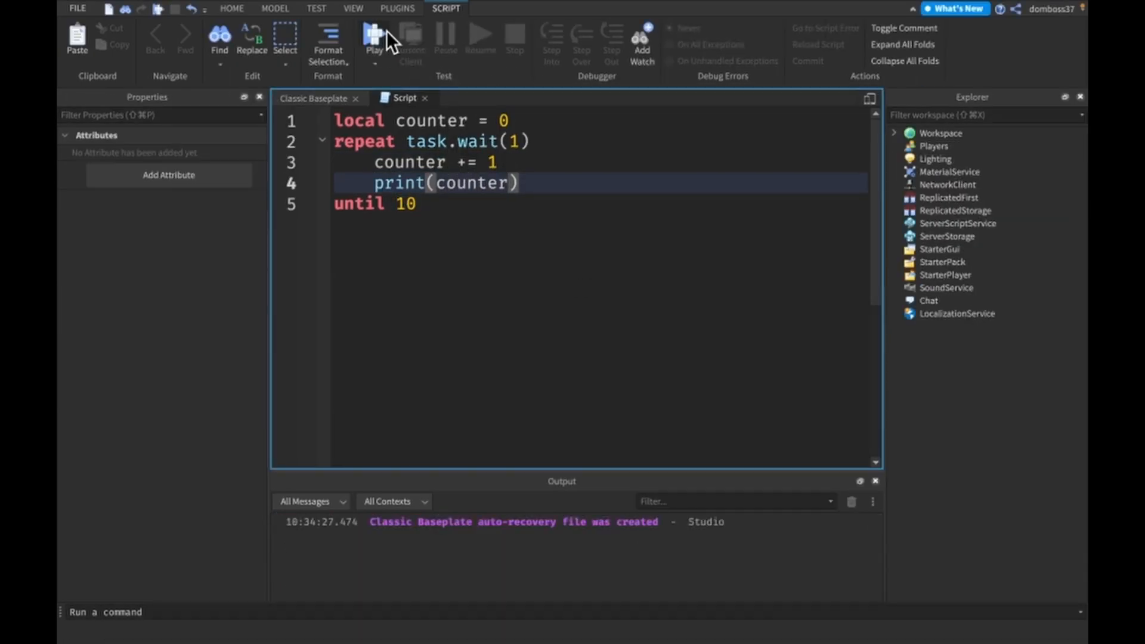
Playtest the repeat loop and stop it after Output prints only 1
left_click(373, 37)
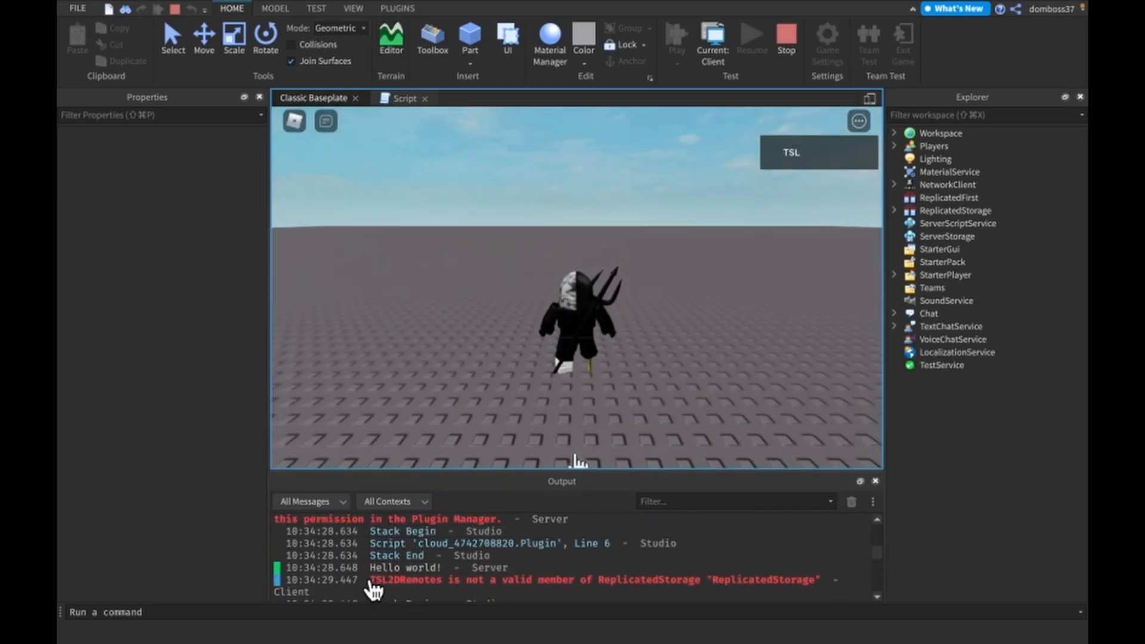
left_click(786, 36)
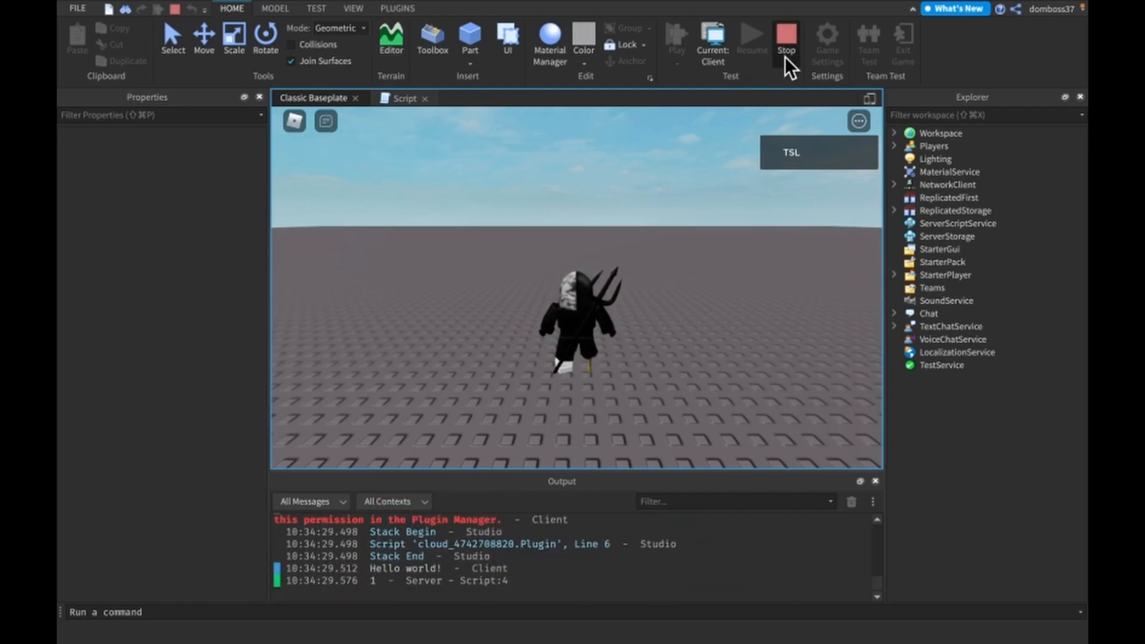
left_click(787, 38)
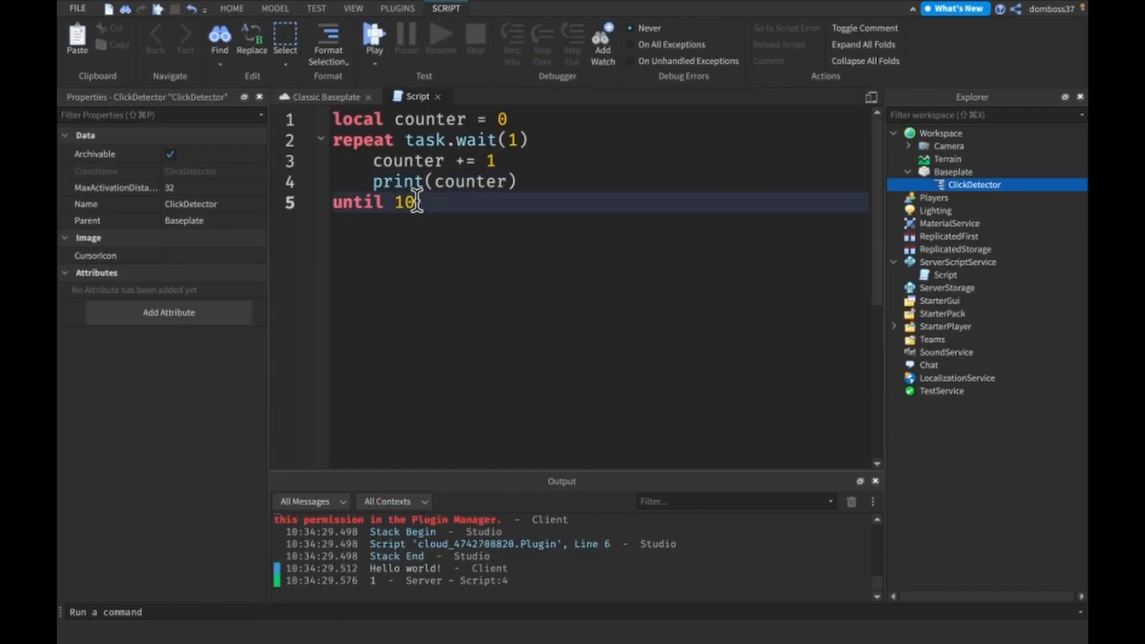
Change the ending to until counter == 10, rerun, and stop once Output reaches 10
type("co")
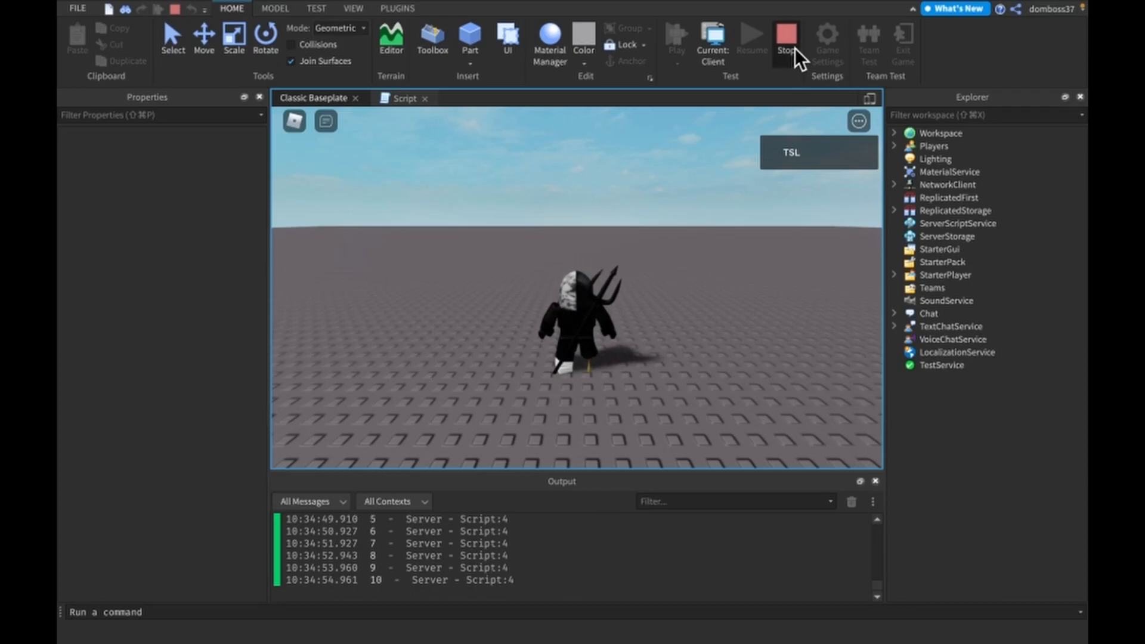
left_click(786, 36)
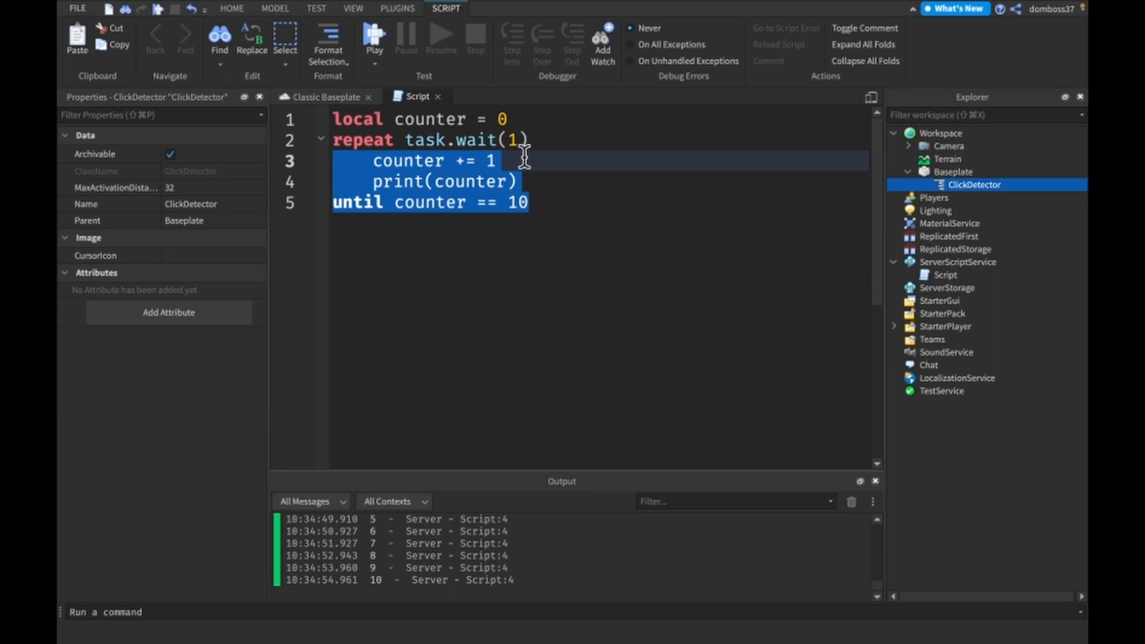
mouse_move(539, 196)
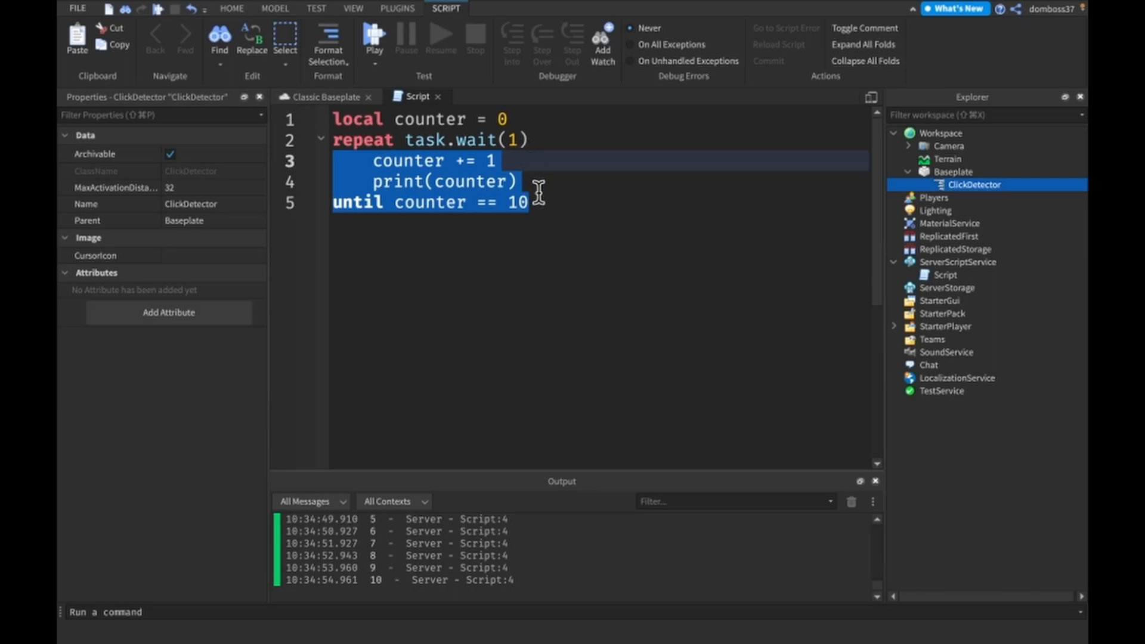
left_click(549, 224)
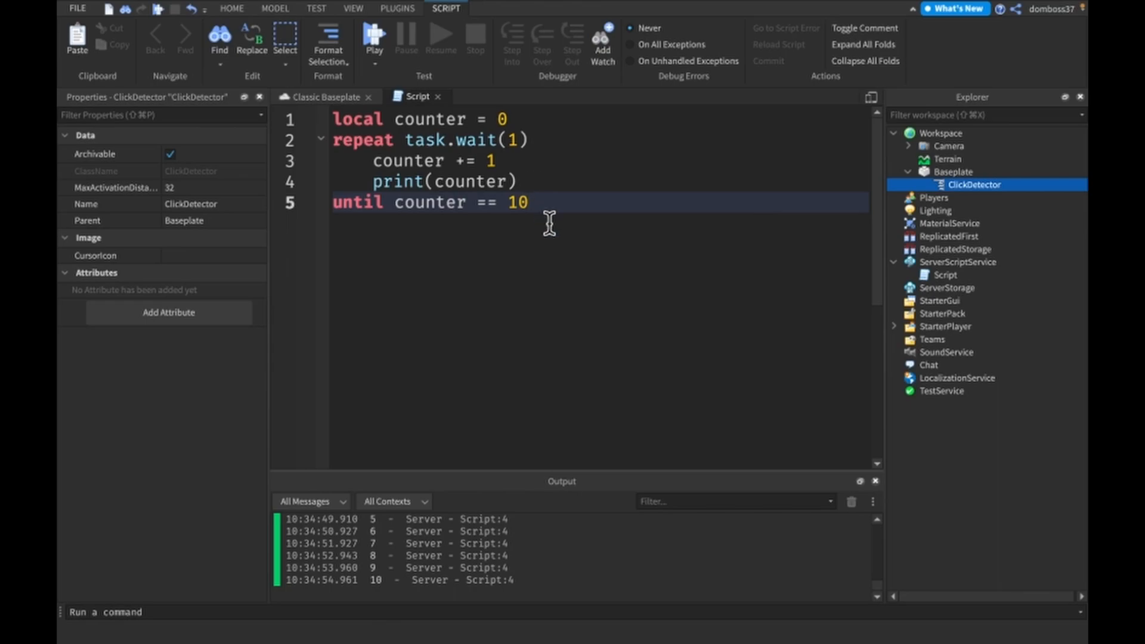
Replace the loop code with local function add(a, b) containing a res = a line
key("ctrl+a")
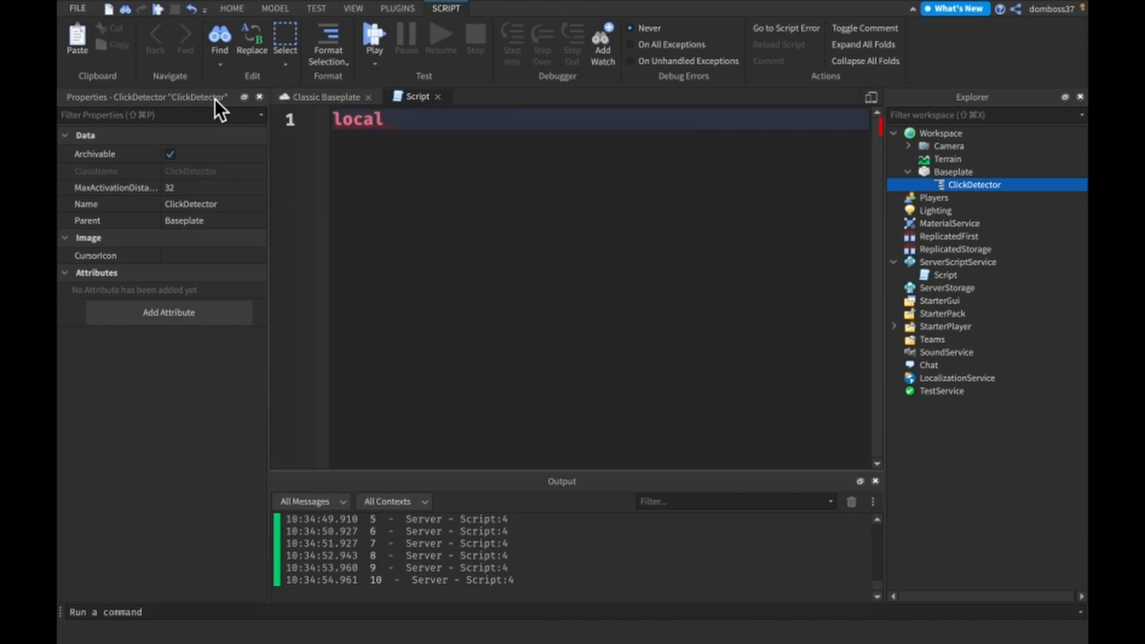
type("function")
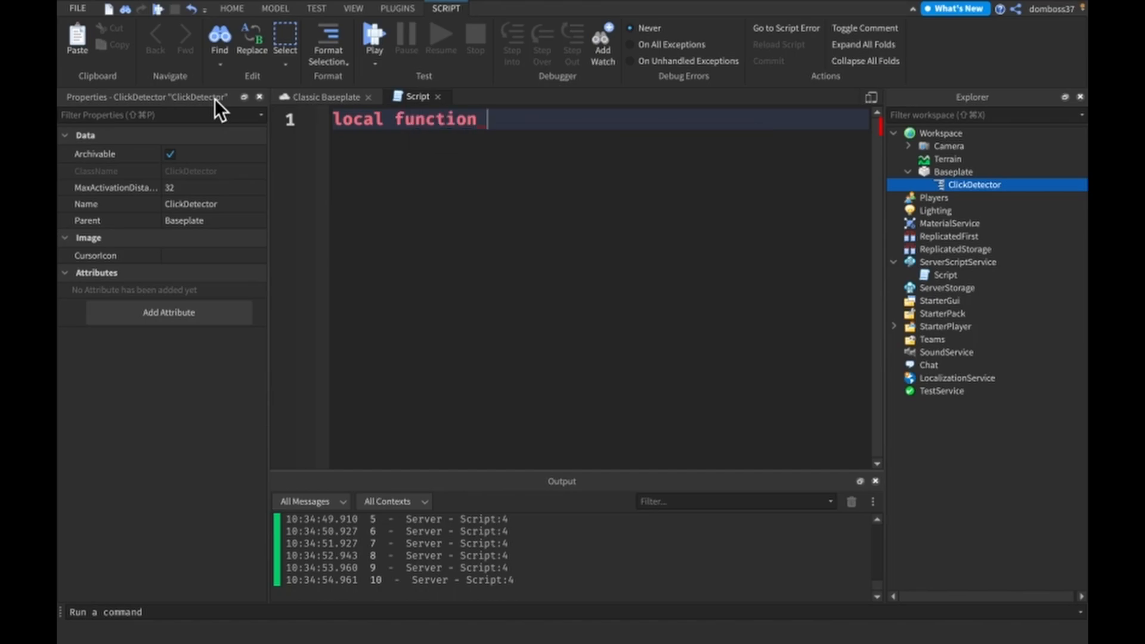
type("add")
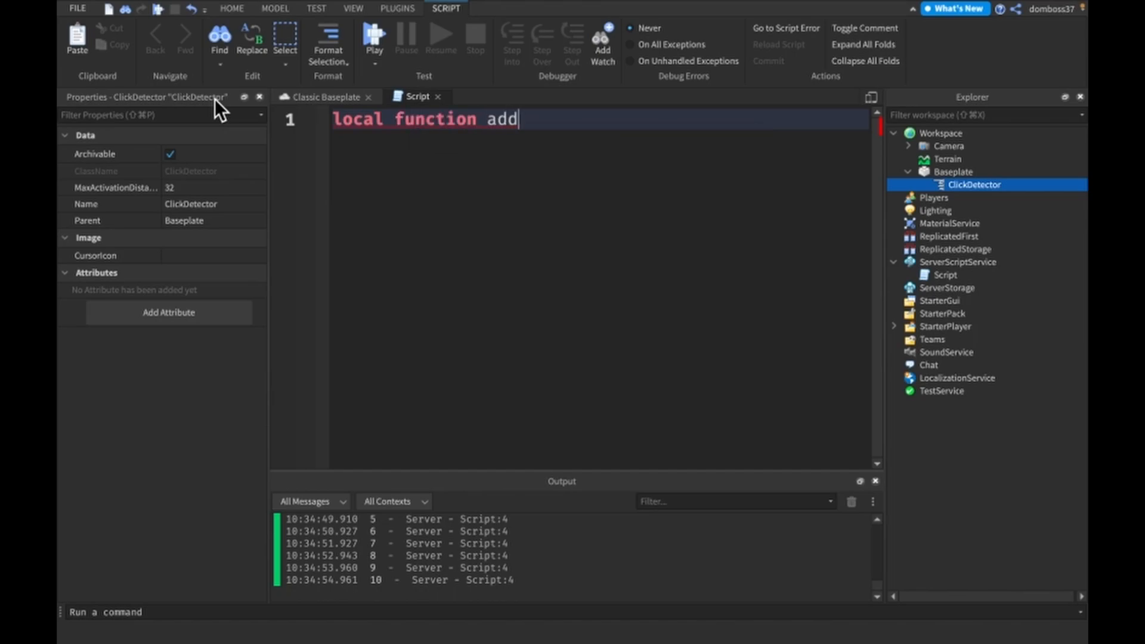
type("(a, b)")
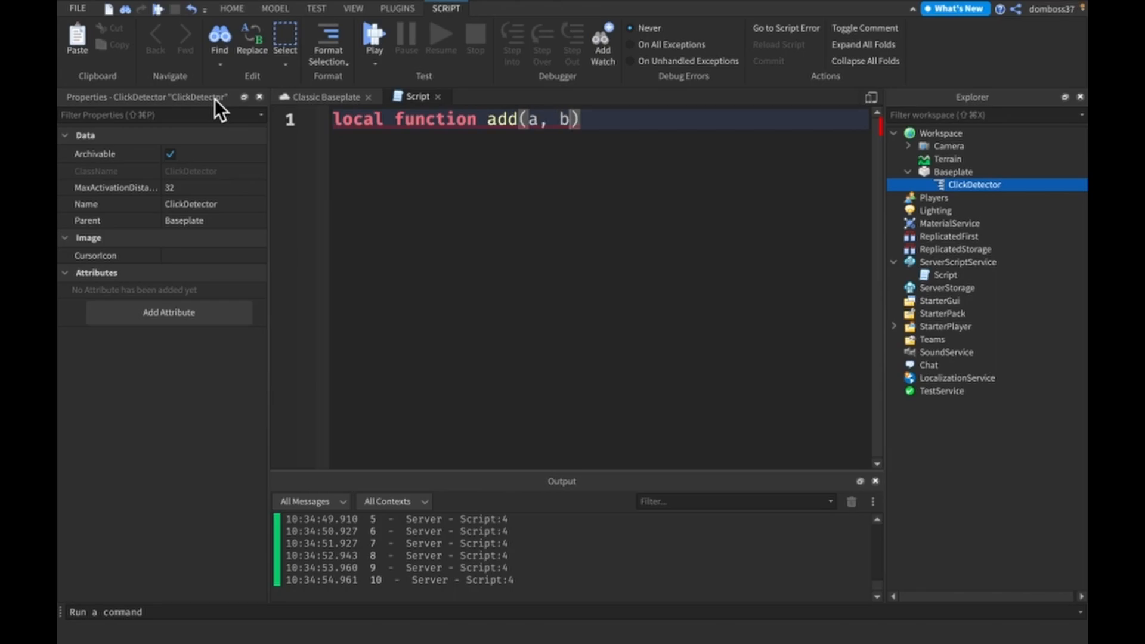
type(", c")
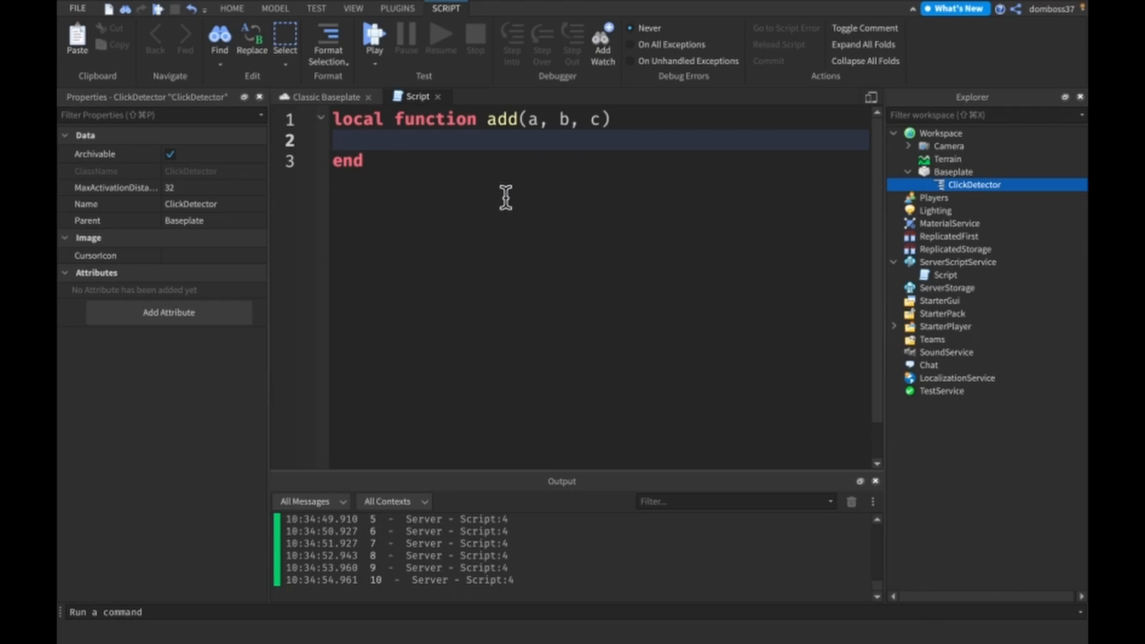
type("local a")
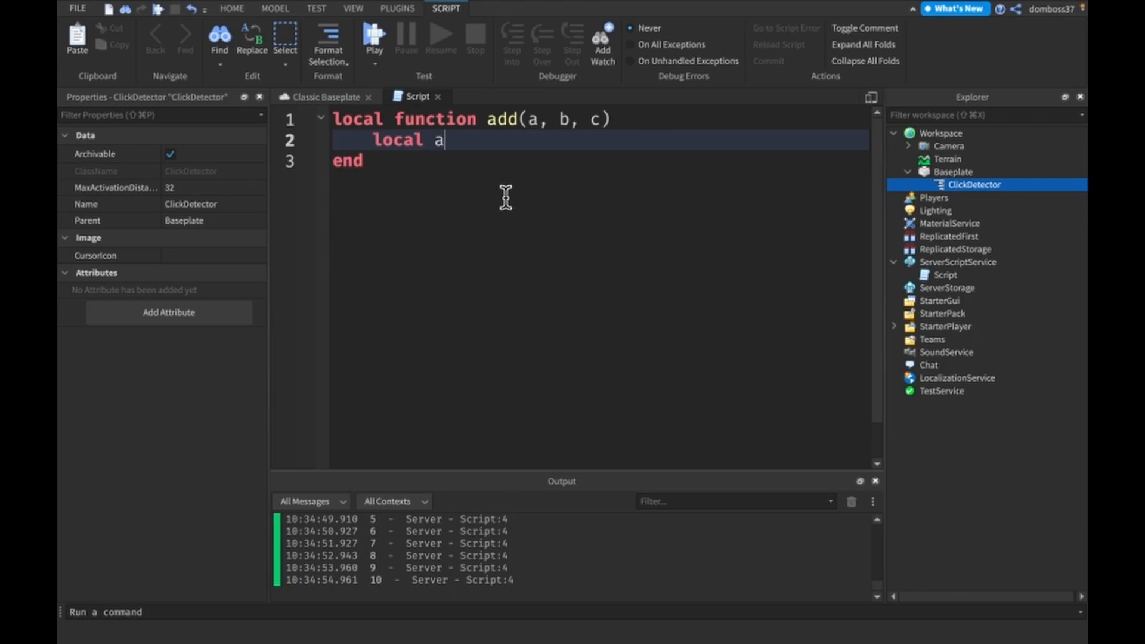
type("res = a +")
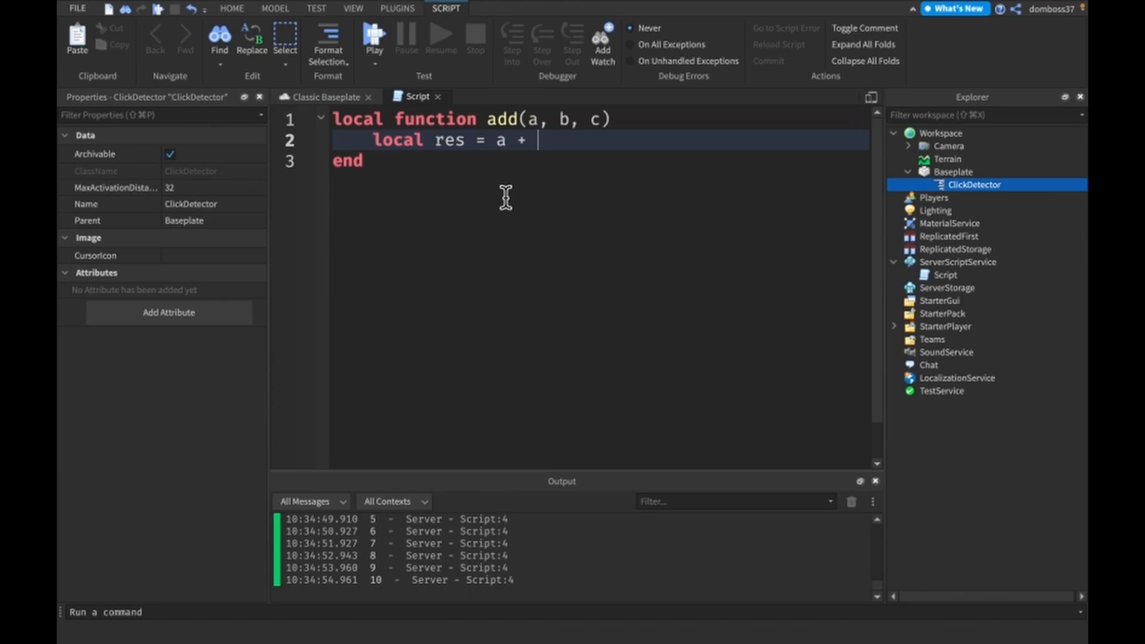
type("b")
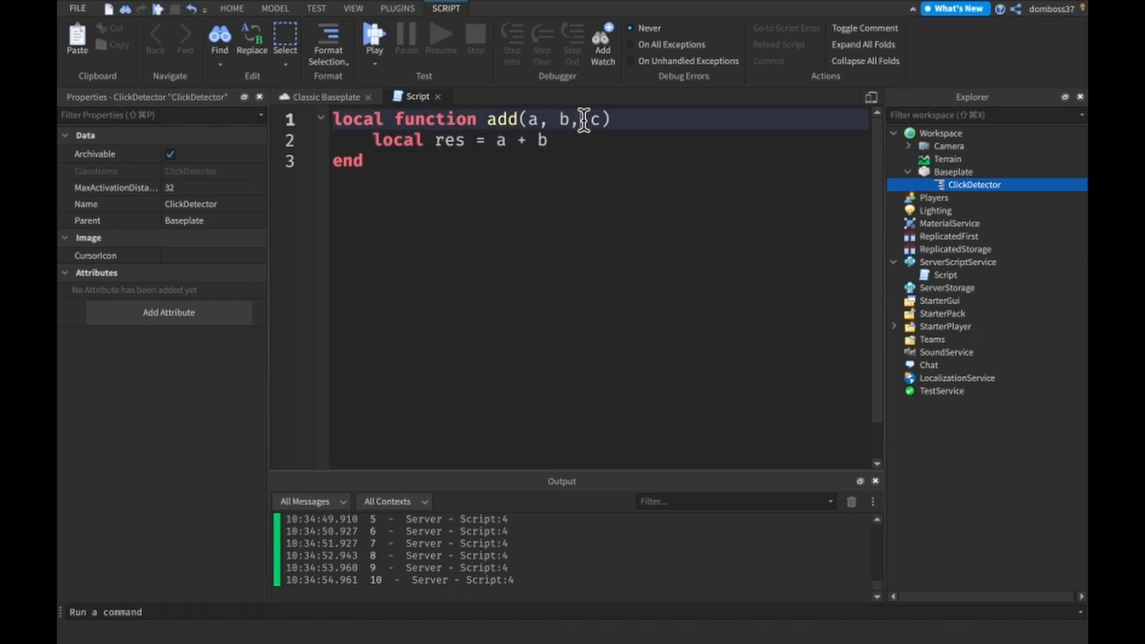
type(",")
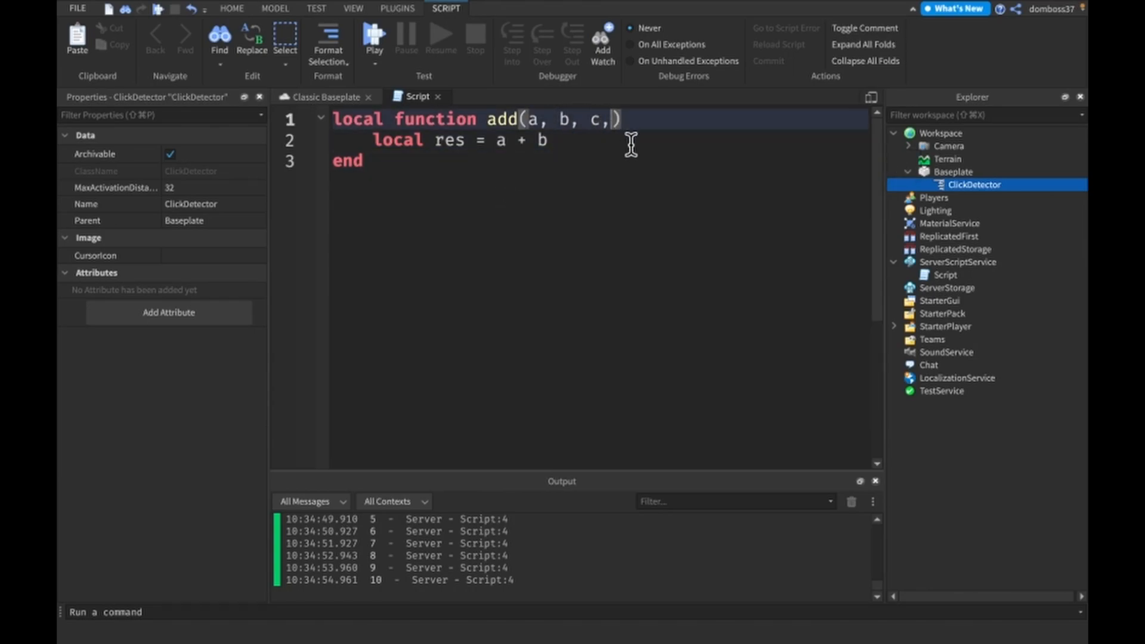
key("Backspace")
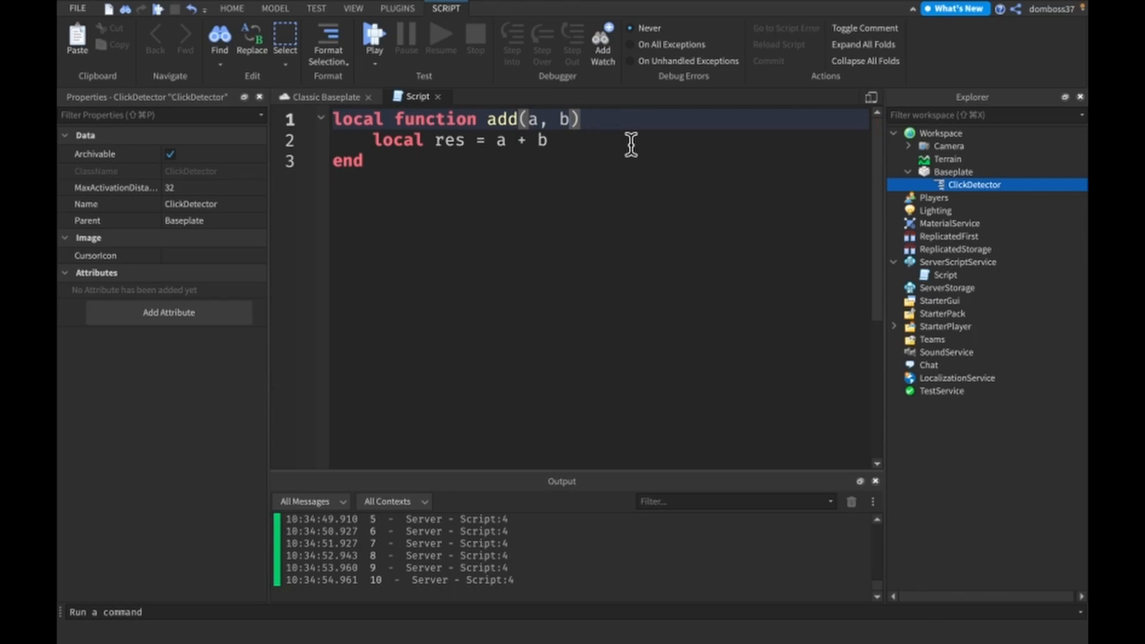
Replace the res line in the function body with a call to add
triple_click(459, 140)
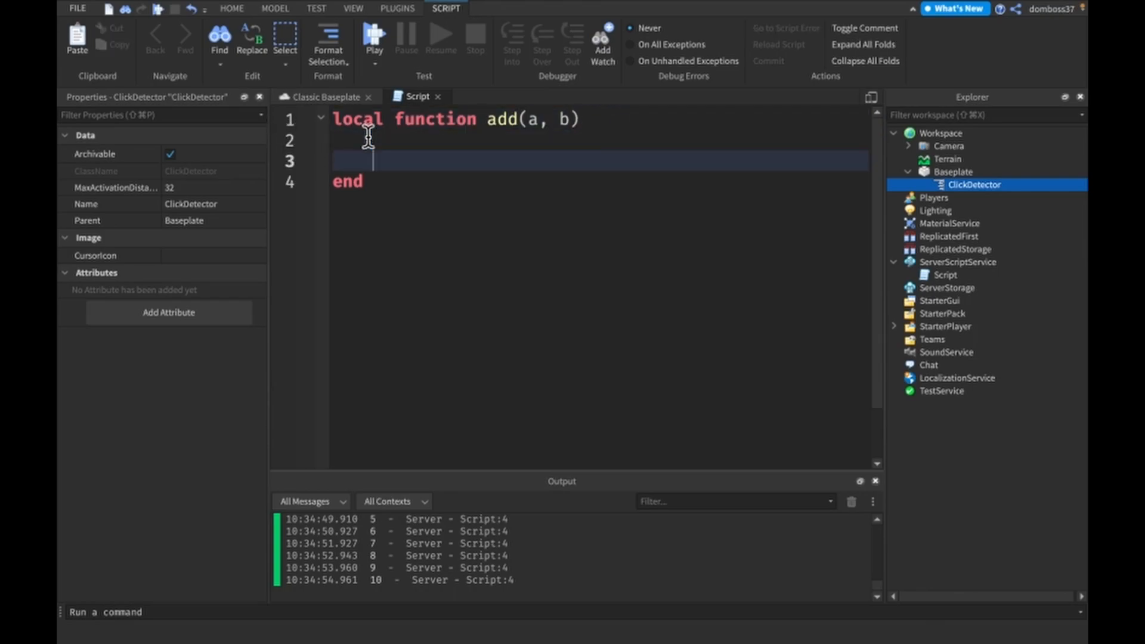
type("add()")
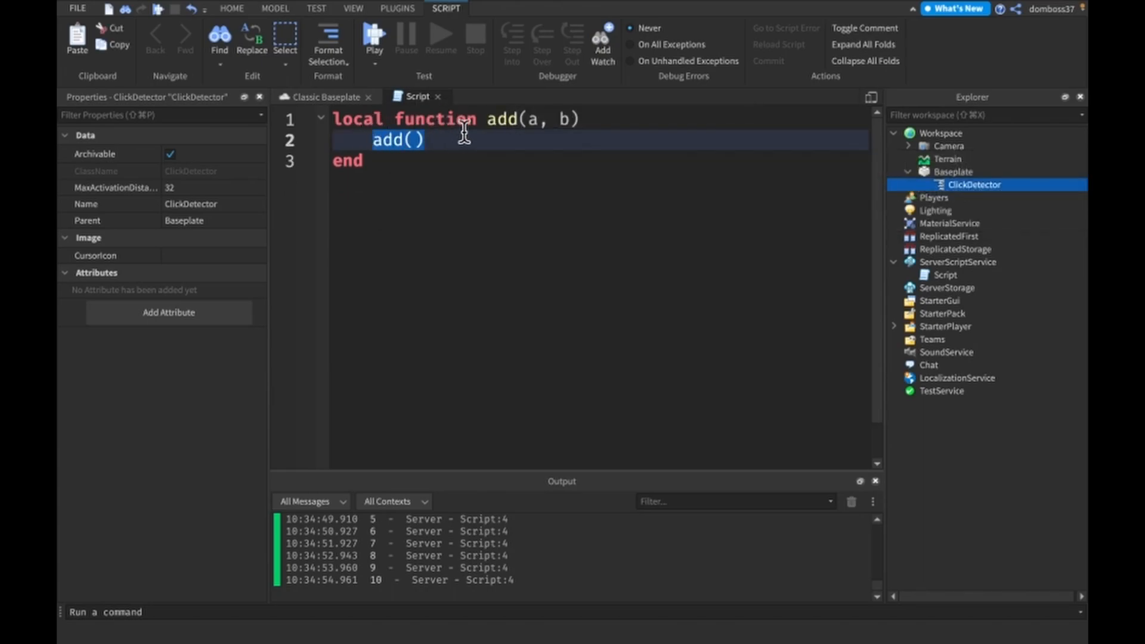
type("10")
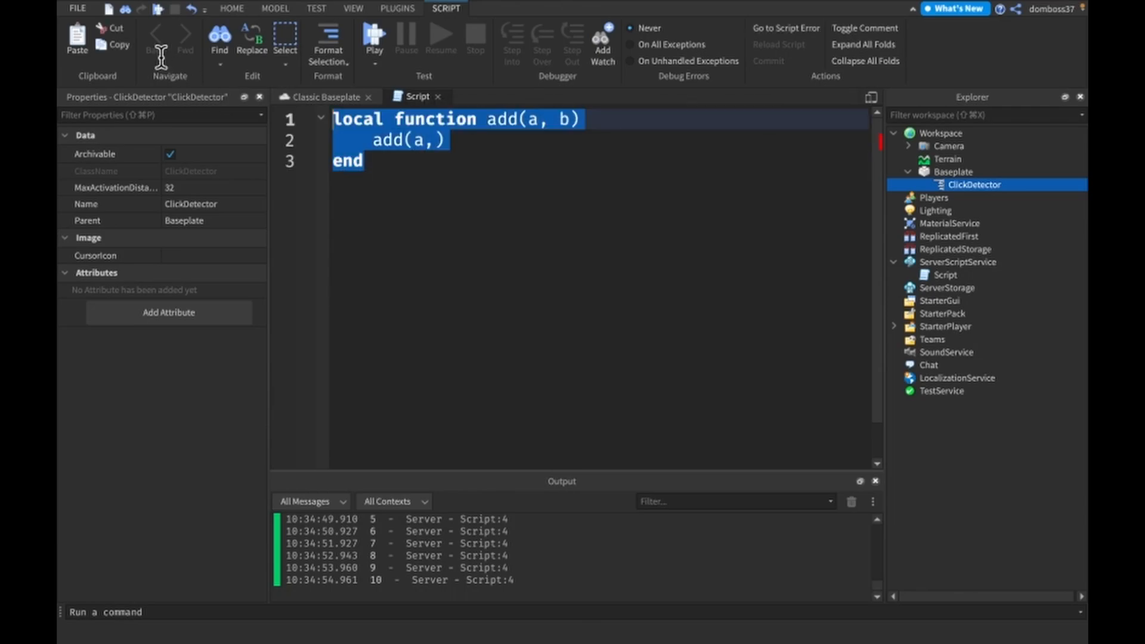
mouse_move(156, 49)
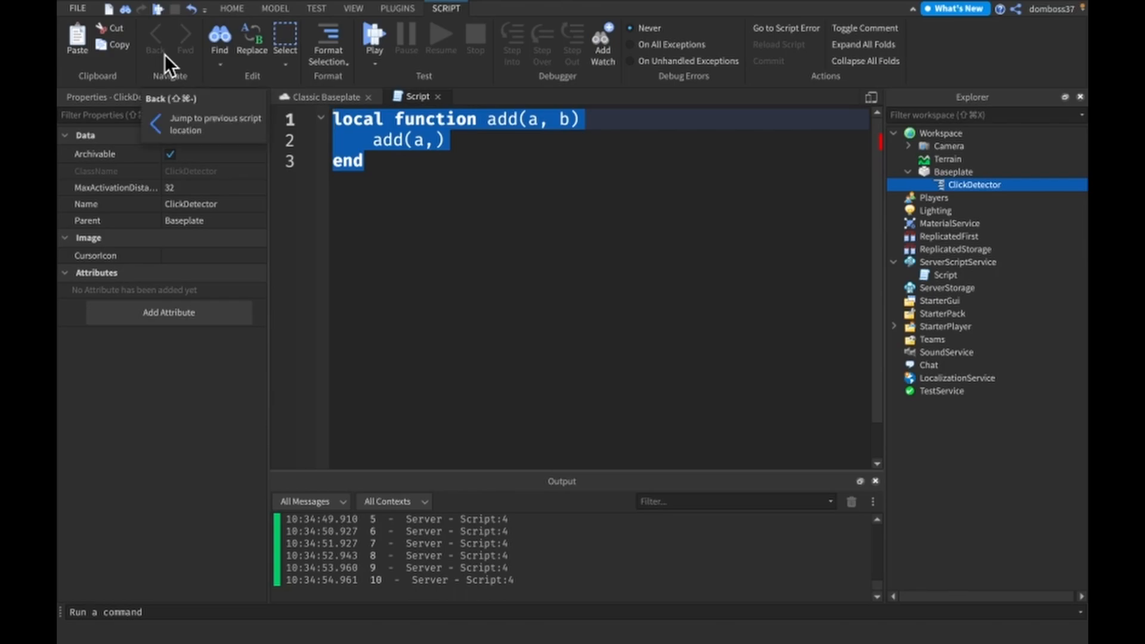
left_click(546, 264)
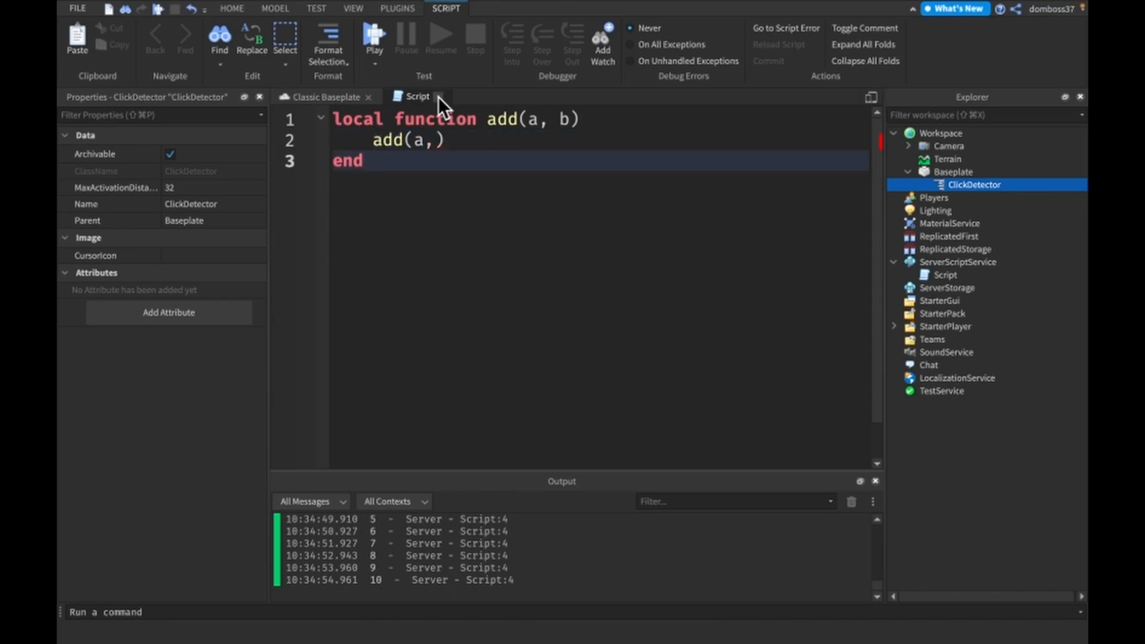
Close the add function script to show the Classic Baseplate viewport
left_click(325, 97)
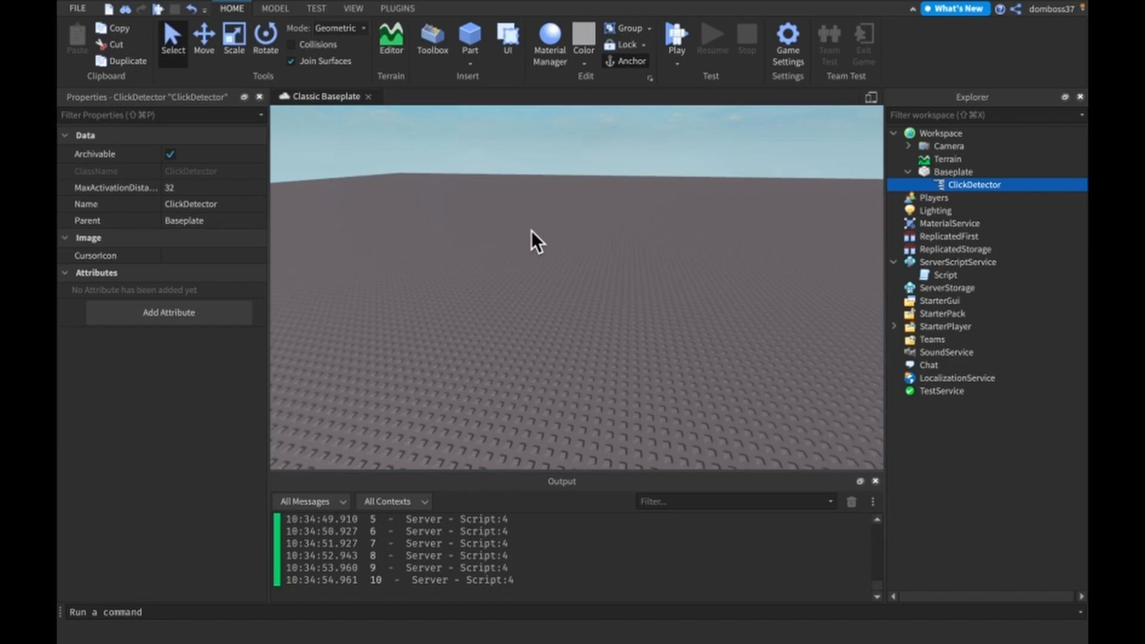
mouse_move(536, 234)
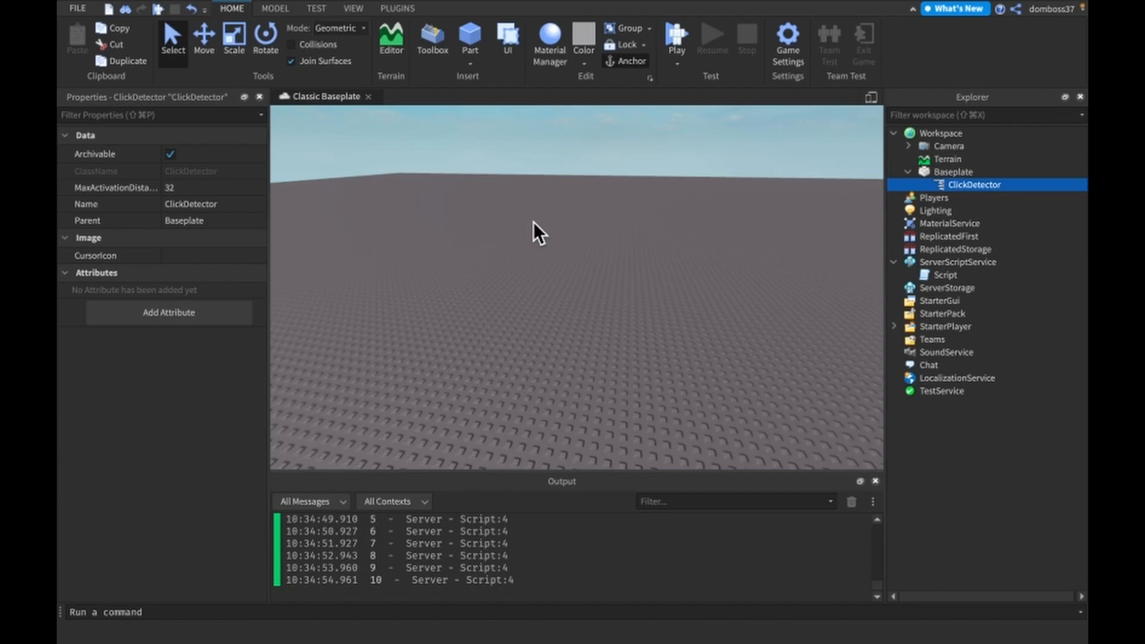
mouse_move(652, 201)
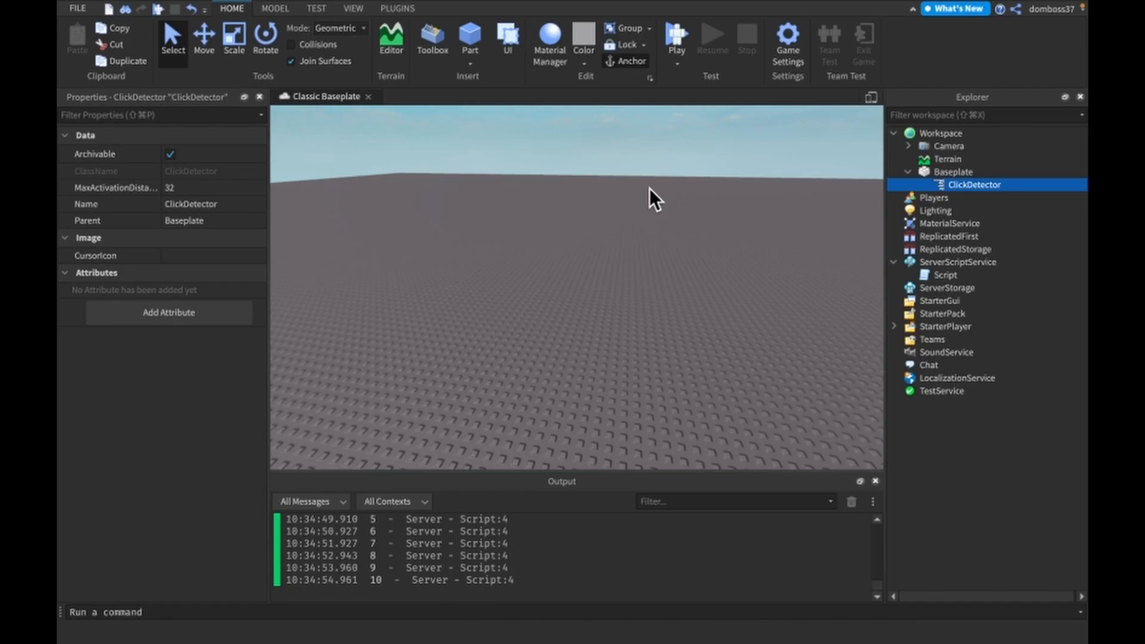